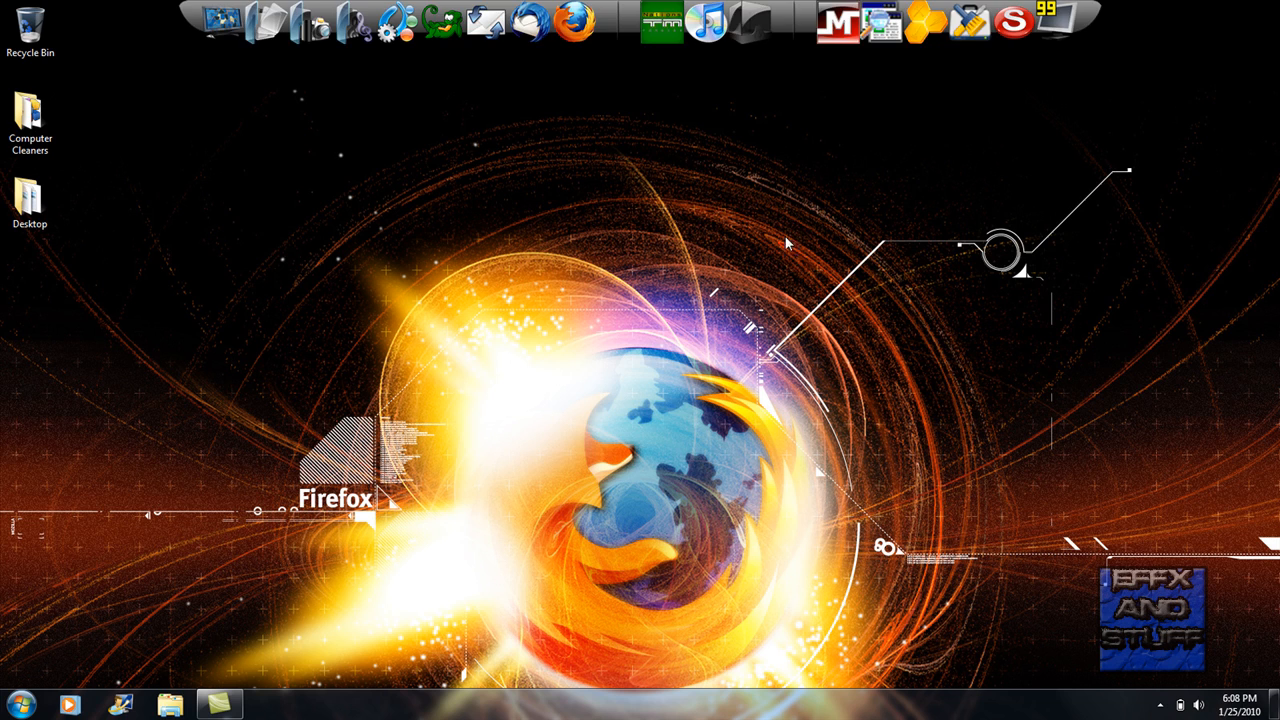
{"action": "mouse_move", "coordinate": [576, 334]}
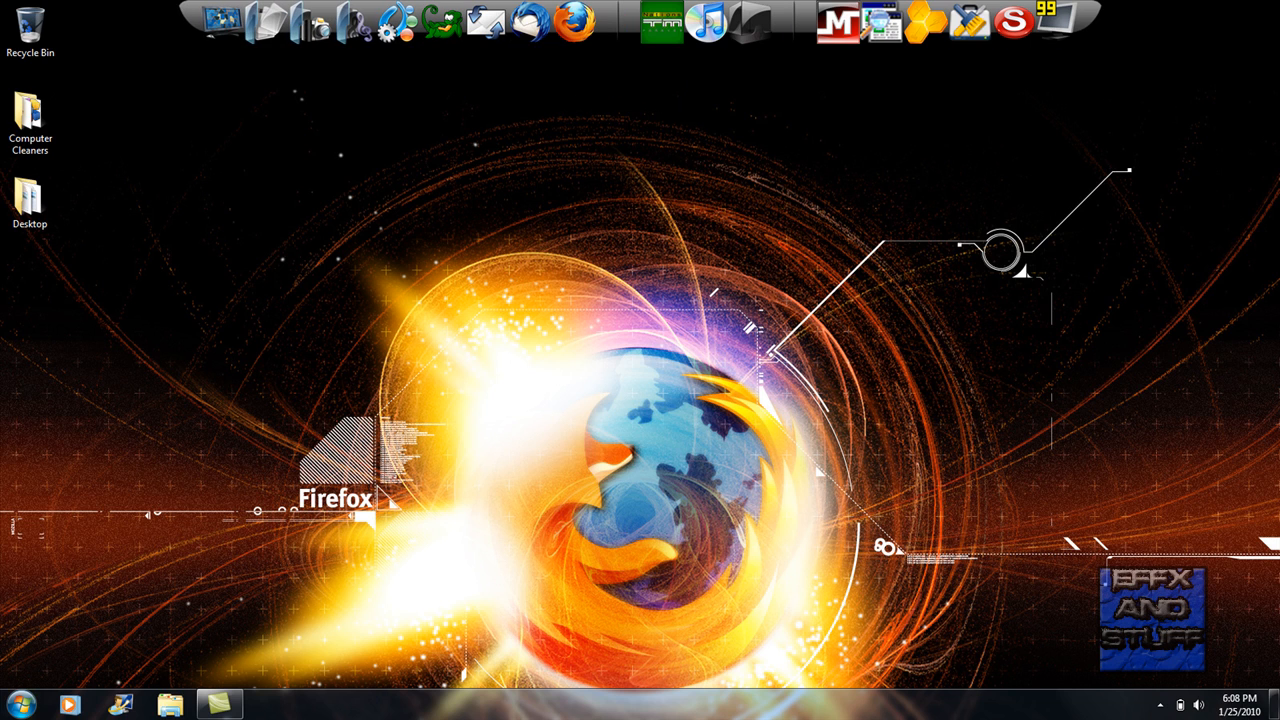
- Open the desktop Computer Cleaners folder showing Tune Up Utilities 2010 and five cleaner shortcuts
{"action": "left_click", "coordinate": [30, 120]}
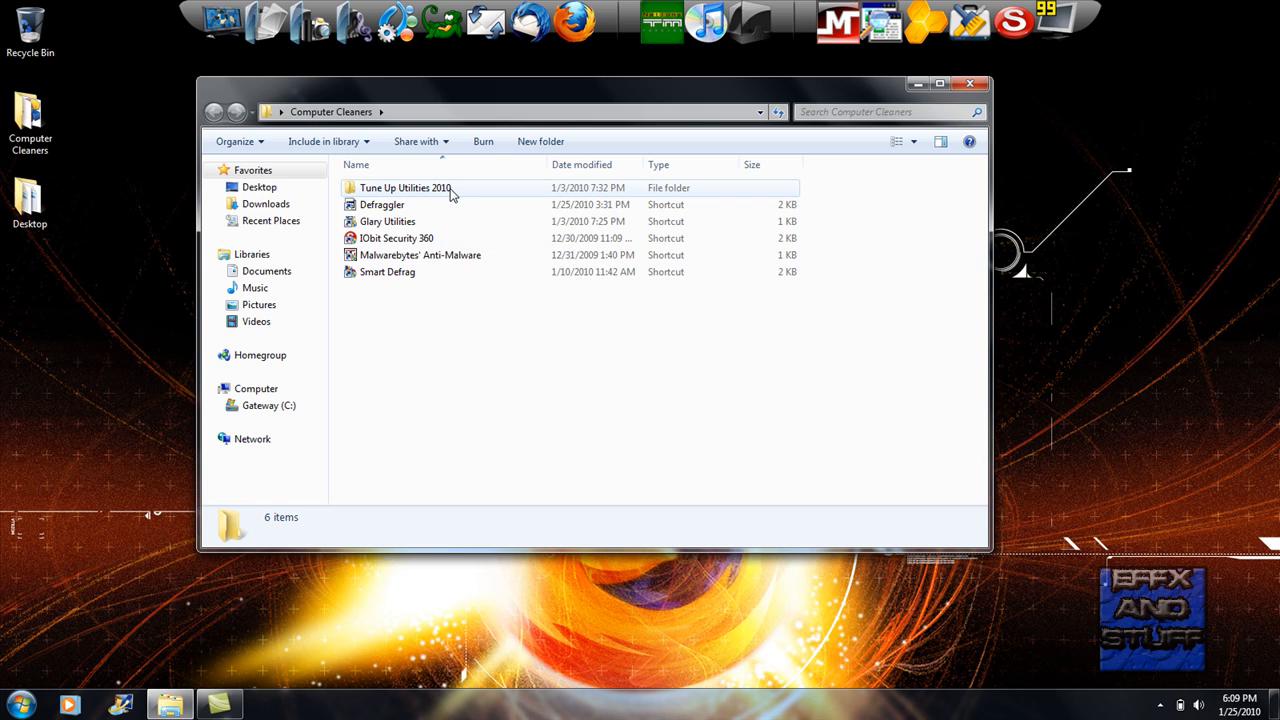
{"action": "mouse_move", "coordinate": [412, 312]}
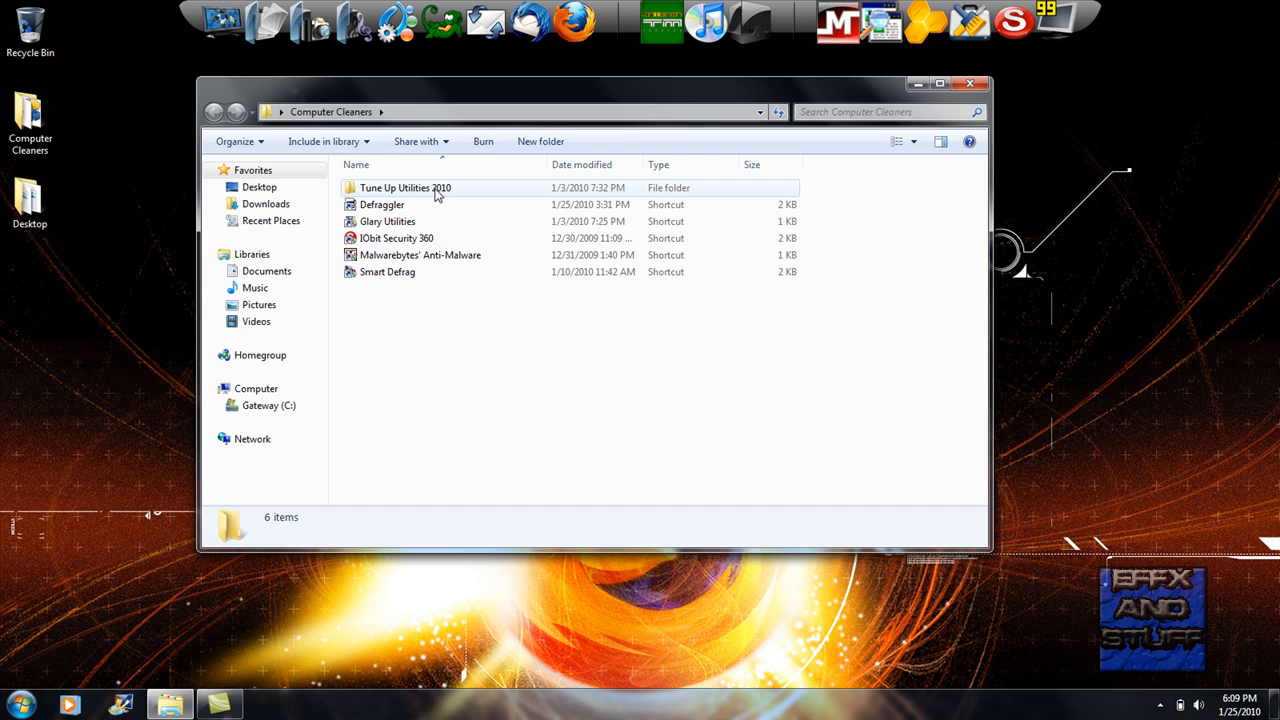
- Launch TuneUp Utilities 2010, dismiss its update check, view the overview, then close it
{"action": "double_click", "coordinate": [405, 187]}
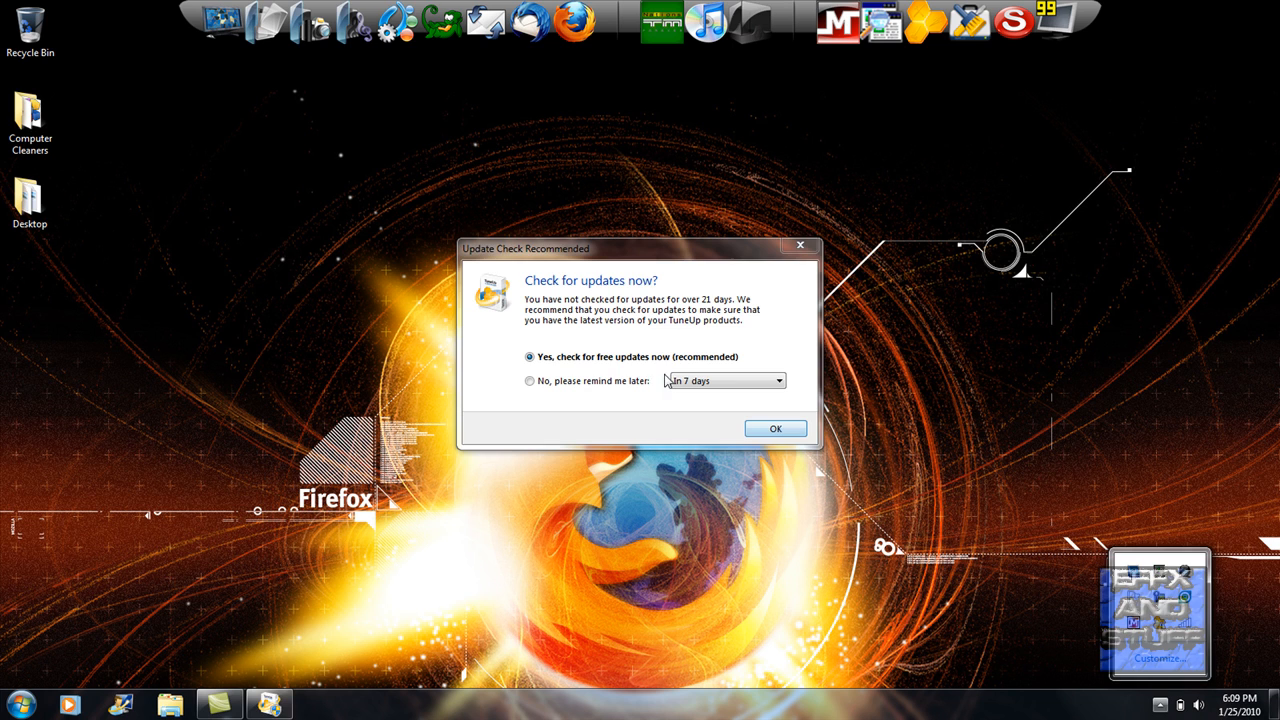
{"action": "left_click", "coordinate": [776, 428]}
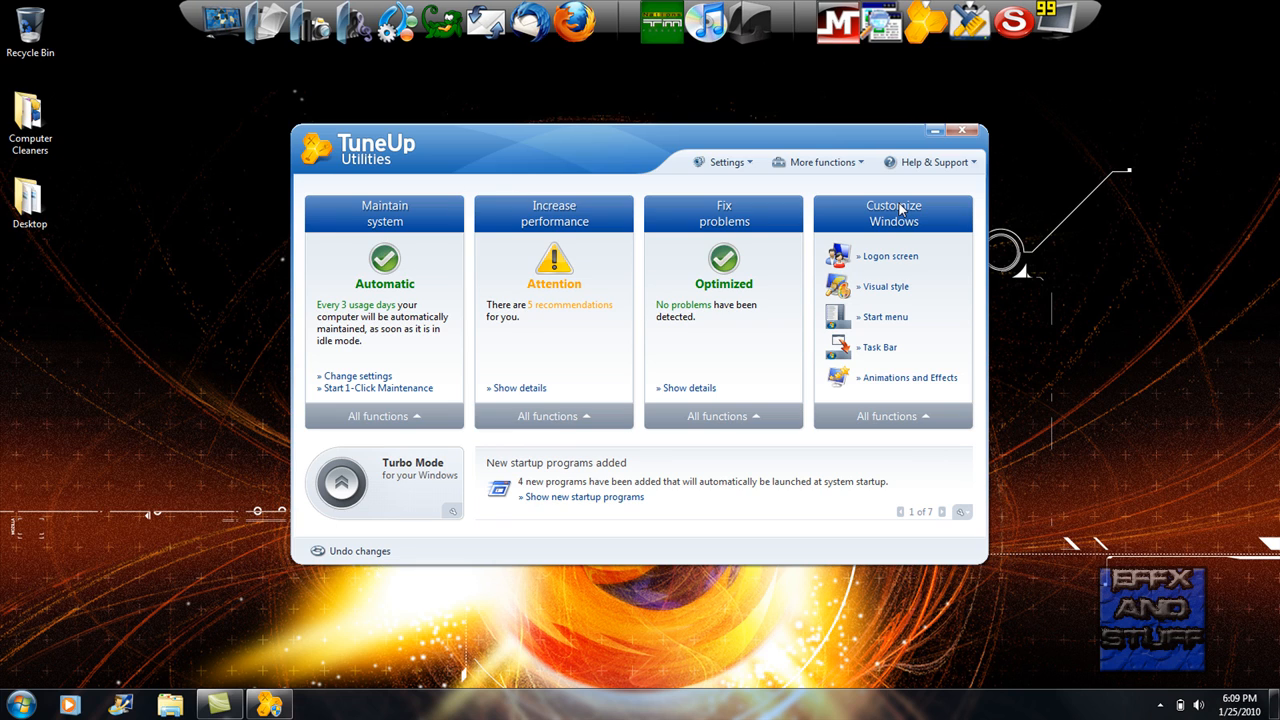
{"action": "mouse_move", "coordinate": [551, 351]}
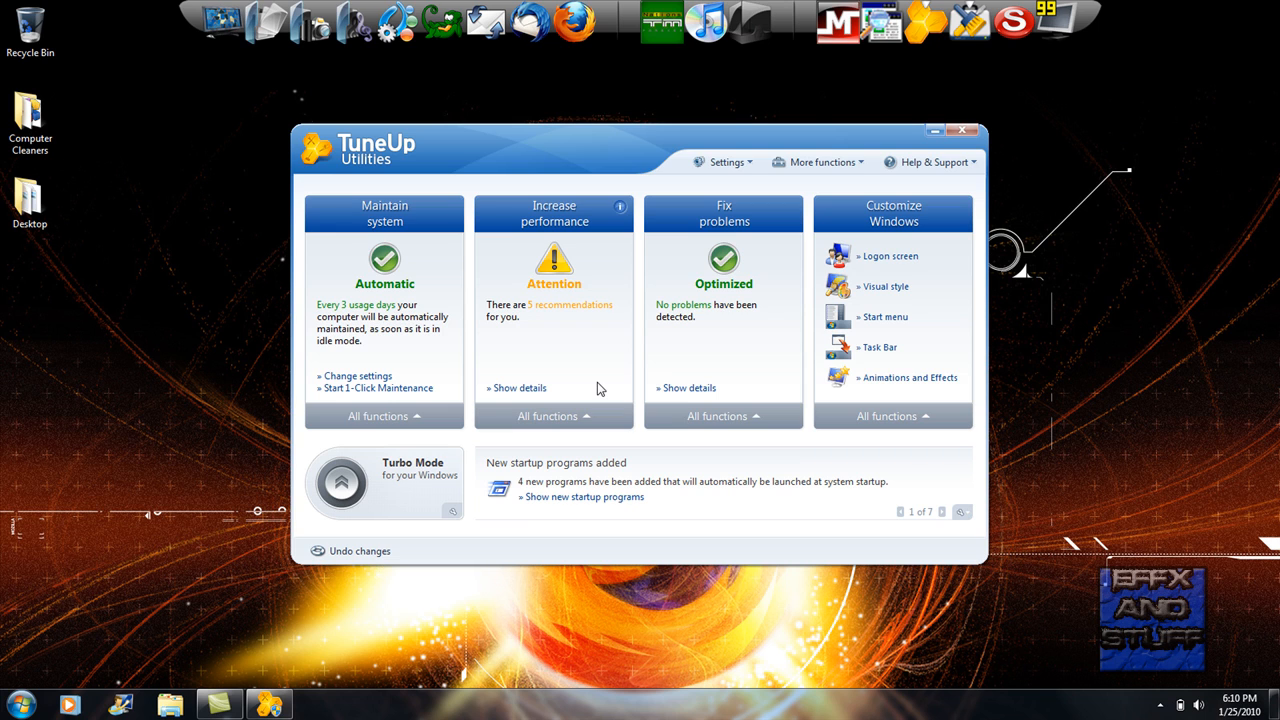
{"action": "left_click", "coordinate": [963, 131]}
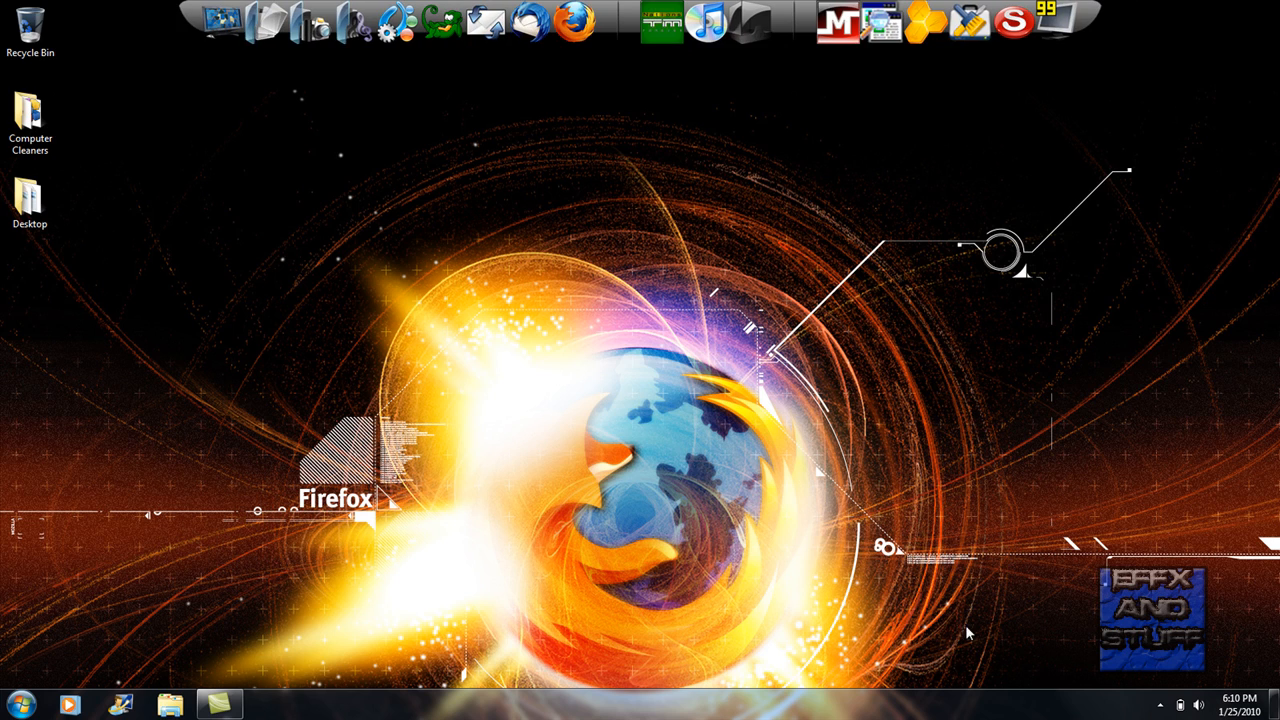
- Reopen the Computer Cleaners folder and select the Defraggler shortcut
{"action": "left_click", "coordinate": [31, 120]}
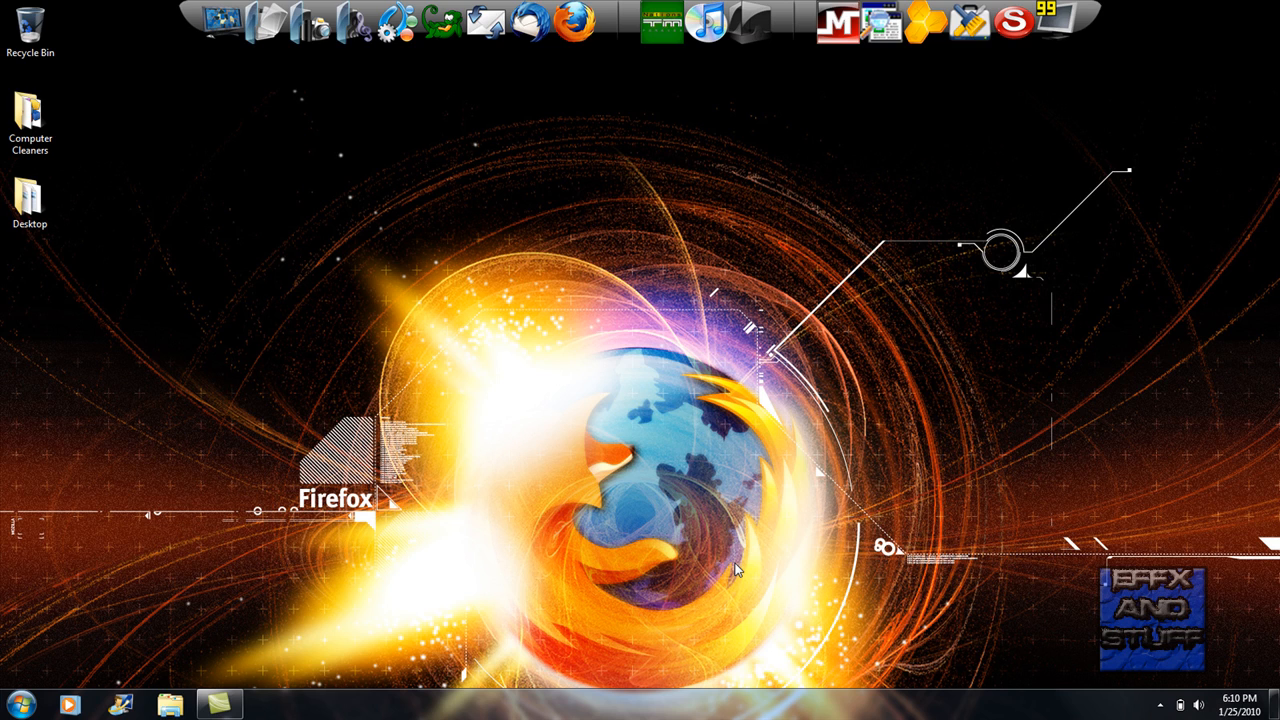
{"action": "mouse_move", "coordinate": [692, 390]}
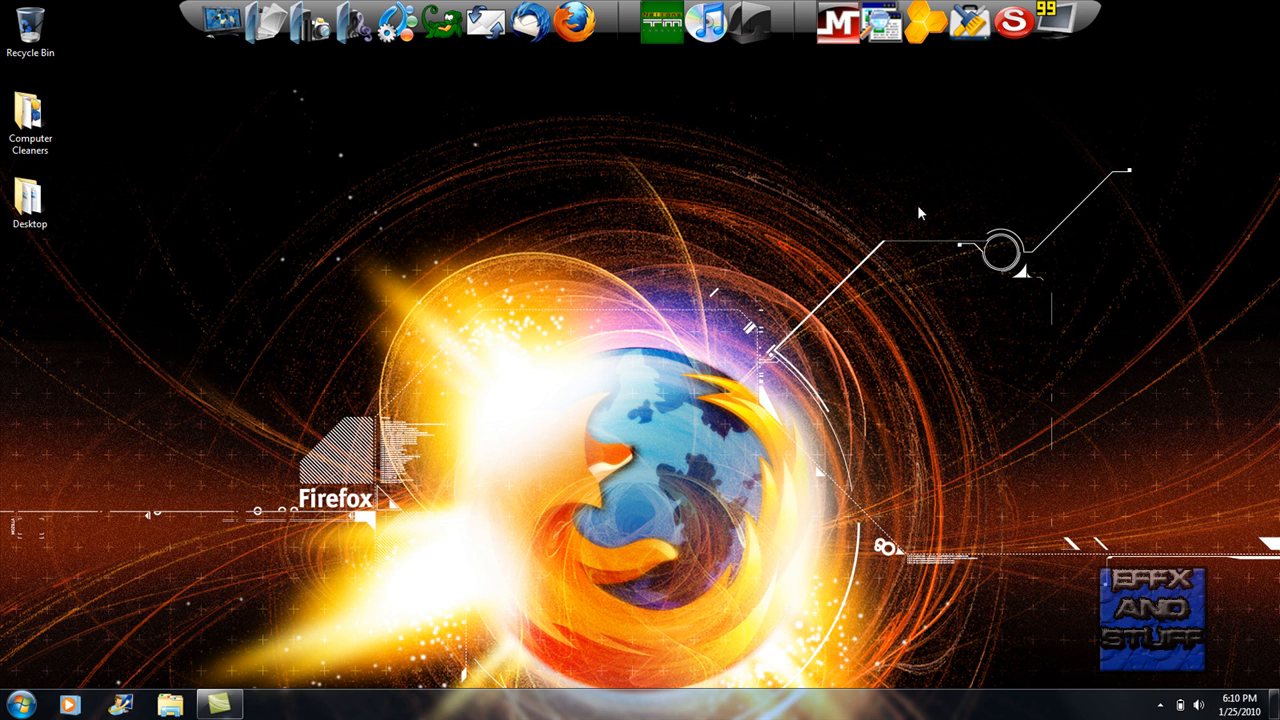
{"action": "double_click", "coordinate": [30, 120]}
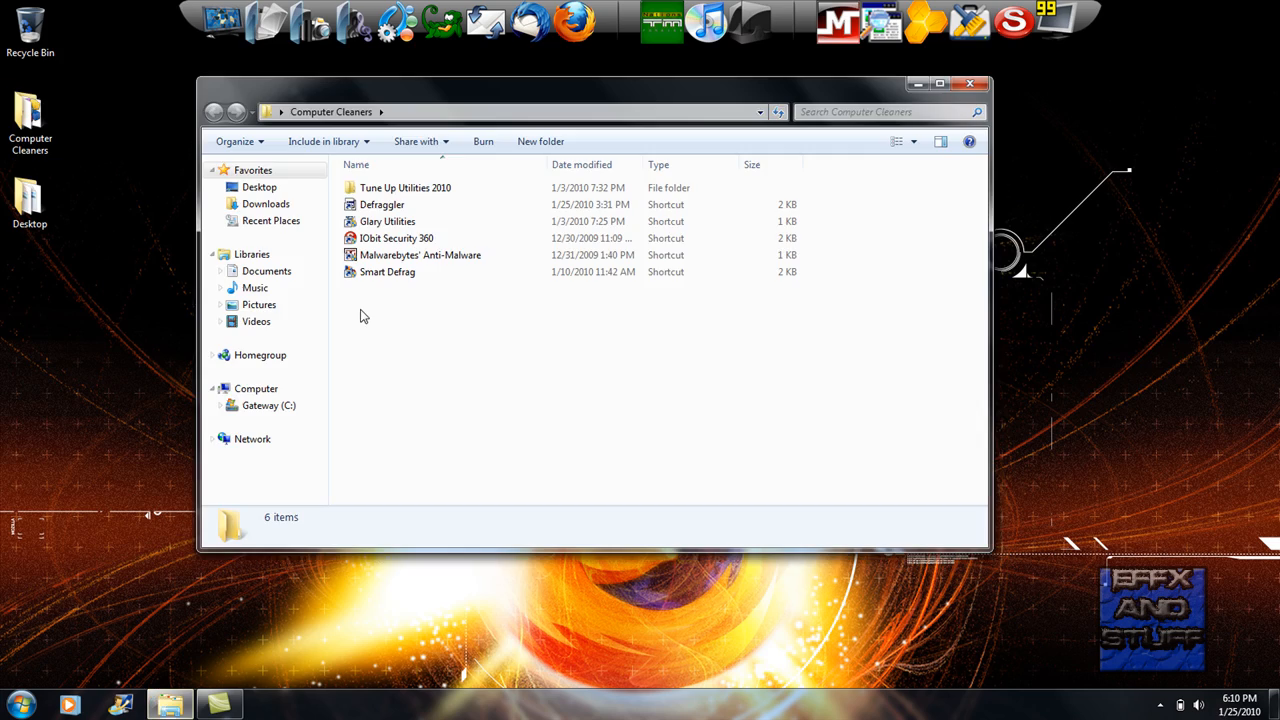
{"action": "left_click", "coordinate": [379, 204]}
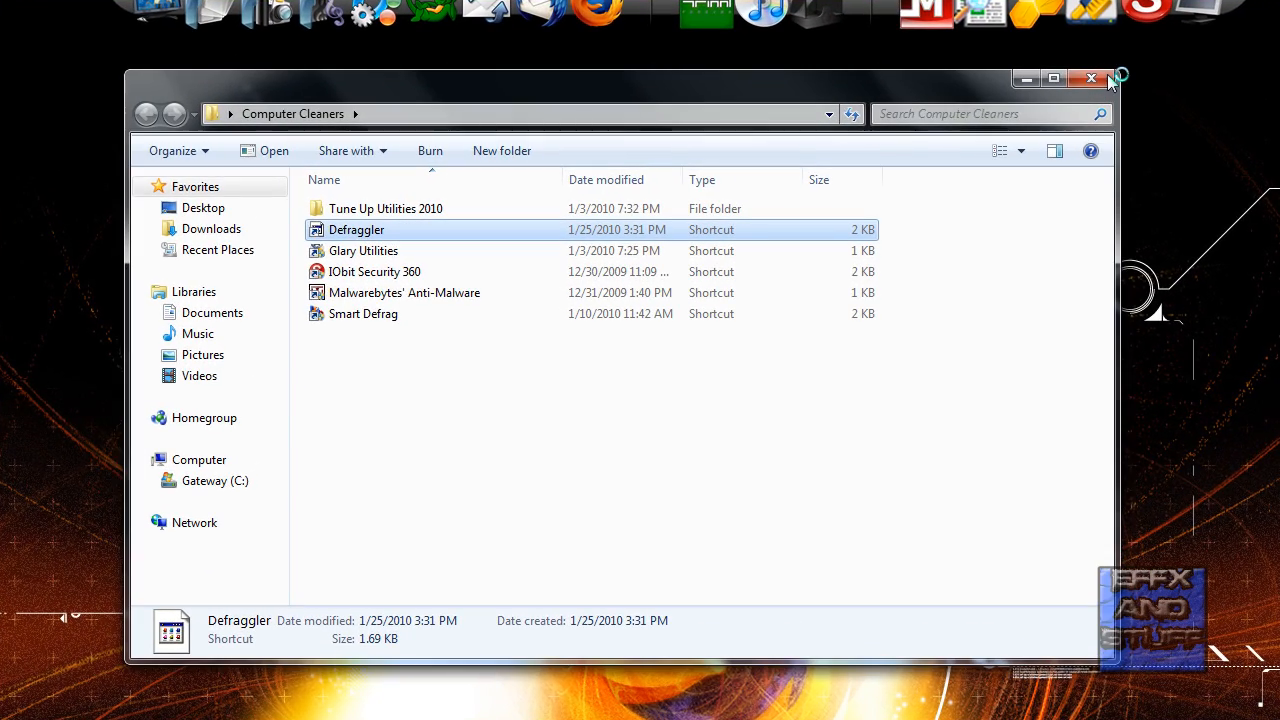
- Launch Defraggler with drive C ready, close the folder window, and start Firefox
{"action": "double_click", "coordinate": [356, 229]}
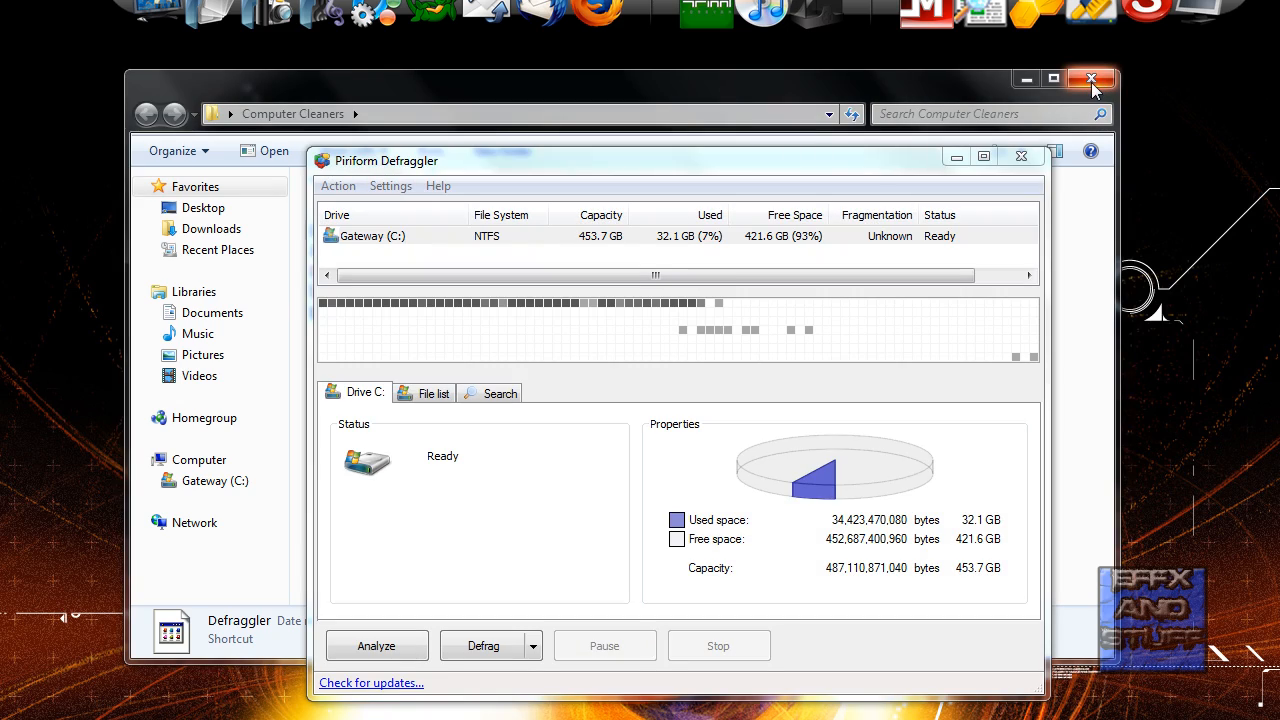
{"action": "left_click", "coordinate": [1091, 78]}
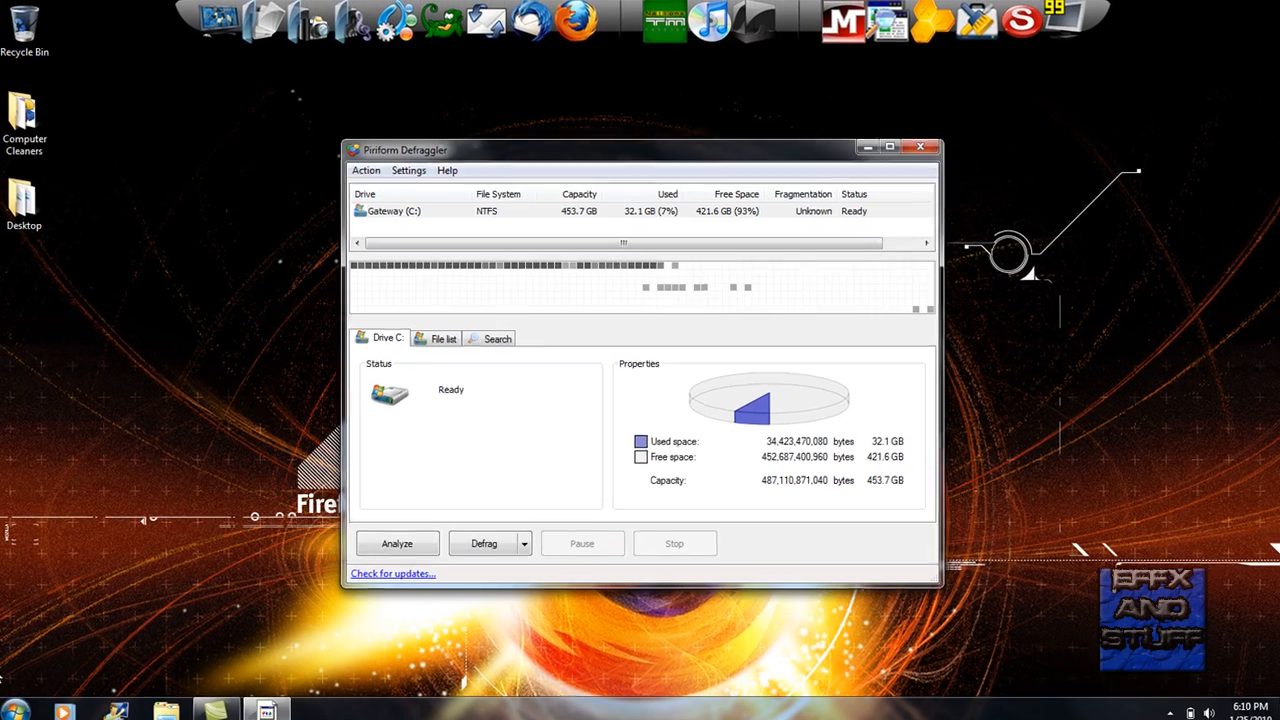
{"action": "left_click", "coordinate": [13, 706]}
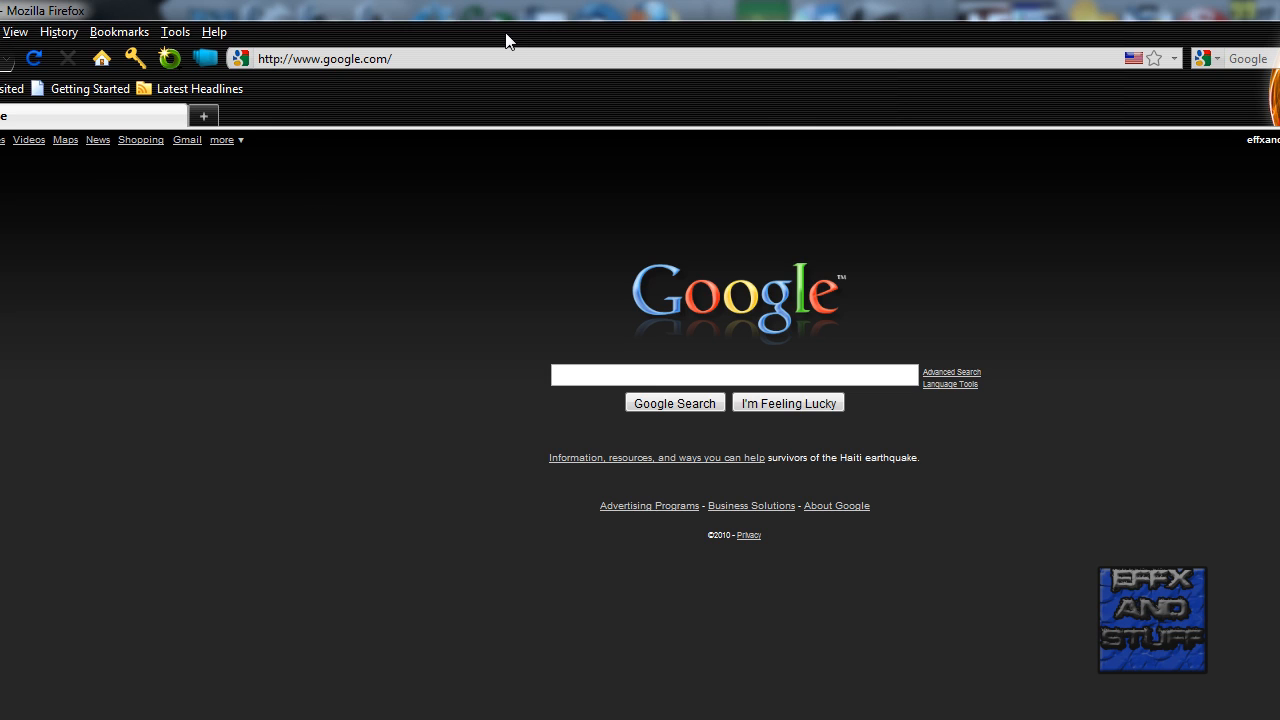
- Go to FileHippo and follow its Defraggler 1.16.165 download link
{"action": "left_click", "coordinate": [340, 58]}
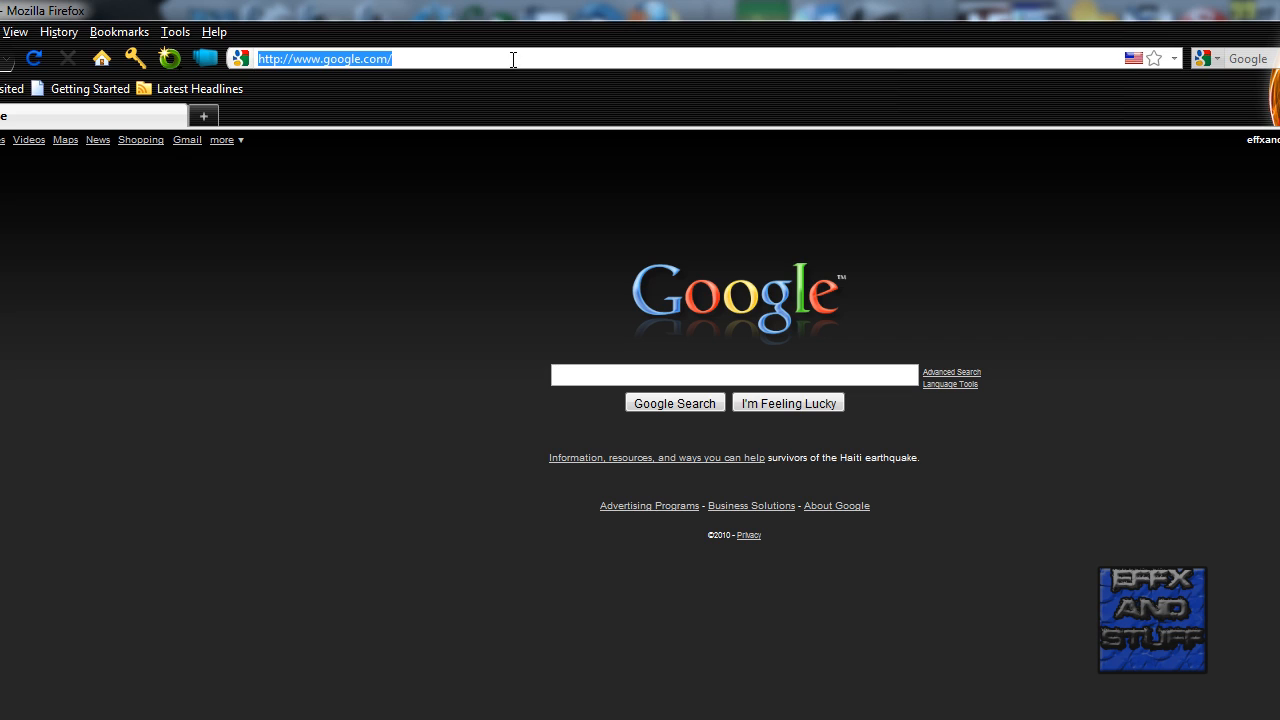
{"action": "mouse_move", "coordinate": [547, 258]}
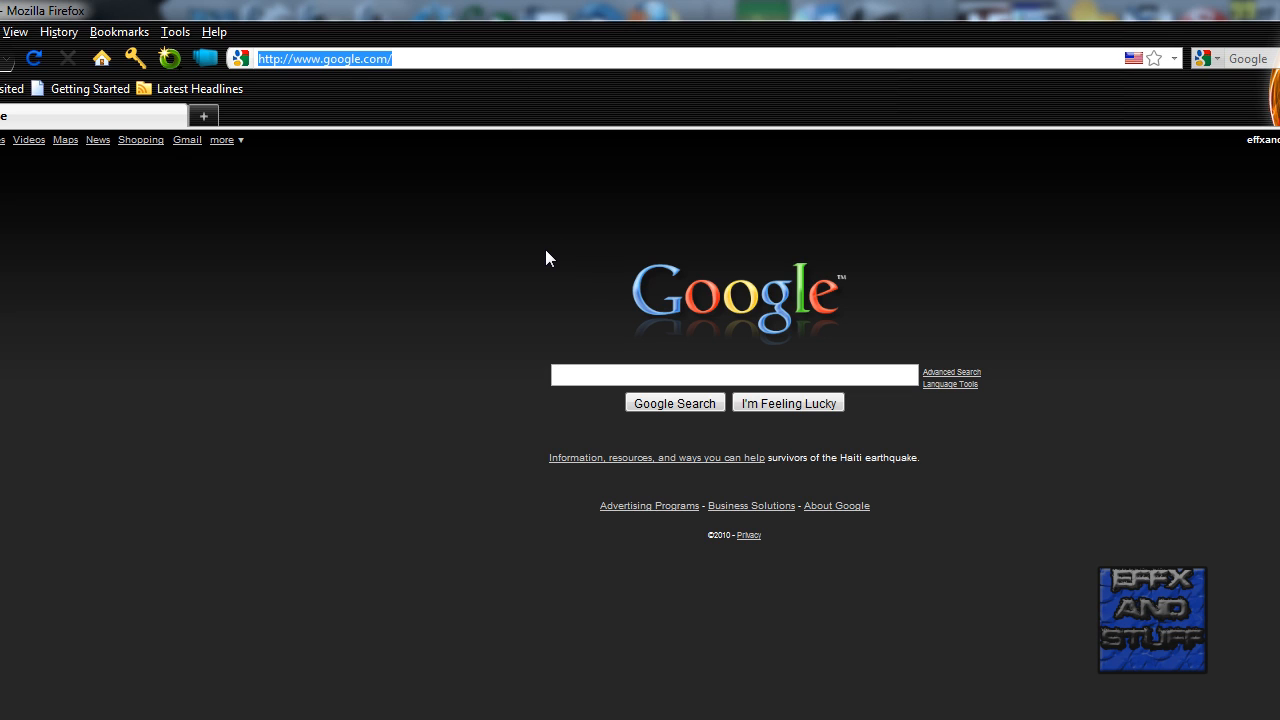
{"action": "mouse_move", "coordinate": [651, 343]}
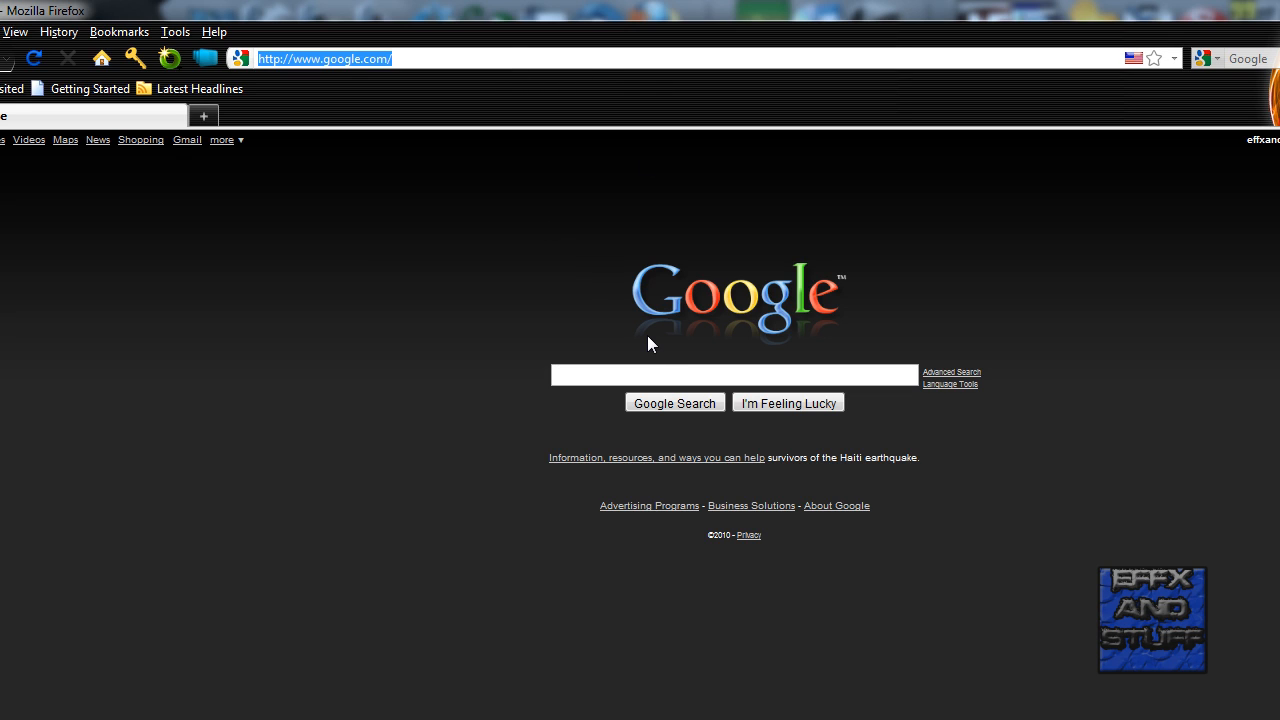
{"action": "type", "text": "filehippo;"}
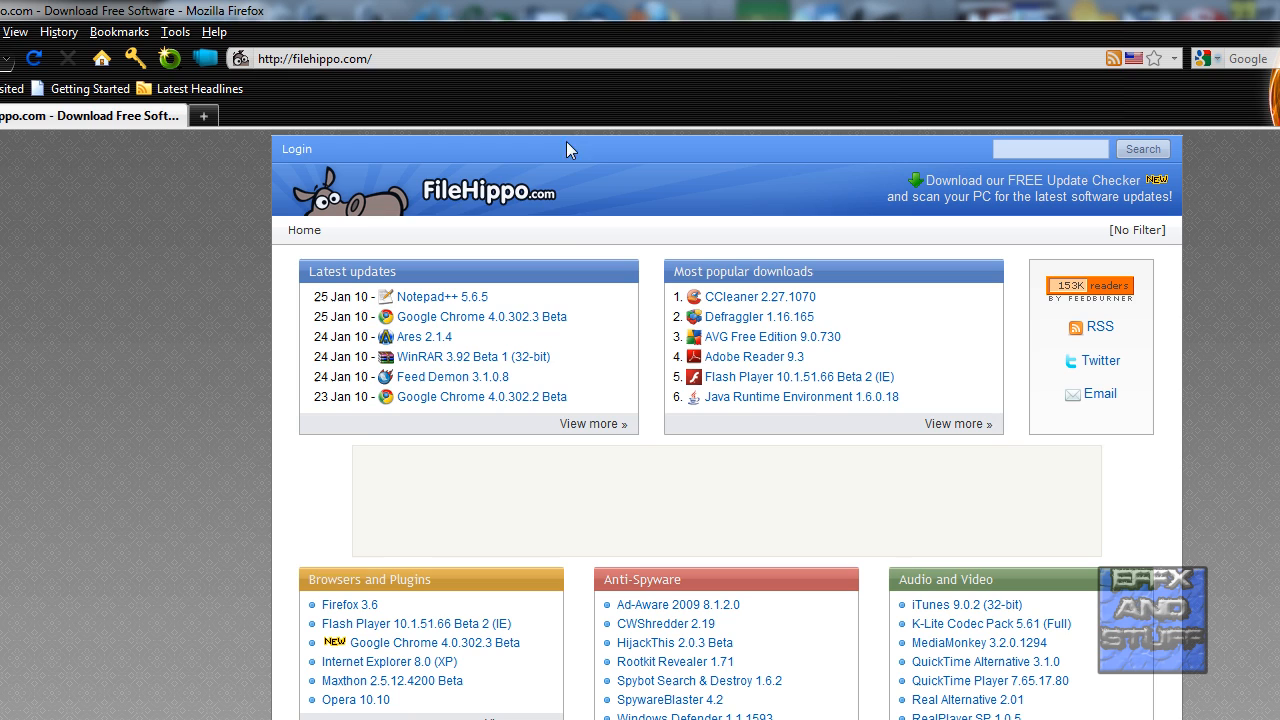
{"action": "left_click", "coordinate": [751, 316]}
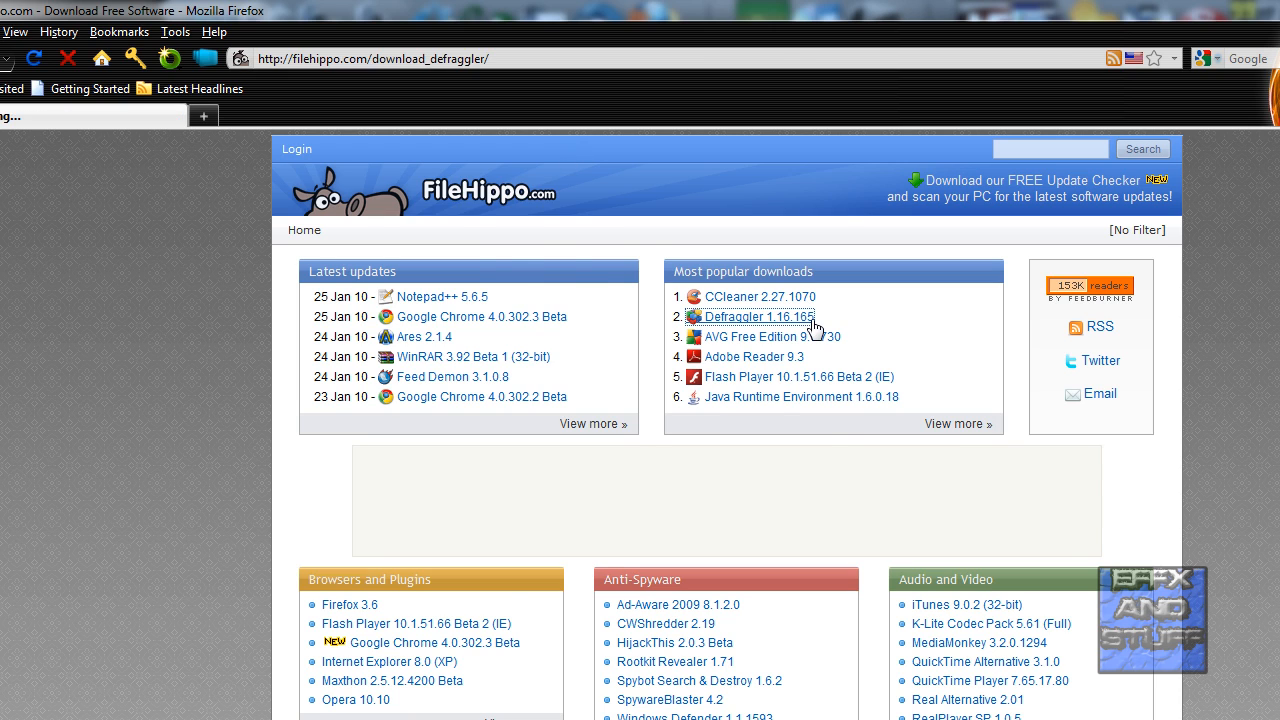
{"action": "left_click", "coordinate": [757, 316]}
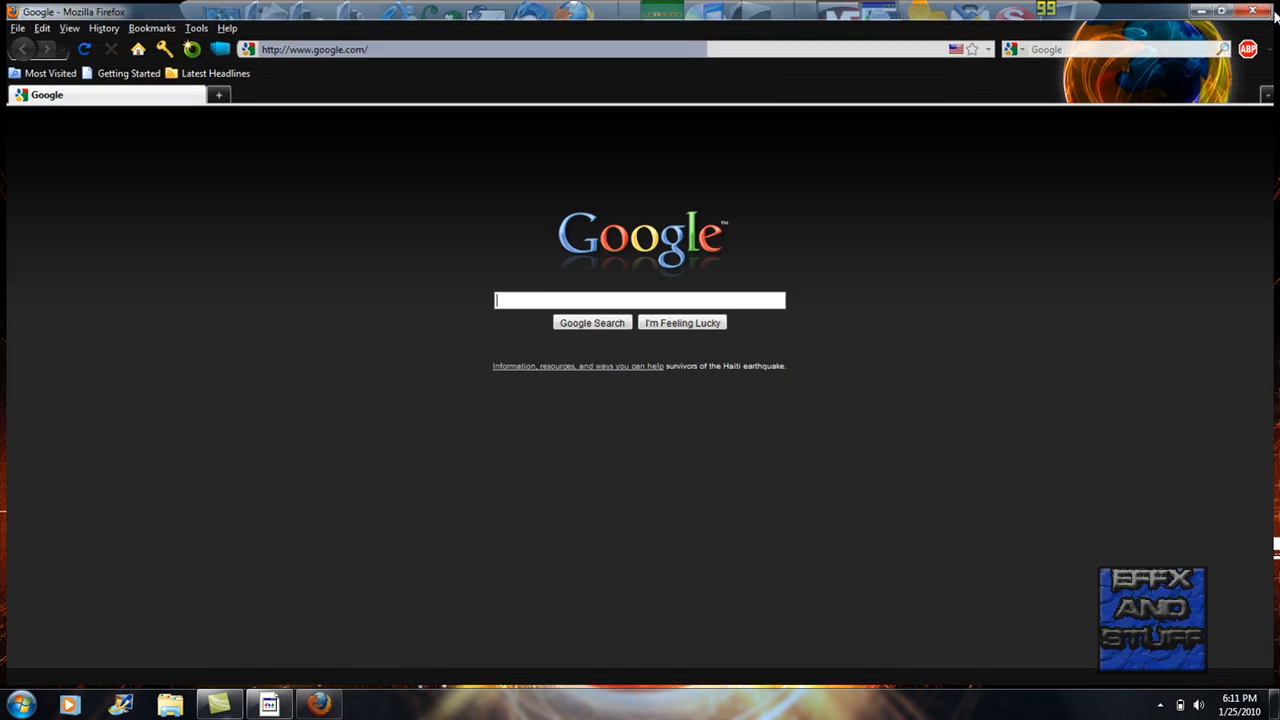
- Return to Defraggler, analyse drive C (188 fragmented files, 1%), then close it
{"action": "left_click", "coordinate": [1250, 12]}
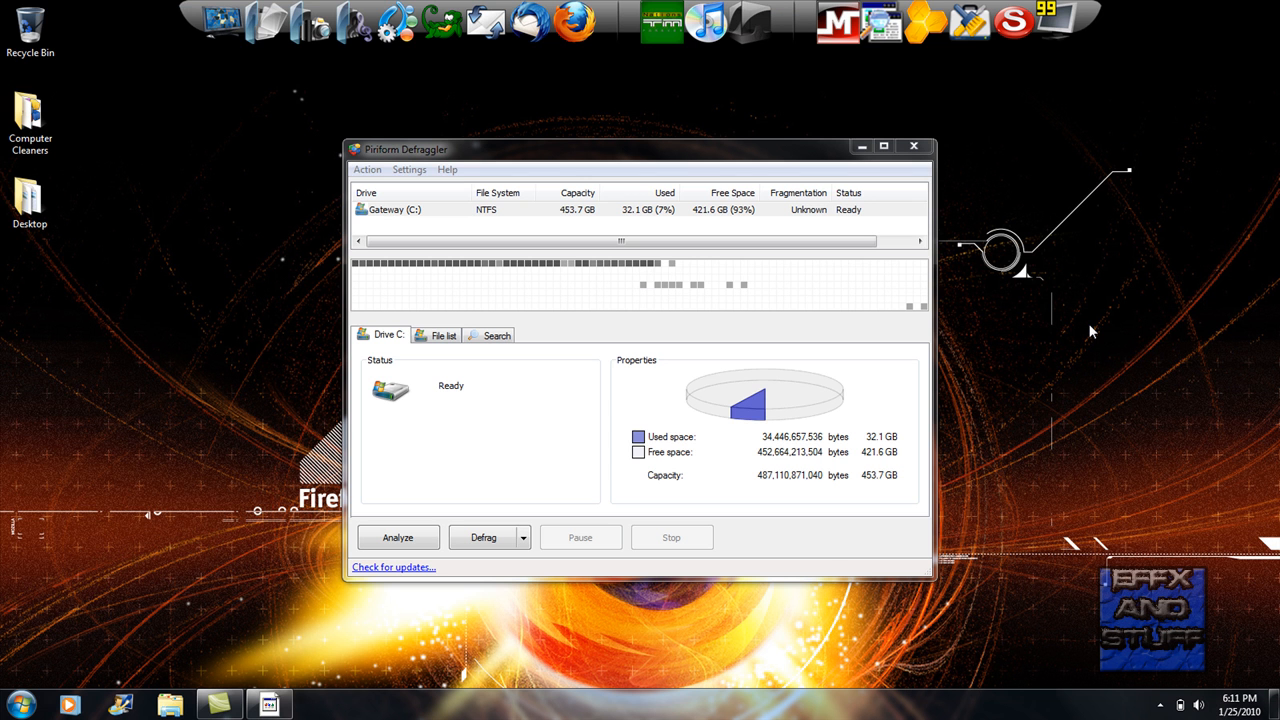
{"action": "mouse_move", "coordinate": [1138, 702]}
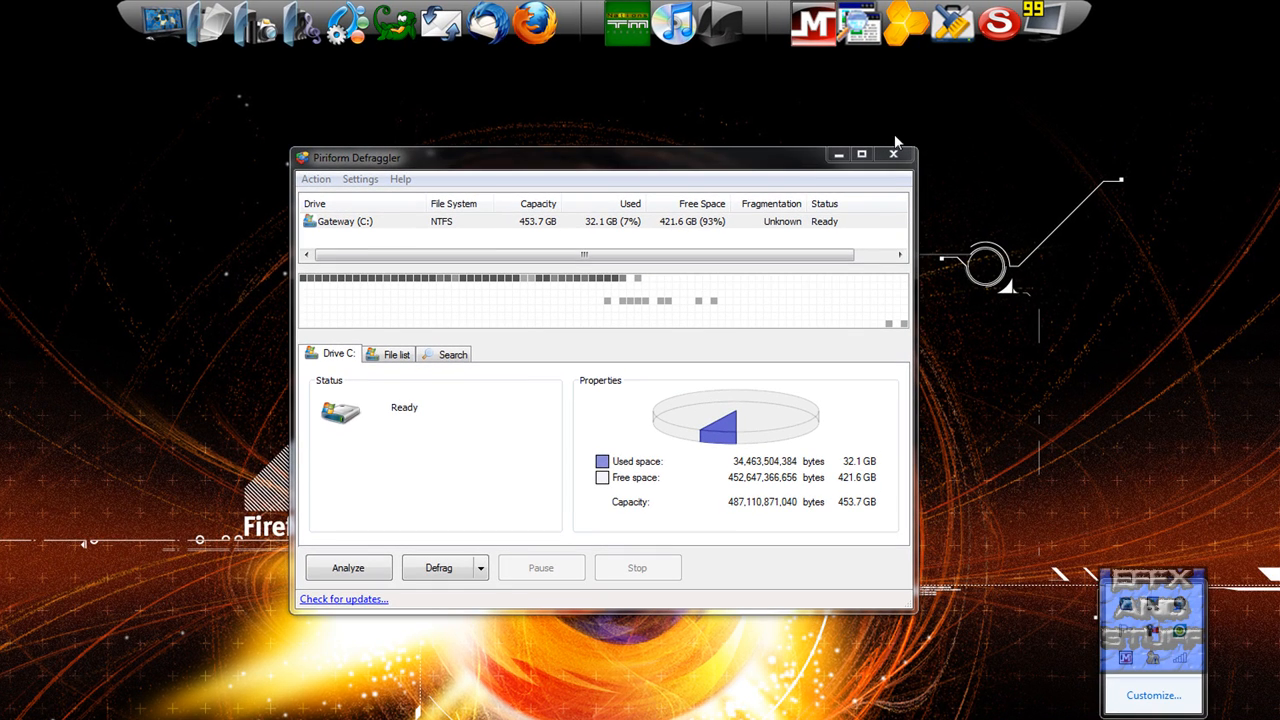
{"action": "mouse_move", "coordinate": [893, 154]}
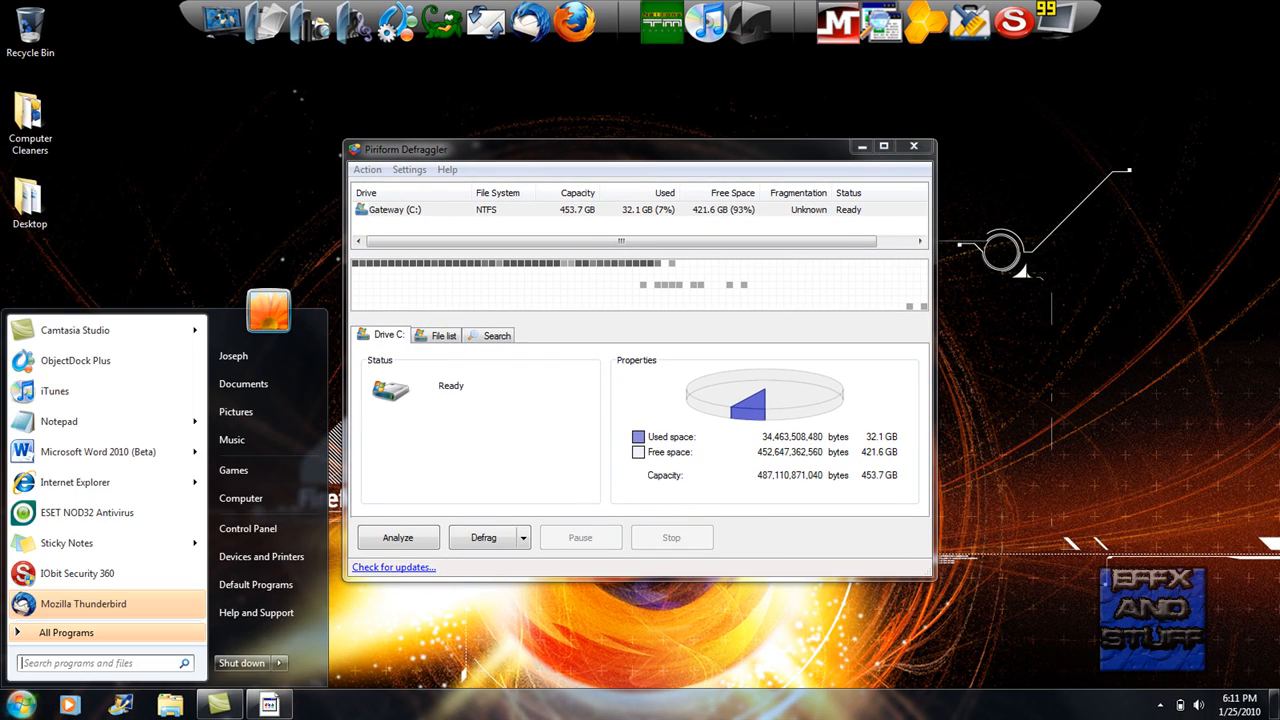
{"action": "type", "text": "disk defrag"}
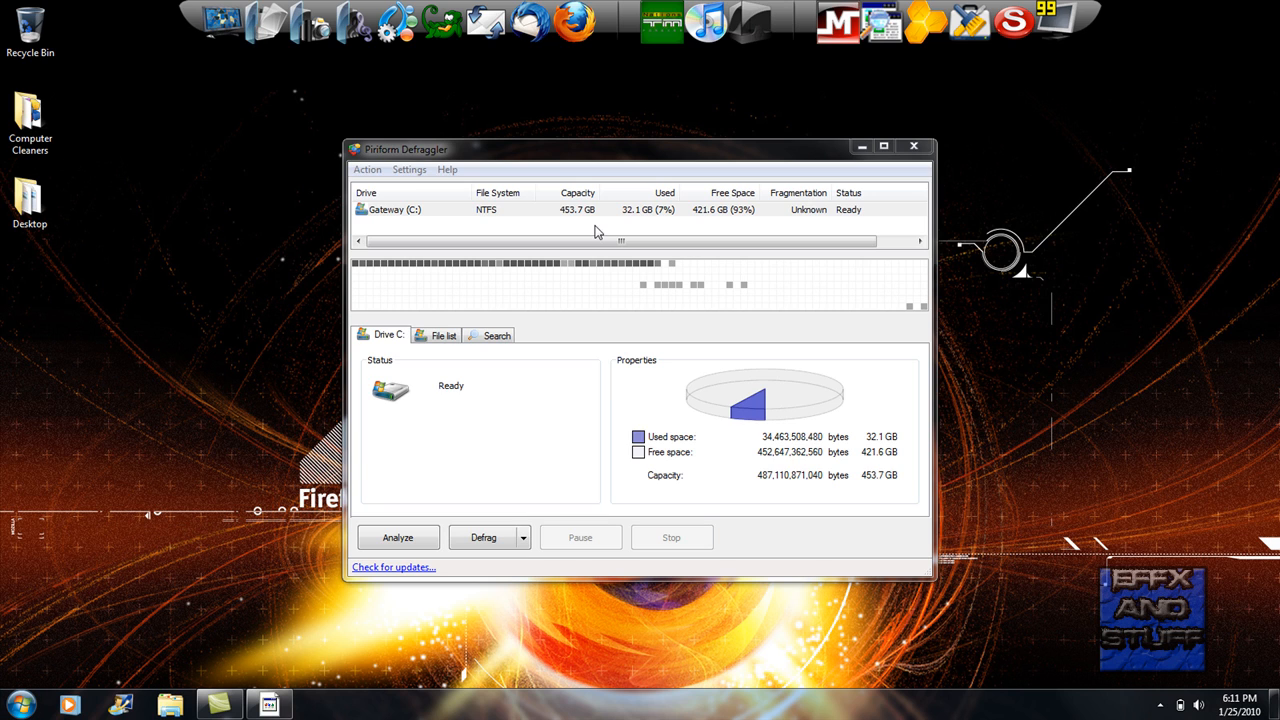
{"action": "mouse_move", "coordinate": [762, 216]}
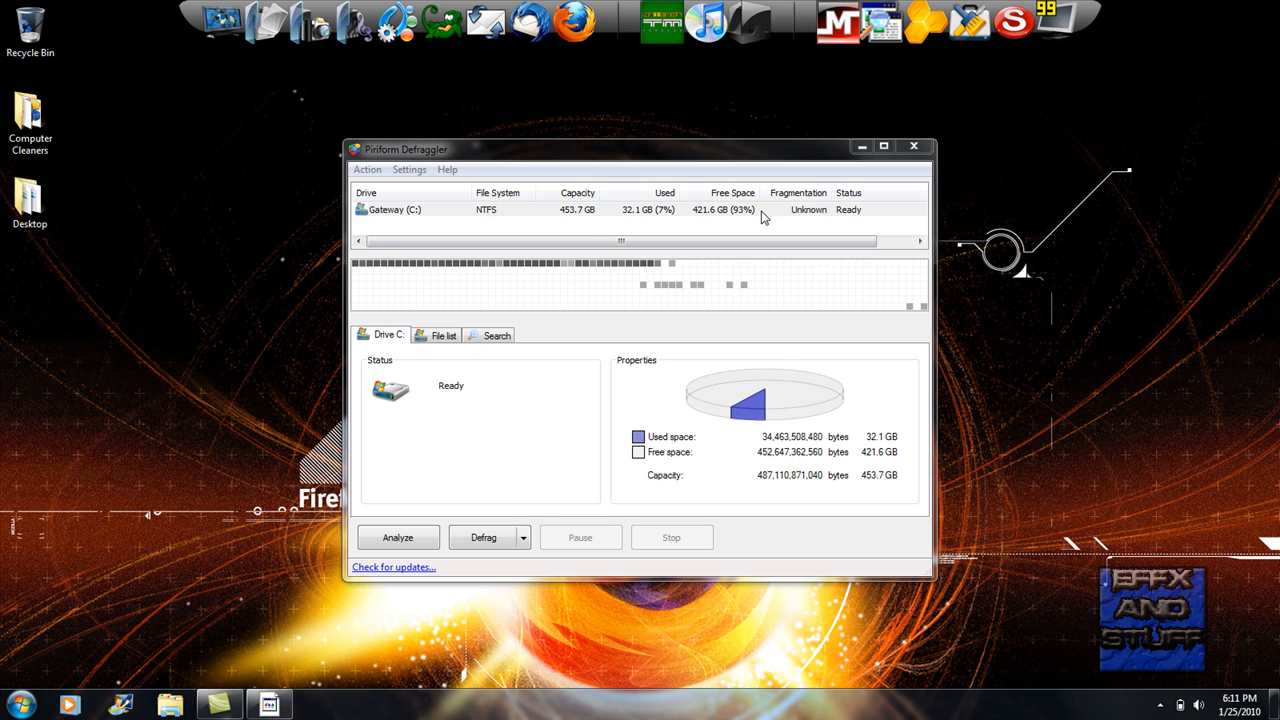
{"action": "mouse_move", "coordinate": [601, 448]}
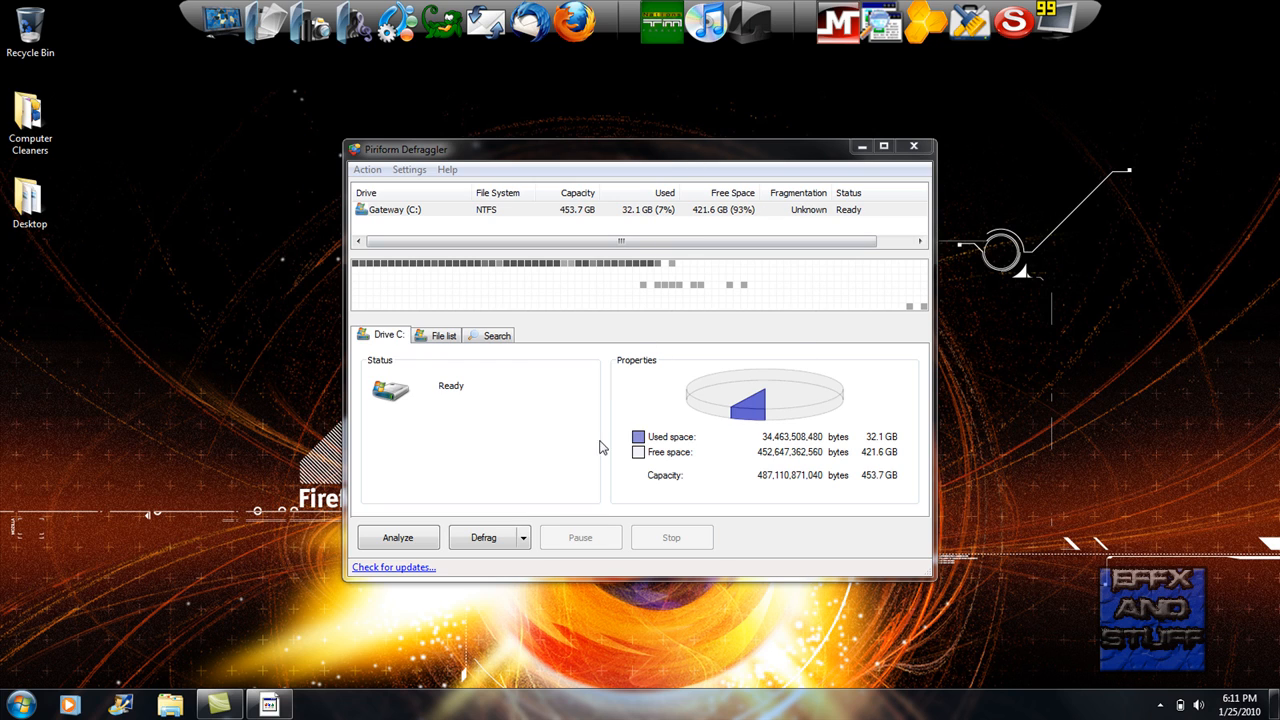
{"action": "left_click", "coordinate": [440, 335]}
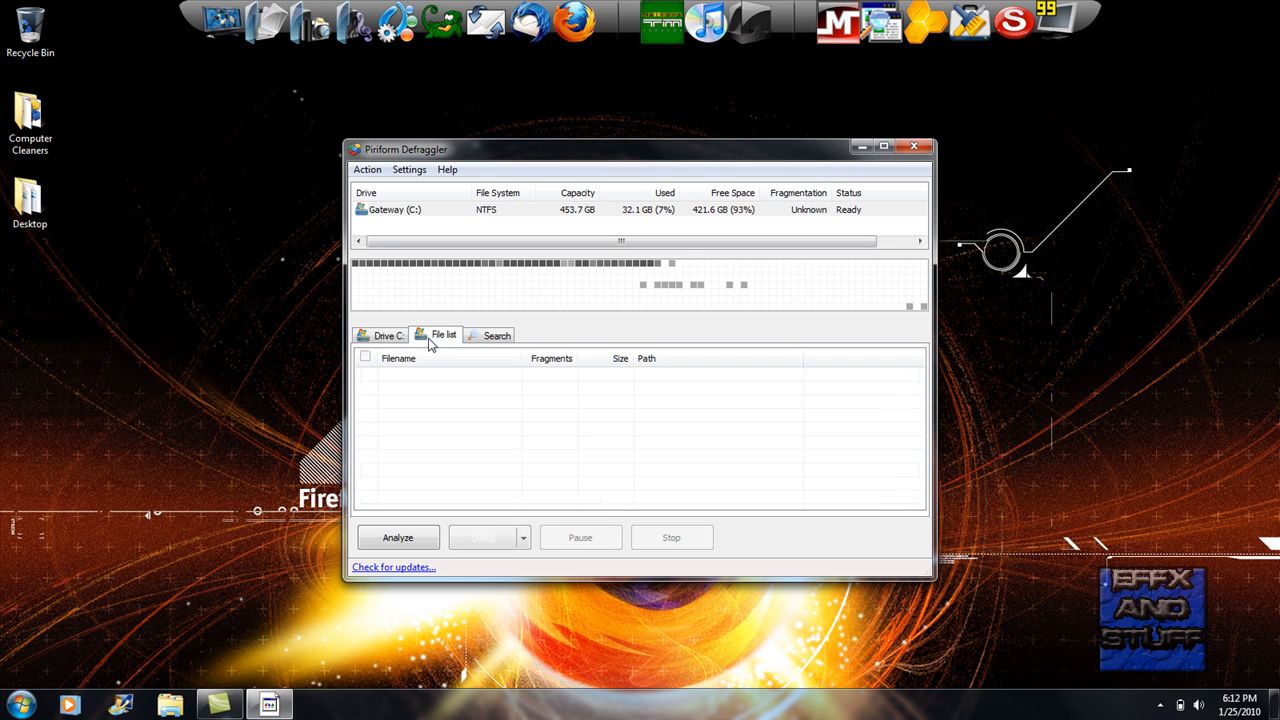
{"action": "left_click", "coordinate": [387, 335]}
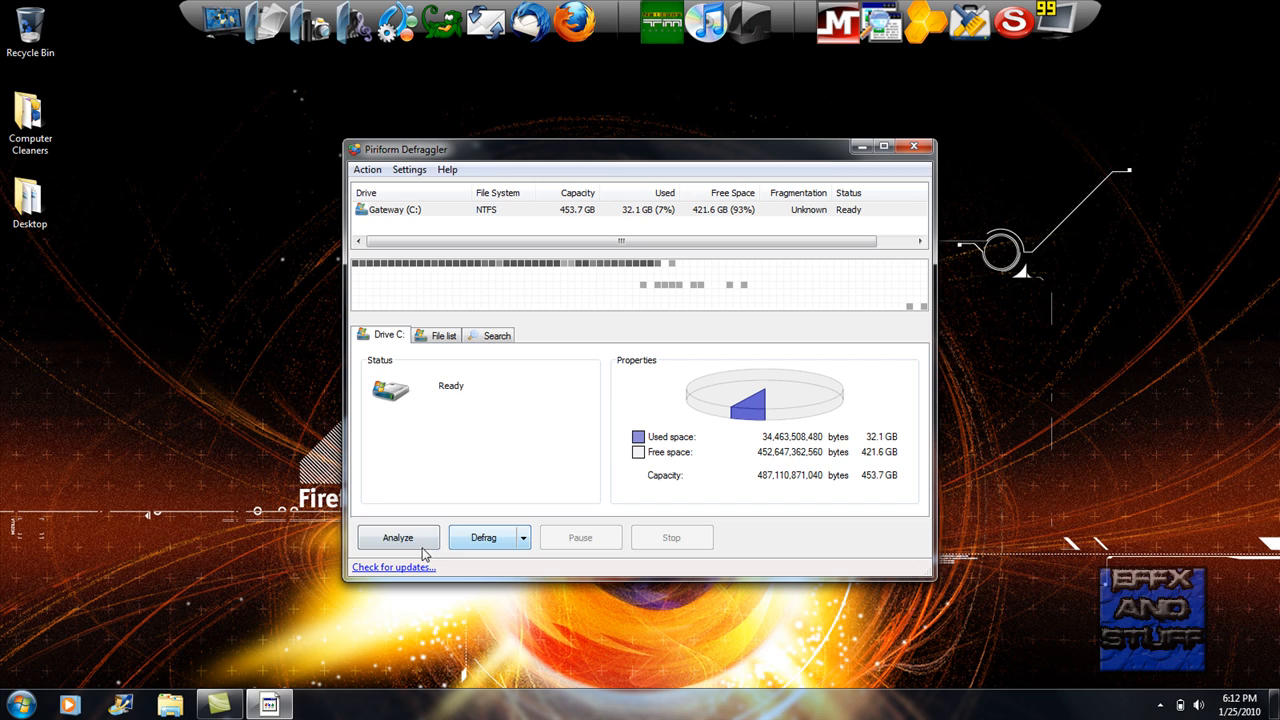
{"action": "left_click", "coordinate": [397, 537]}
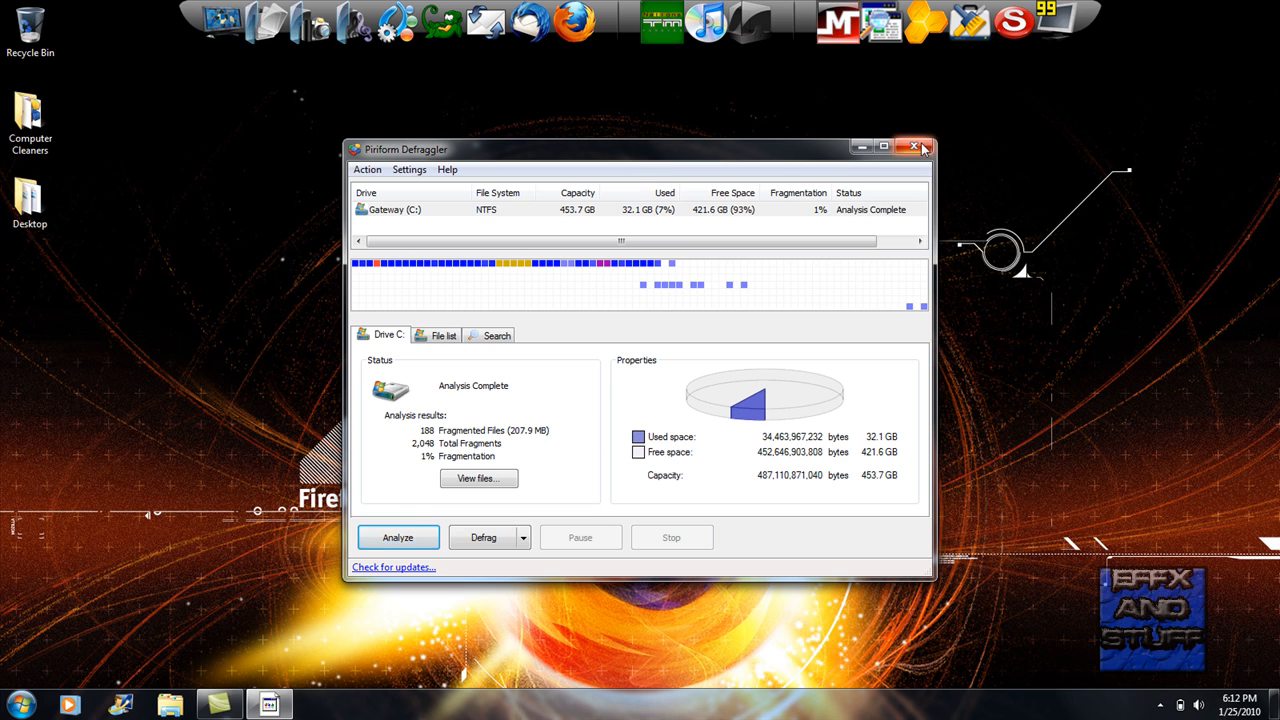
{"action": "left_click", "coordinate": [917, 147]}
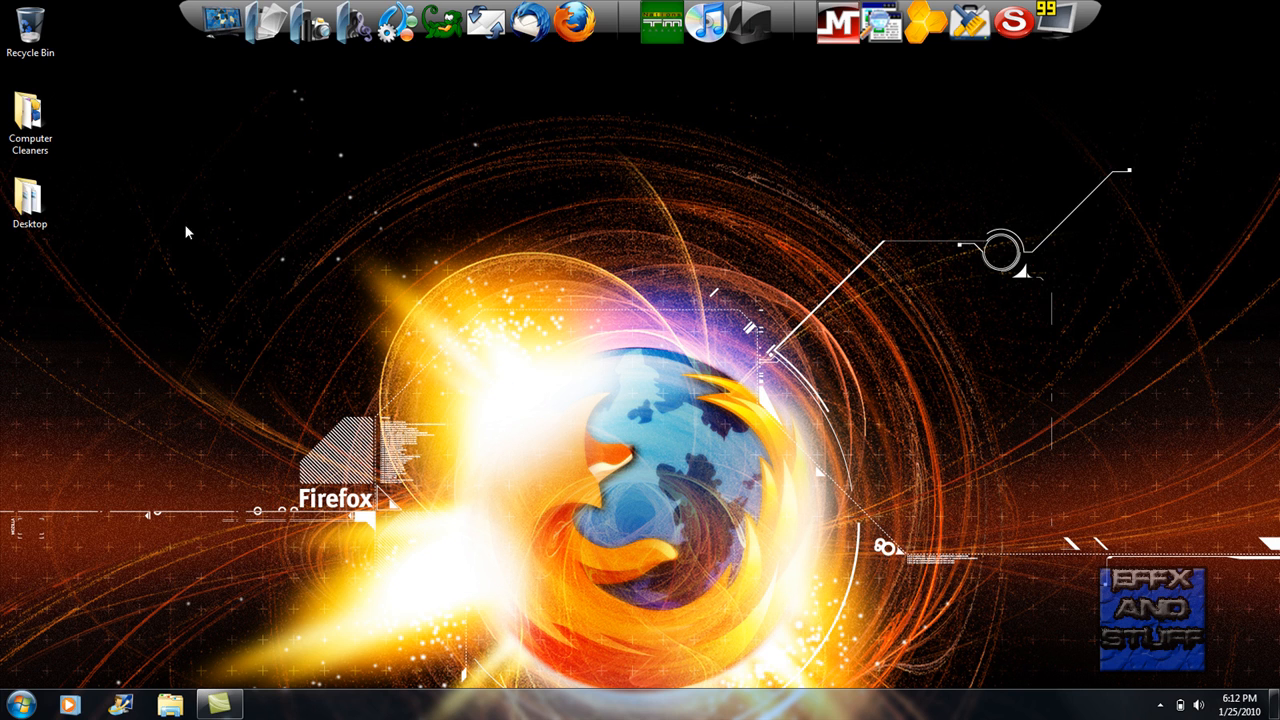
- Google 'tune up', open tune-up.com, and start the TuneUp trial download
{"action": "double_click", "coordinate": [30, 112]}
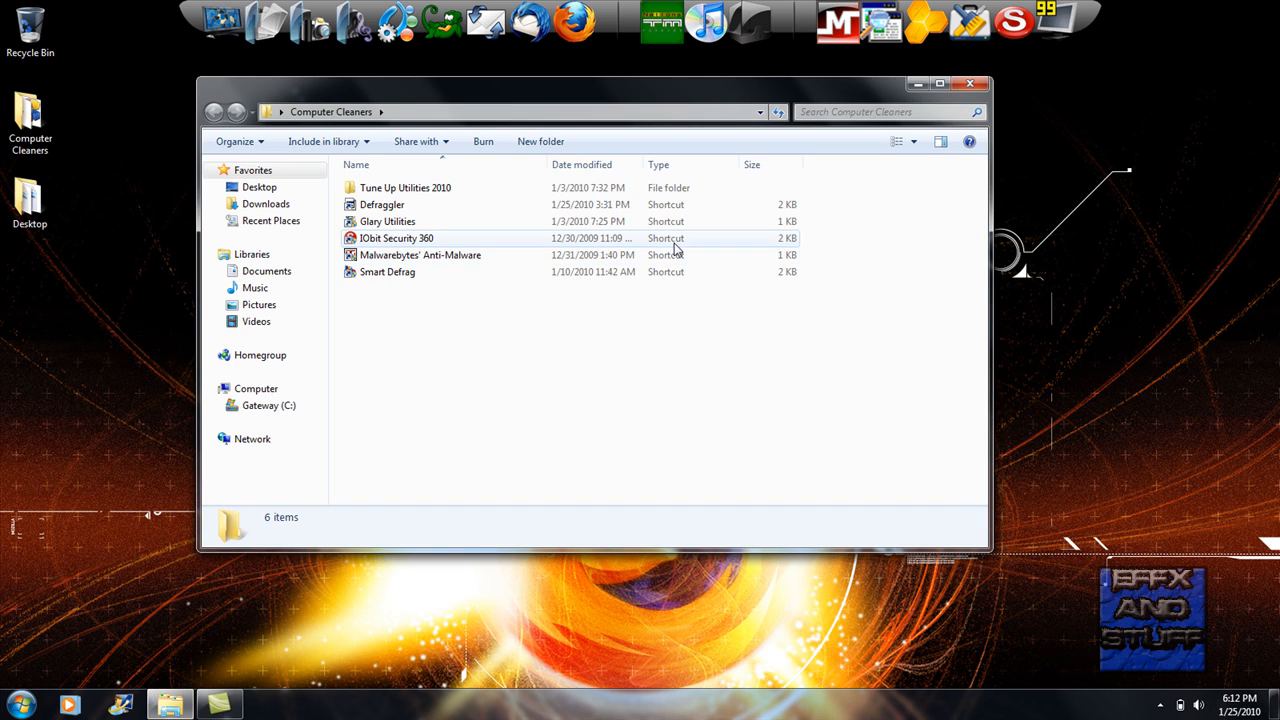
{"action": "left_click", "coordinate": [970, 77]}
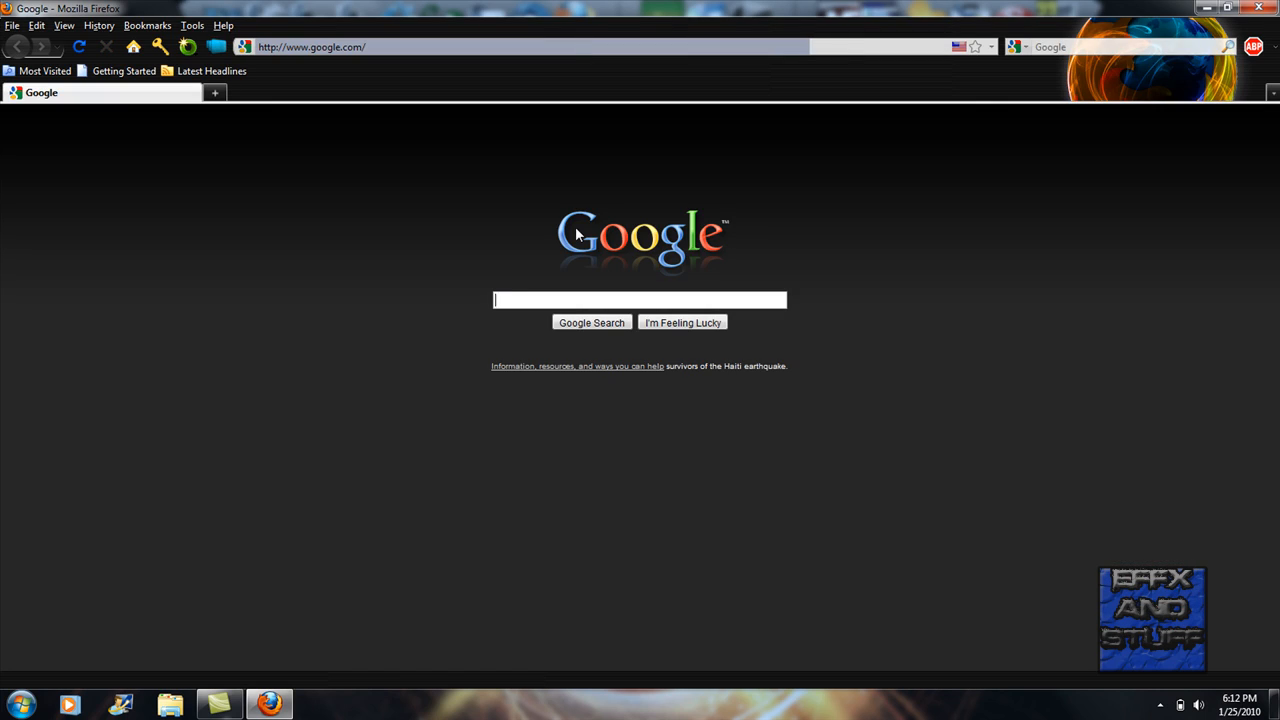
{"action": "type", "text": "tune up utilities"}
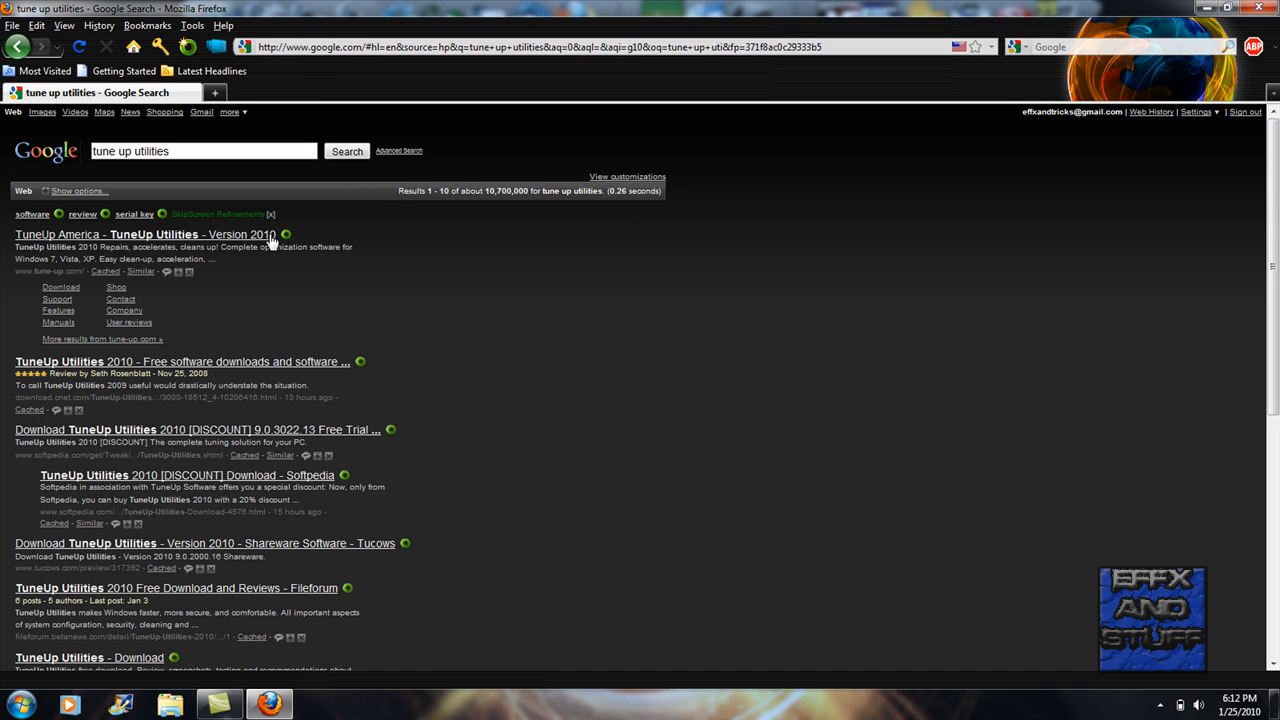
{"action": "left_click", "coordinate": [130, 234]}
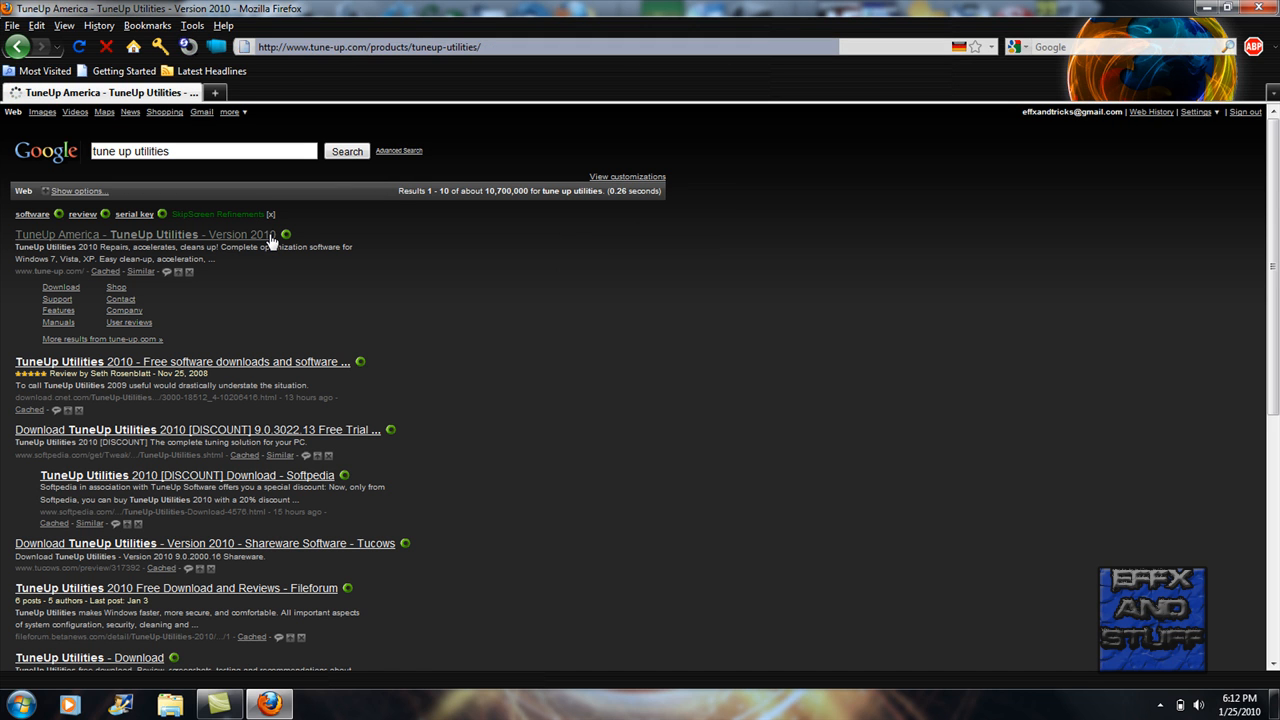
{"action": "left_click", "coordinate": [150, 234]}
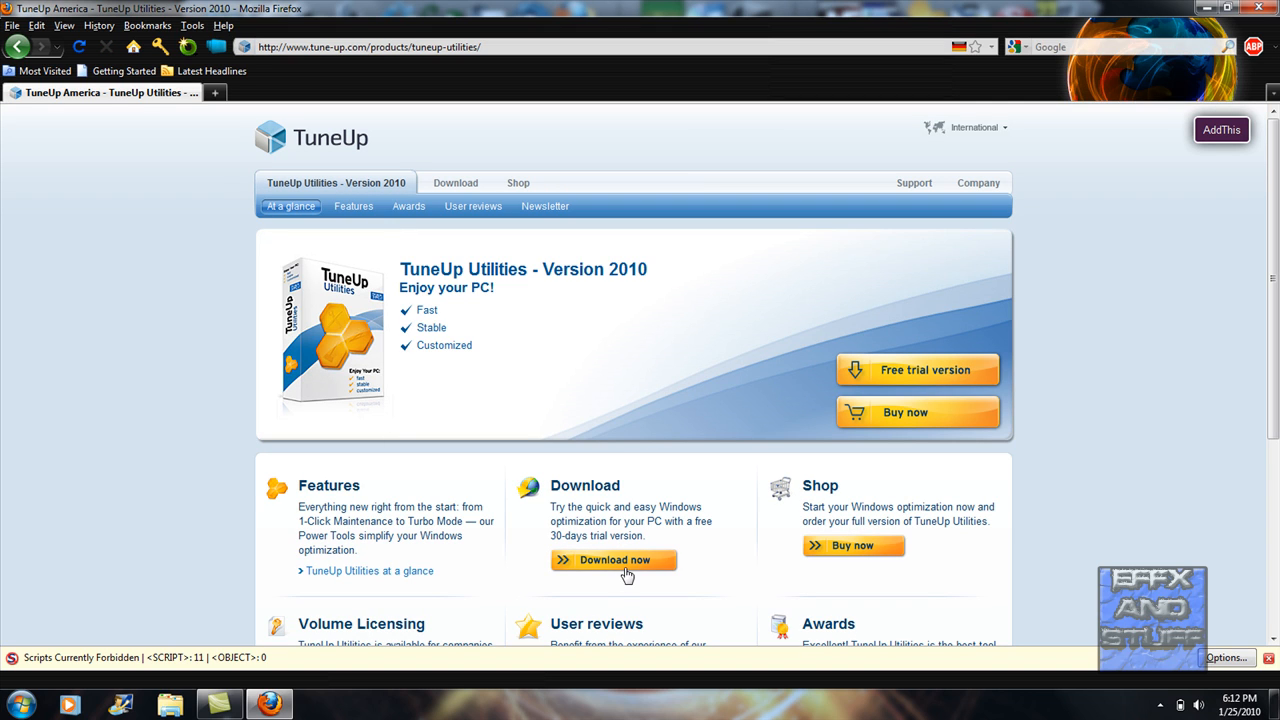
{"action": "left_click", "coordinate": [616, 560]}
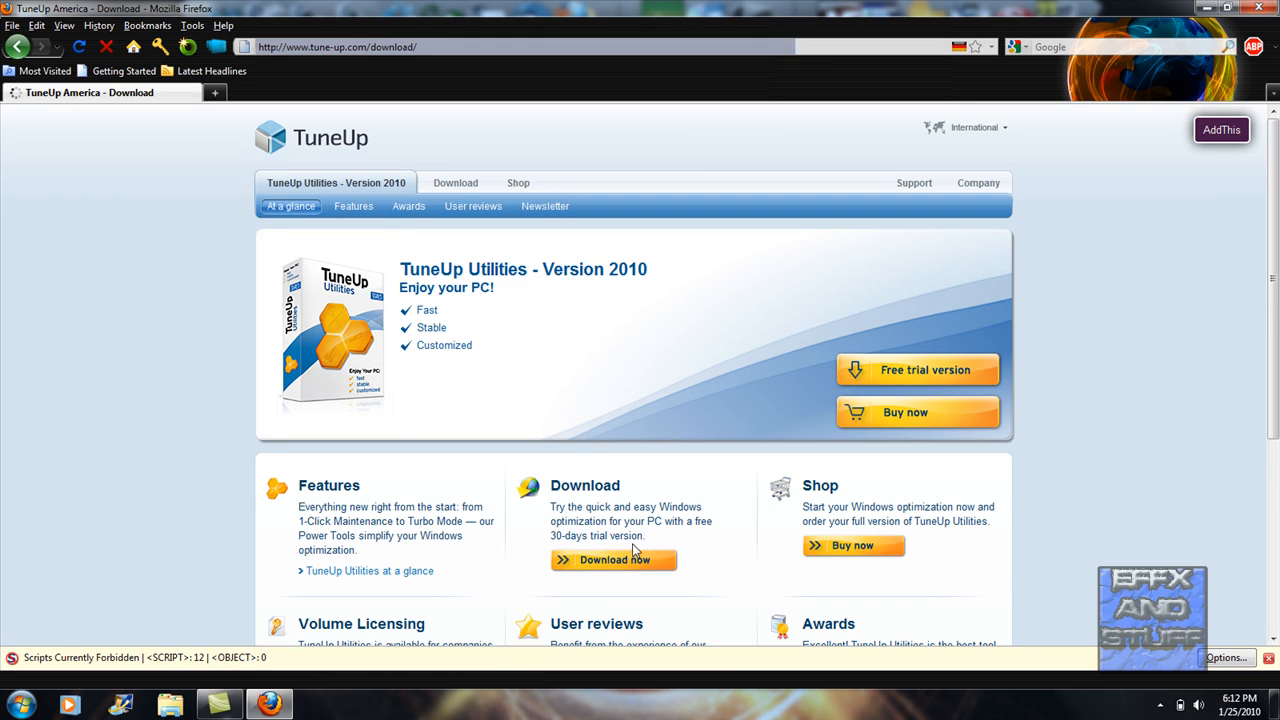
{"action": "left_click", "coordinate": [613, 560]}
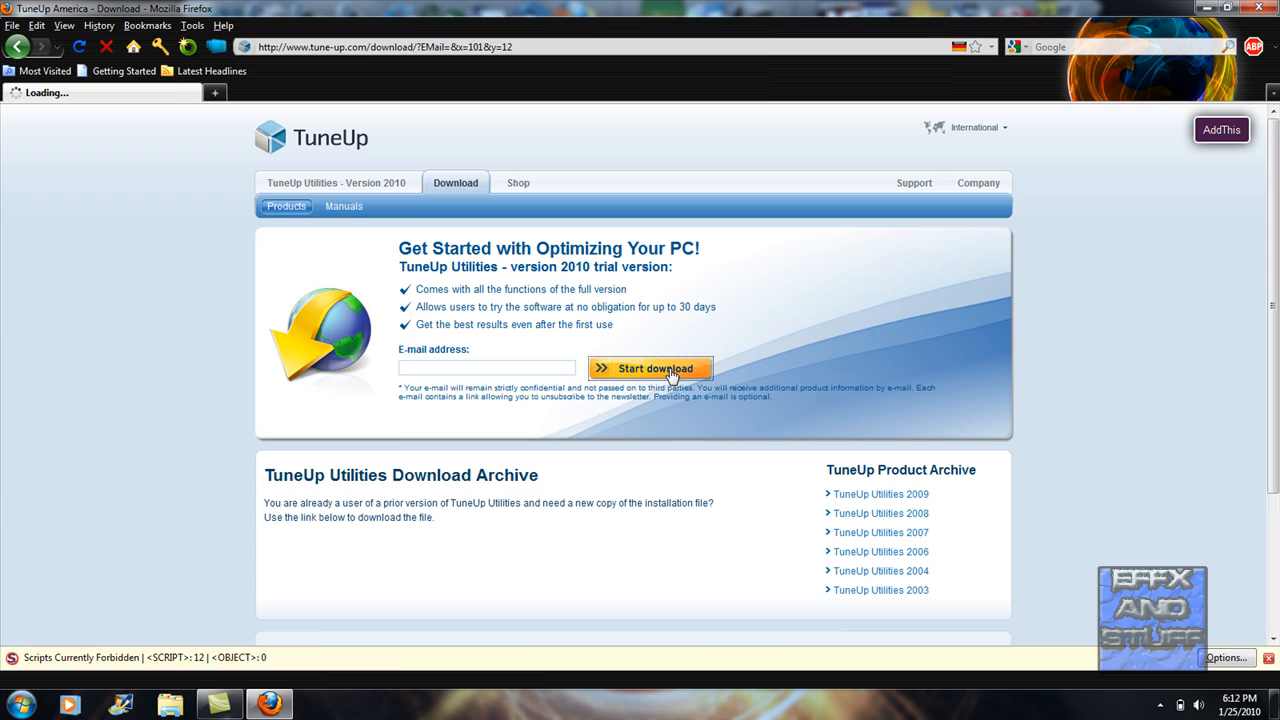
{"action": "left_click", "coordinate": [650, 368]}
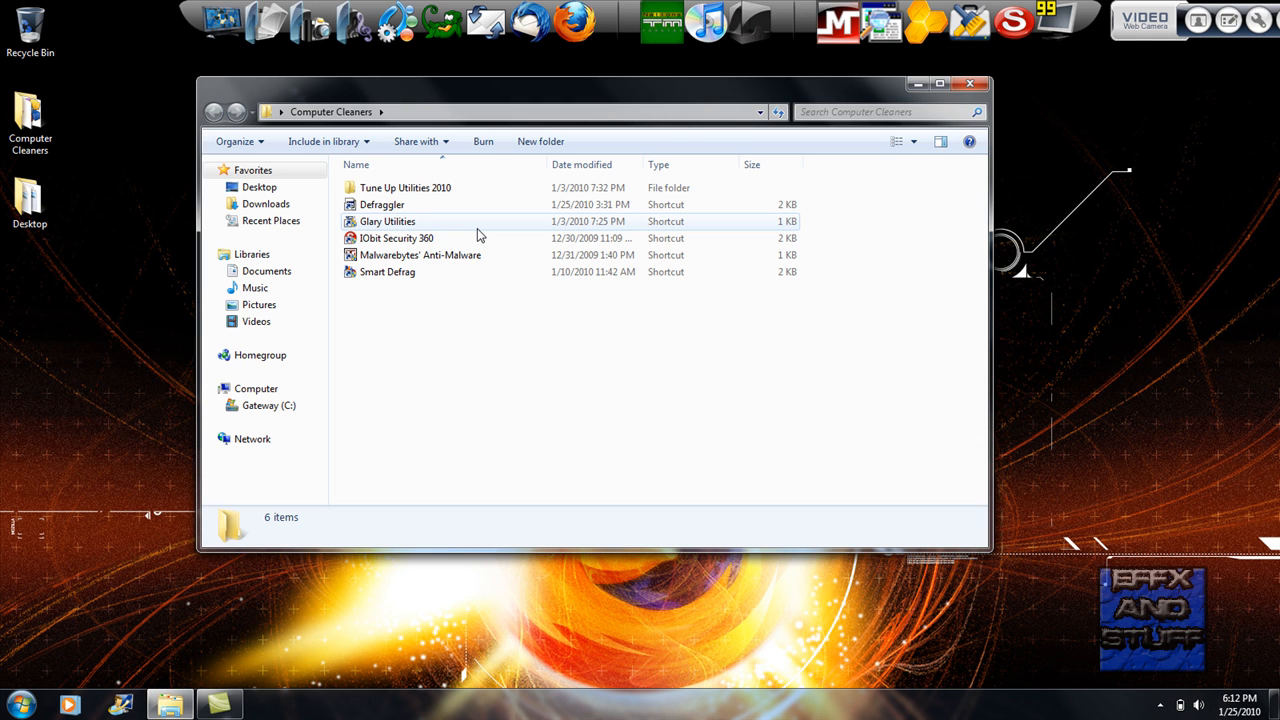
{"action": "mouse_move", "coordinate": [425, 227]}
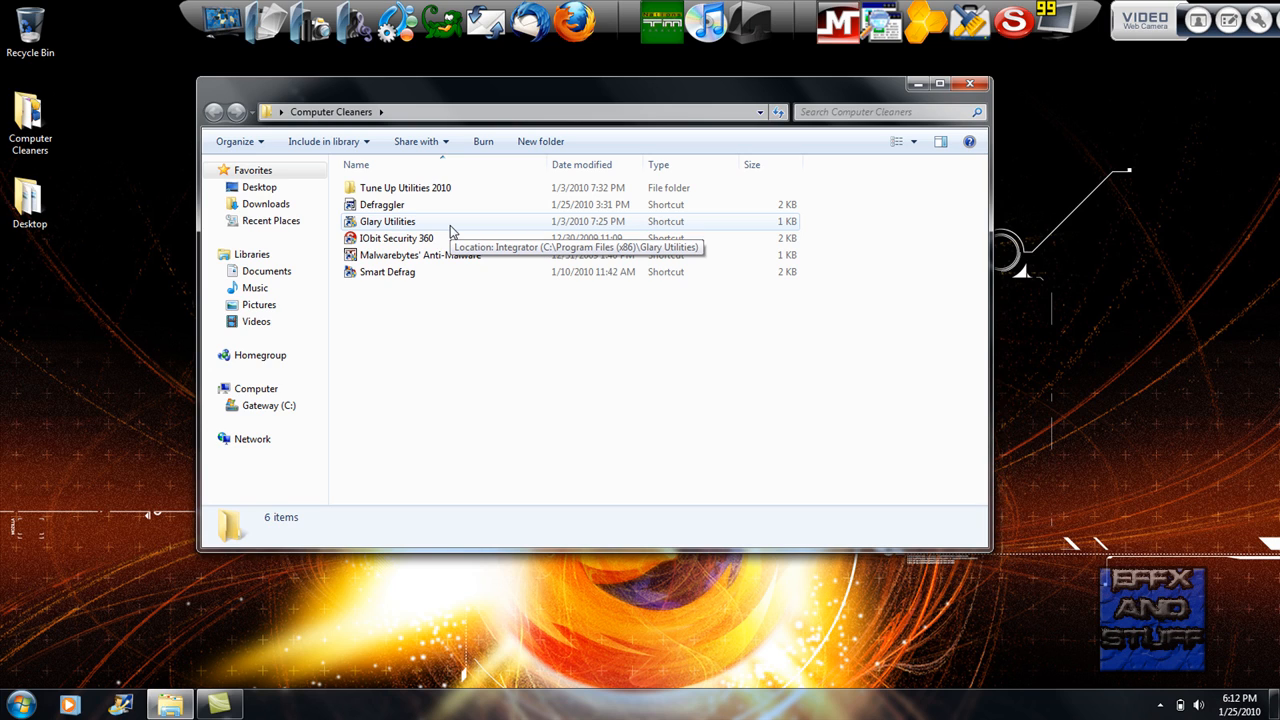
- Select Glary Utilities, then Google 'gl' and scroll glaryutilities.com to its download options
{"action": "left_click", "coordinate": [385, 221]}
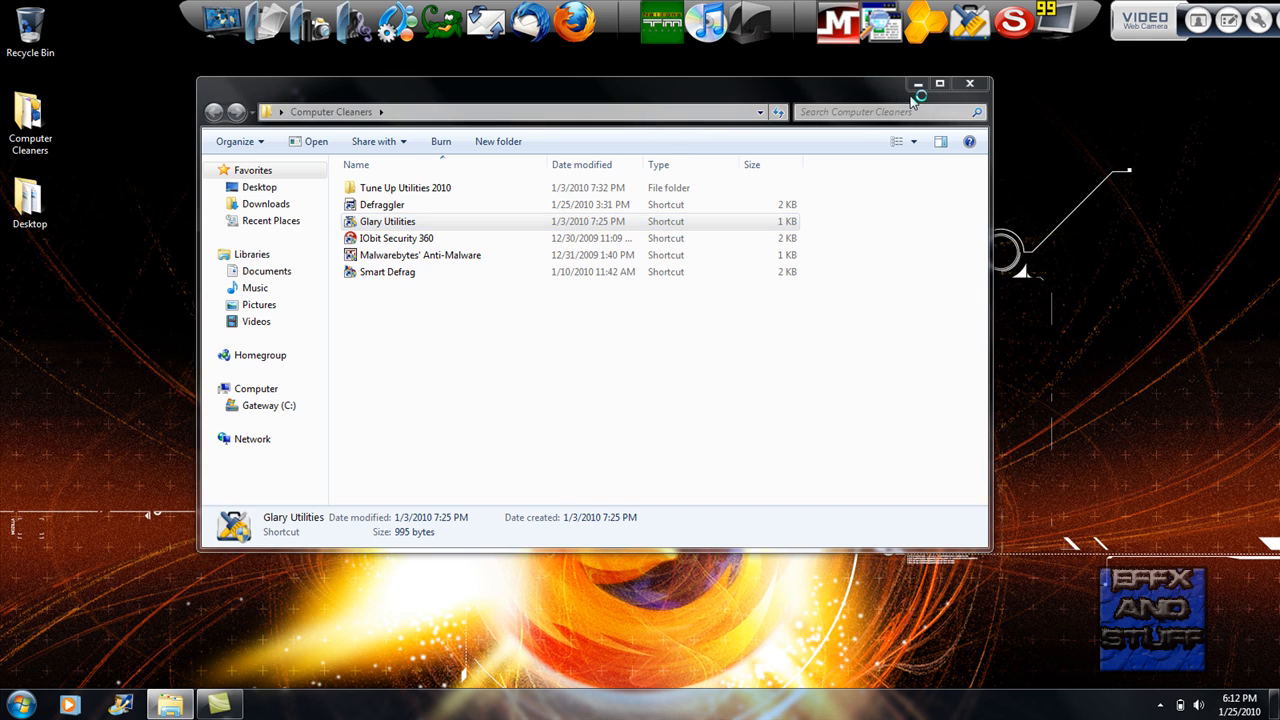
{"action": "mouse_move", "coordinate": [852, 102]}
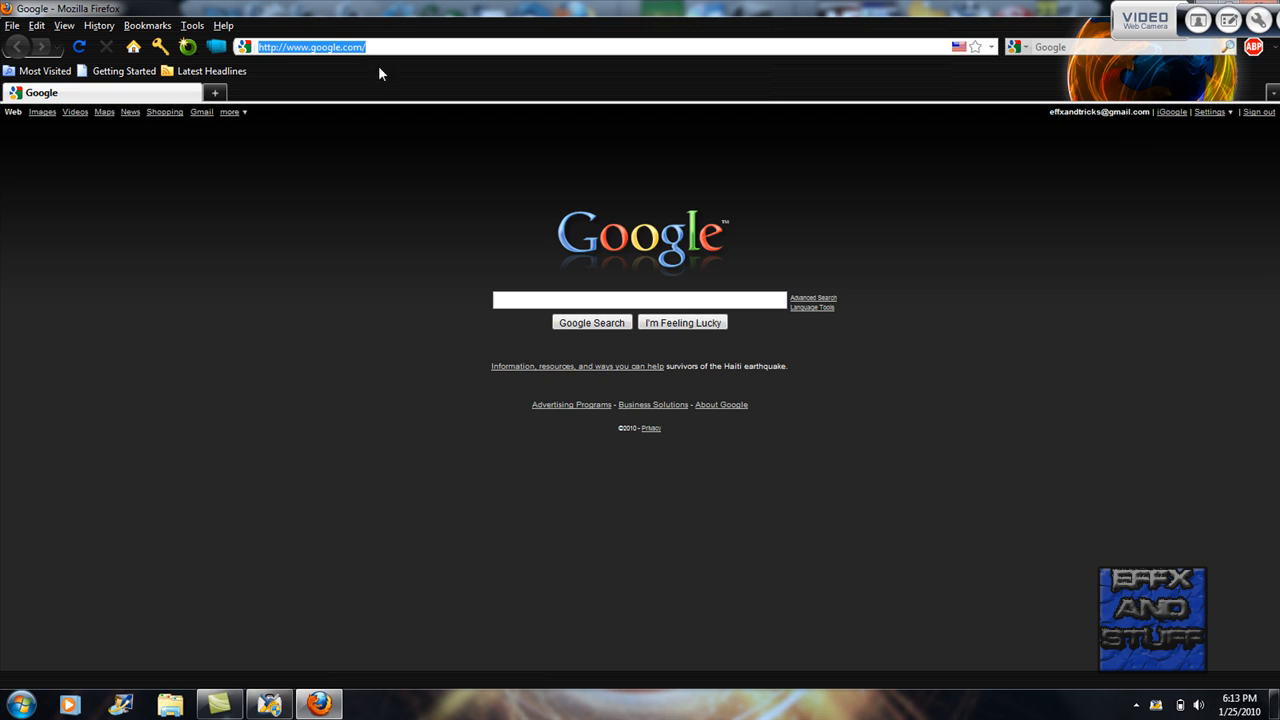
{"action": "type", "text": "glary"}
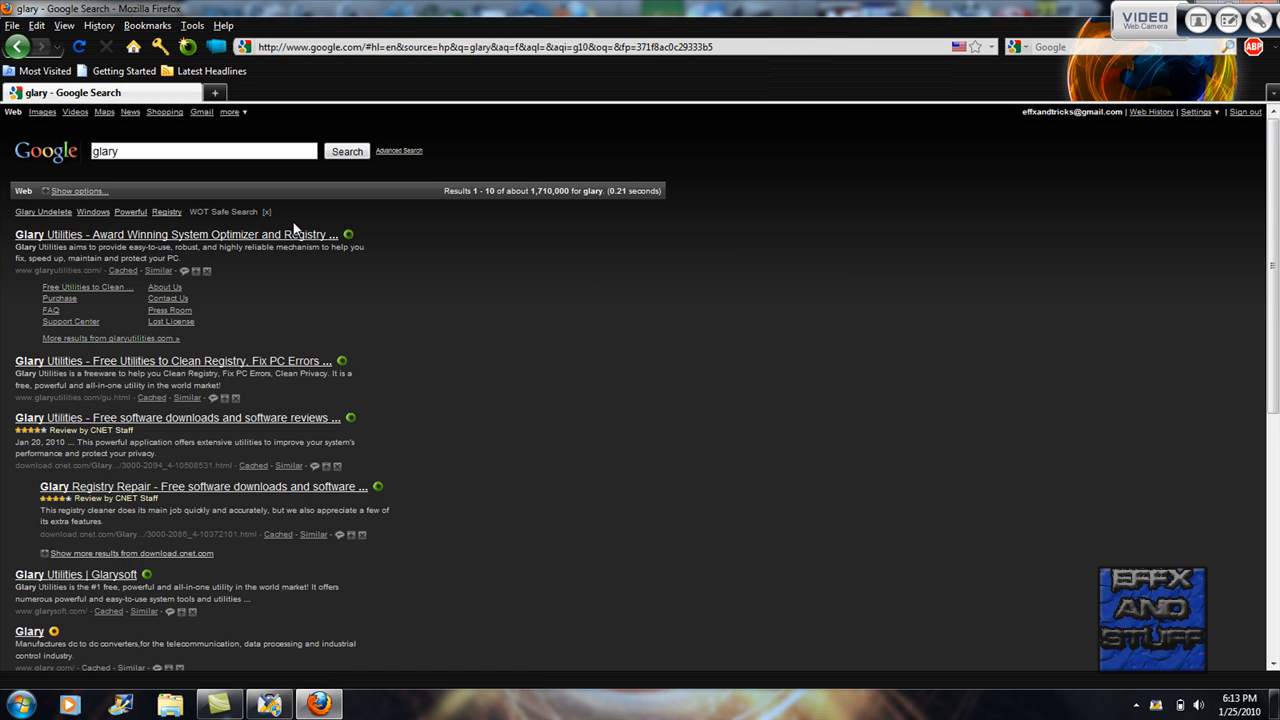
{"action": "left_click", "coordinate": [155, 235]}
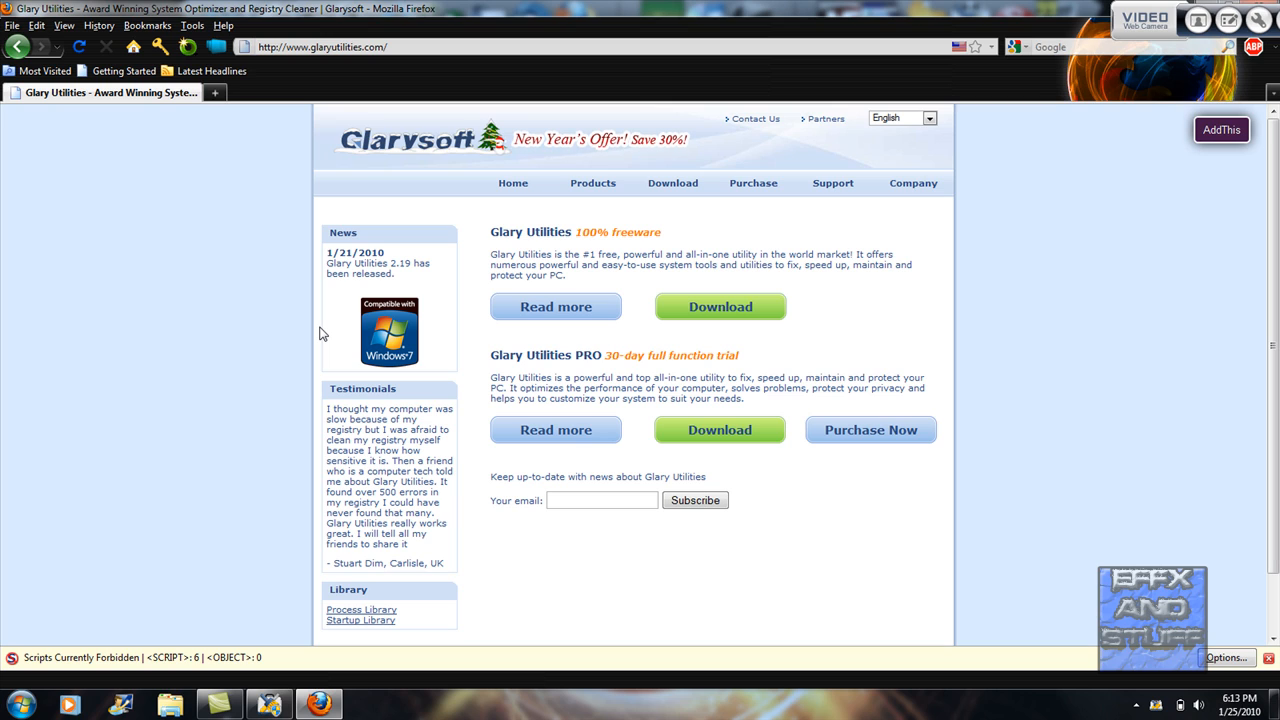
{"action": "mouse_move", "coordinate": [1235, 442]}
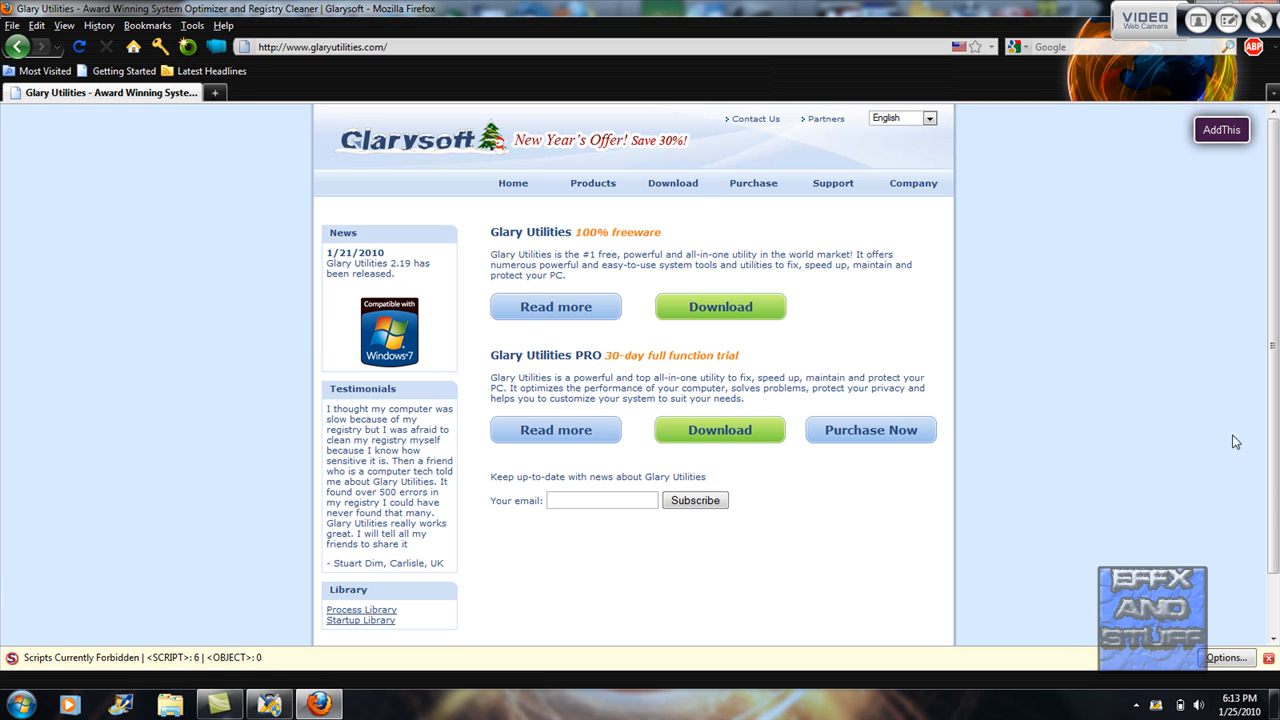
{"action": "scroll", "scroll_direction": "down", "scroll_amount": 3}
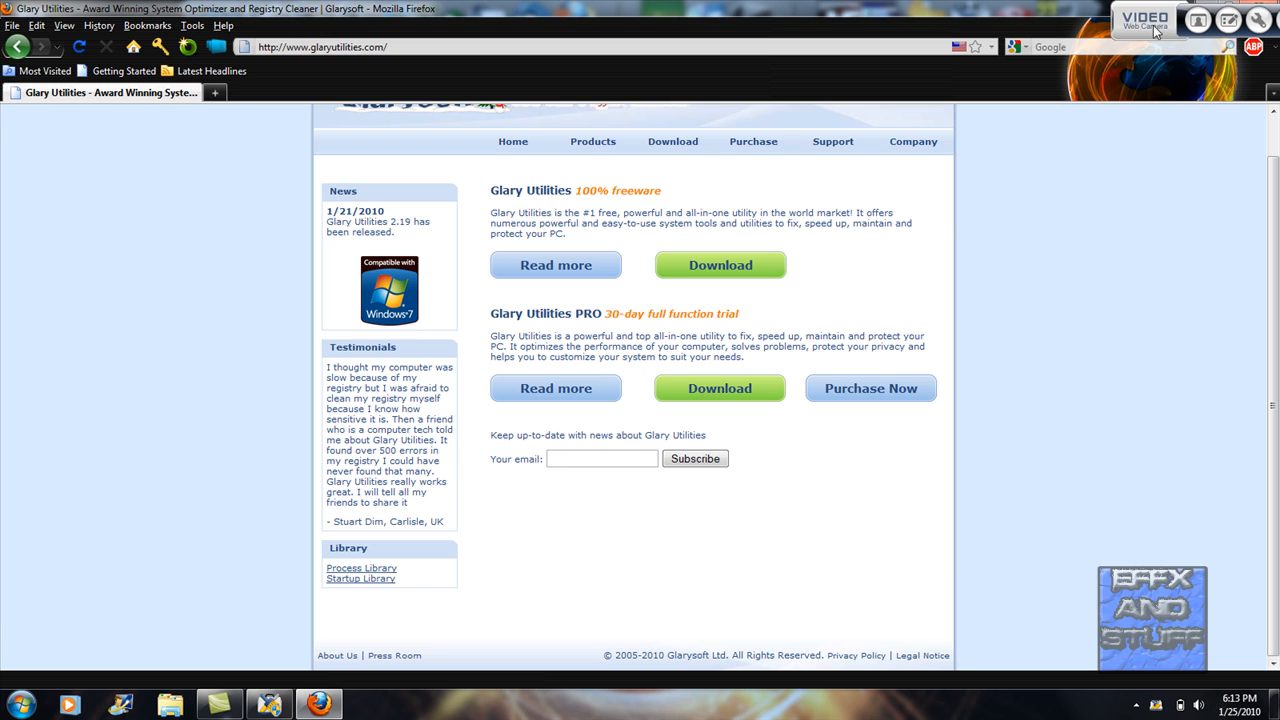
{"action": "mouse_move", "coordinate": [1060, 17]}
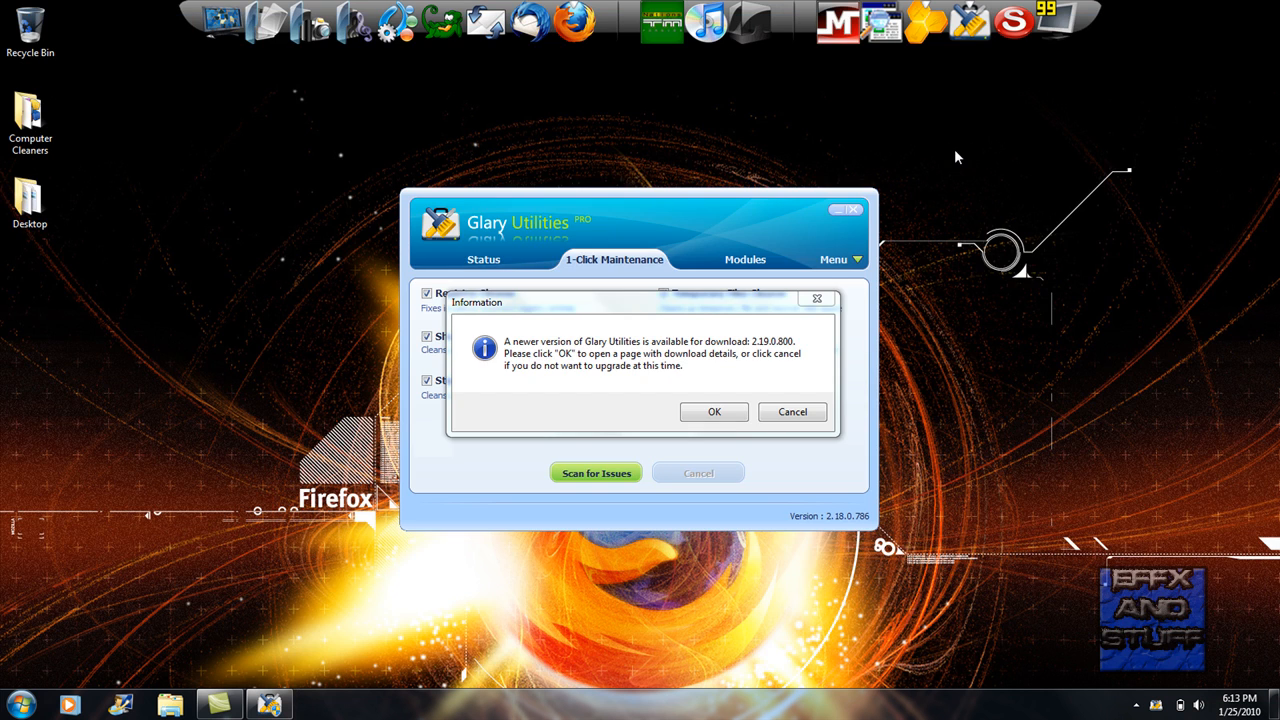
{"action": "mouse_move", "coordinate": [103, 379]}
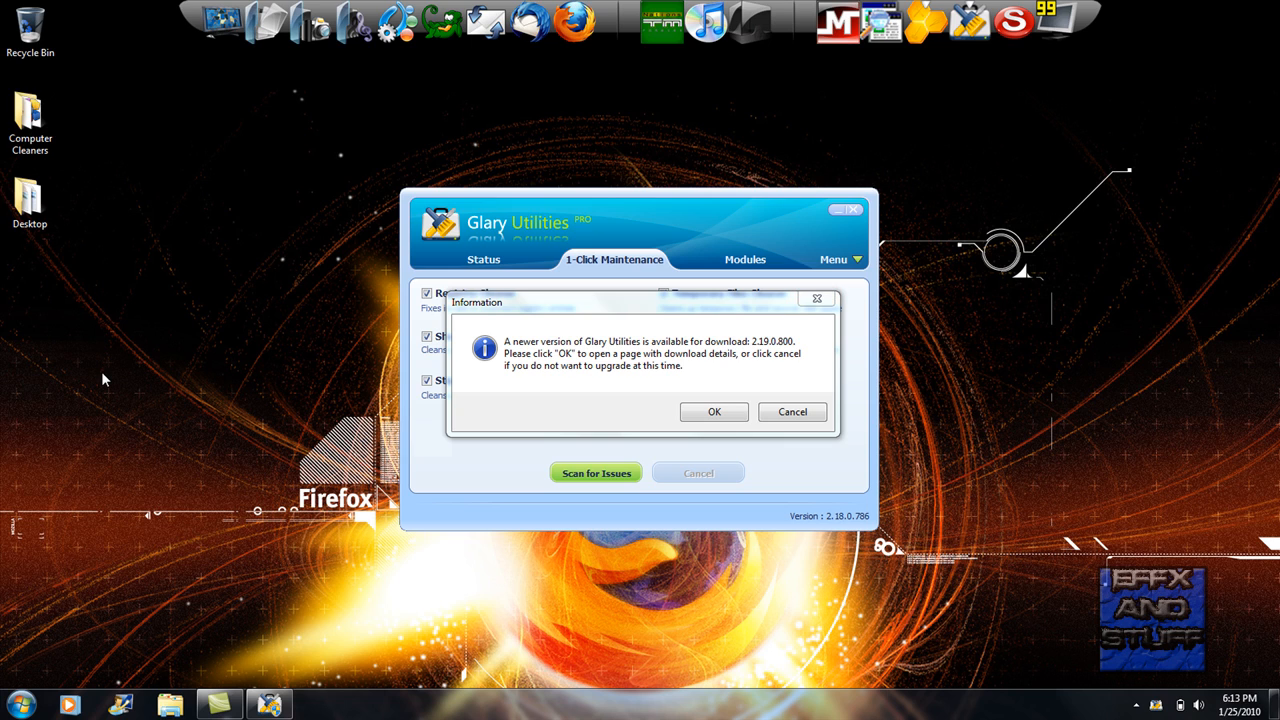
{"action": "mouse_move", "coordinate": [729, 413]}
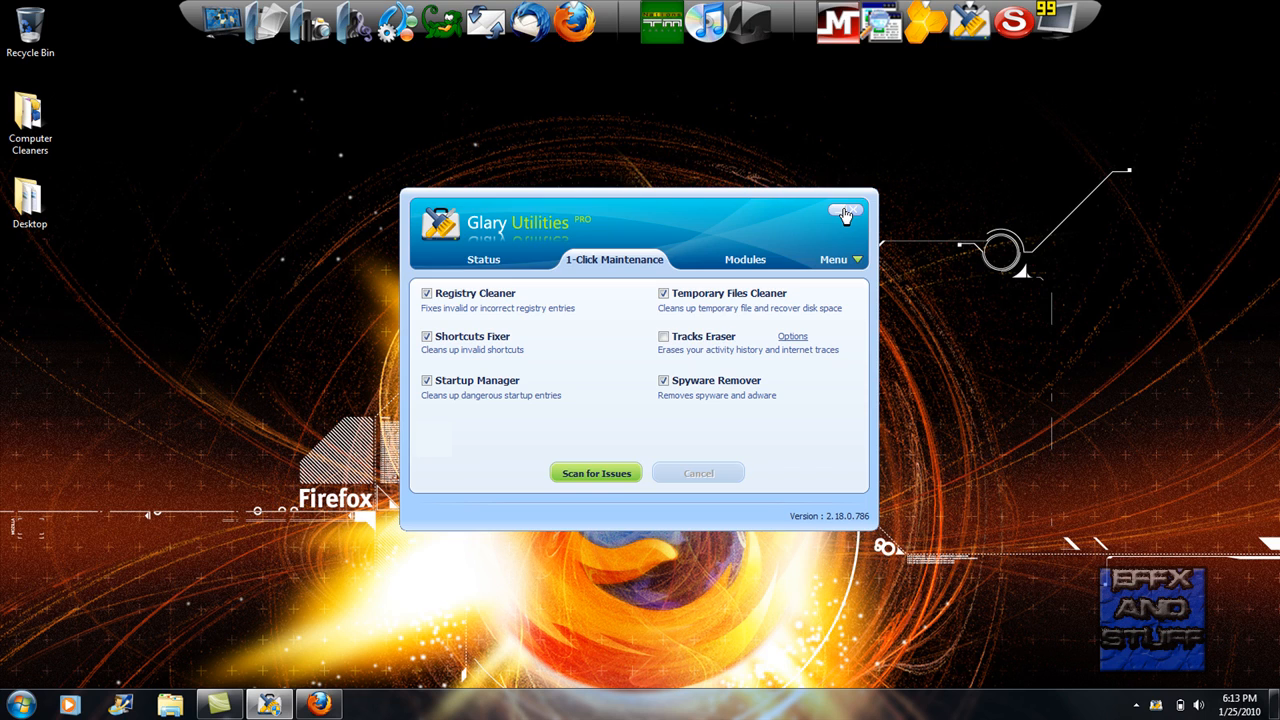
- Close Glary Utilities PRO from its 1-Click Maintenance checklist
{"action": "left_click", "coordinate": [846, 211]}
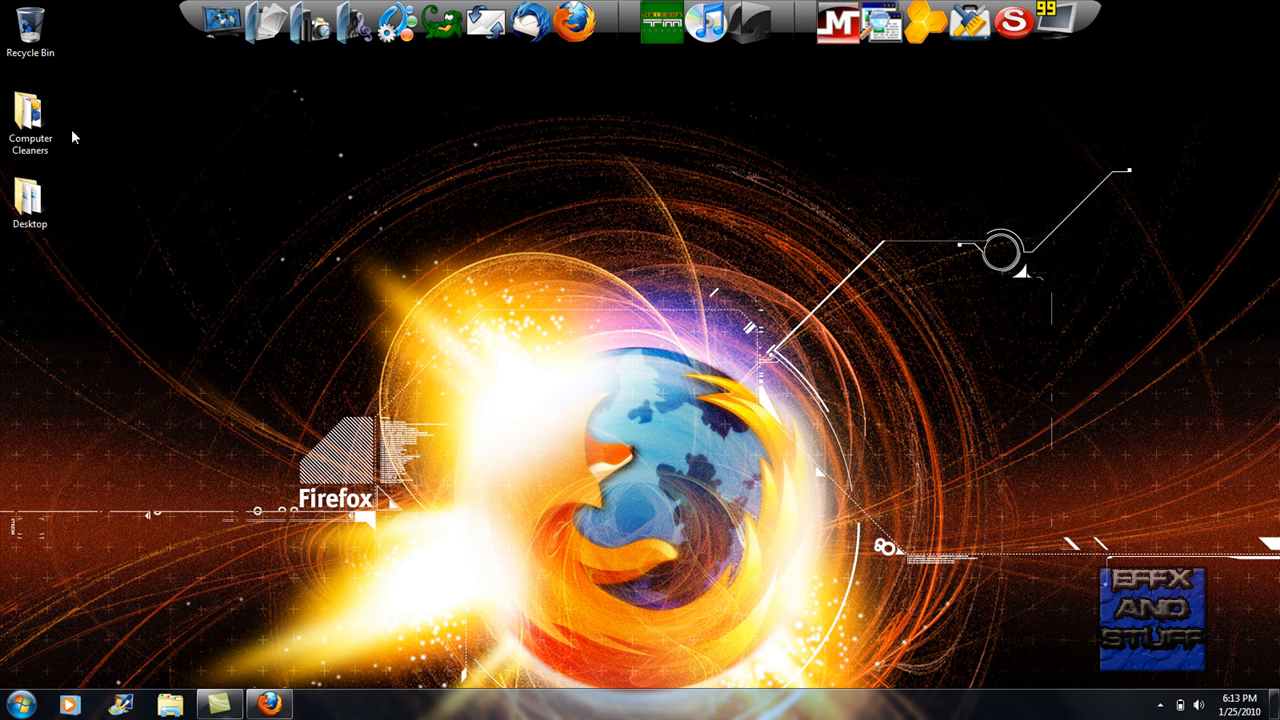
- Reopen Computer Cleaners, launch and close IObit Security 360, then select Smart Defrag
{"action": "double_click", "coordinate": [30, 110]}
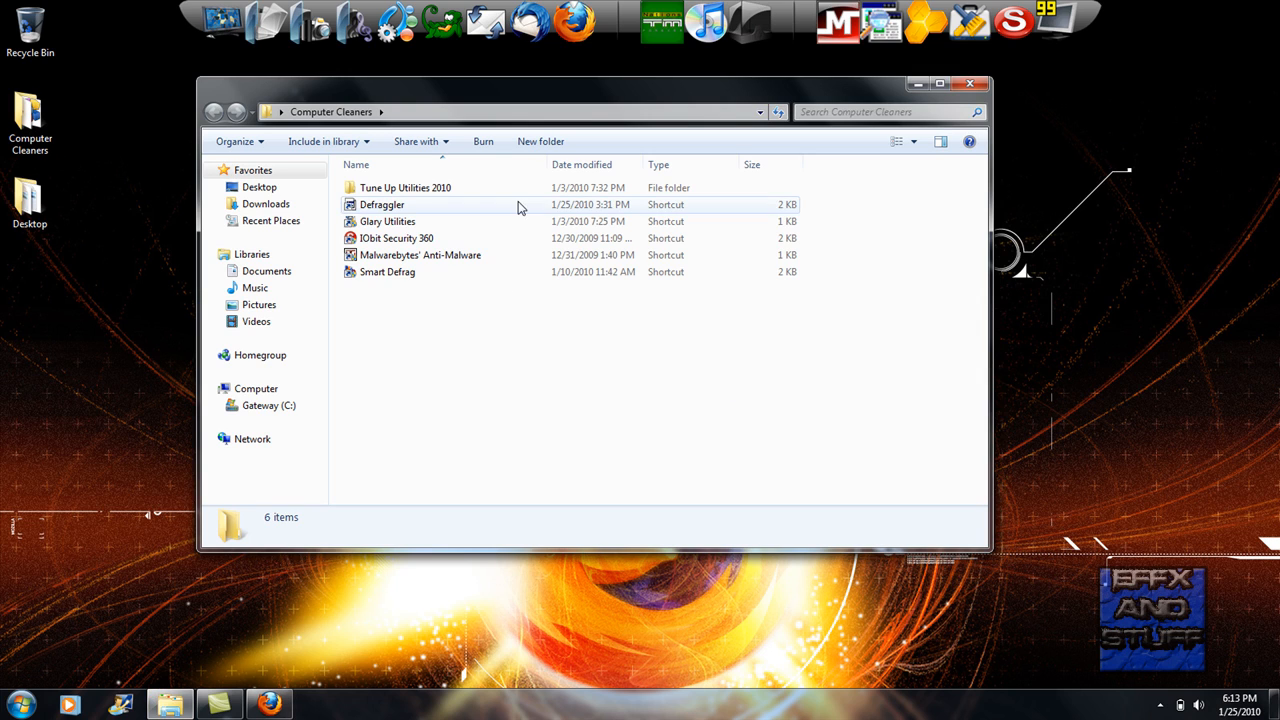
{"action": "left_click", "coordinate": [398, 238]}
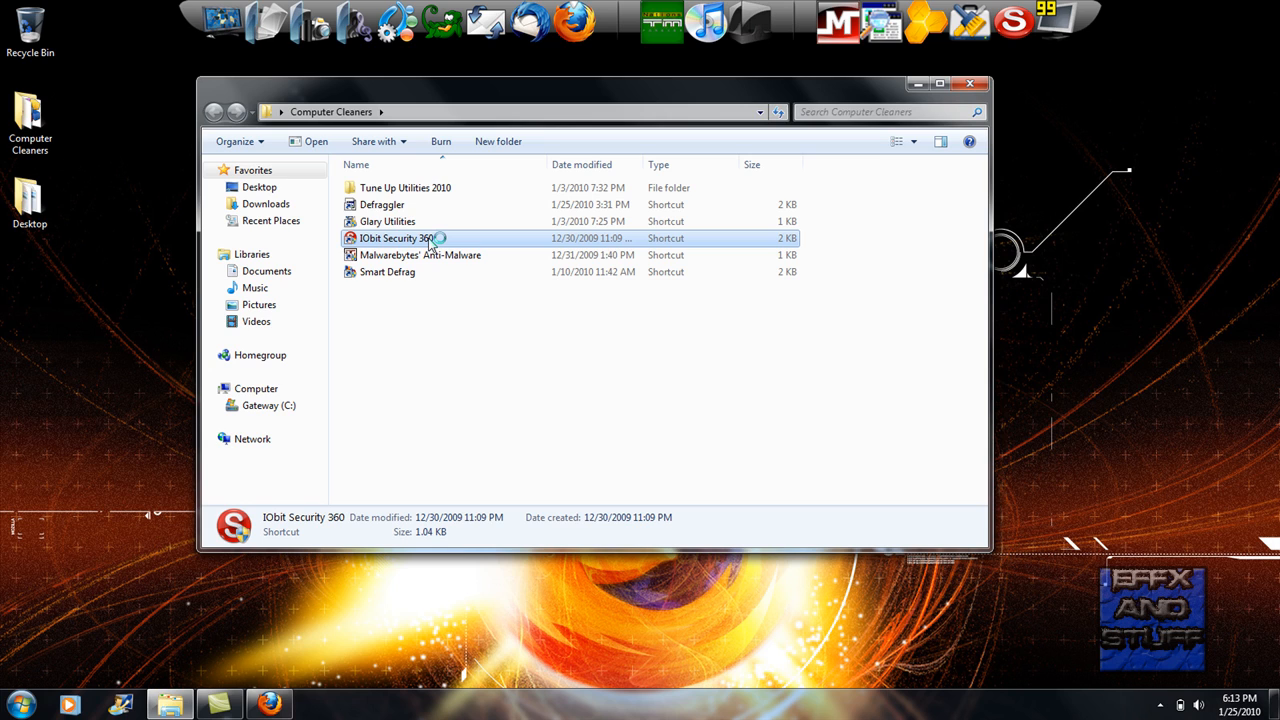
{"action": "double_click", "coordinate": [405, 238]}
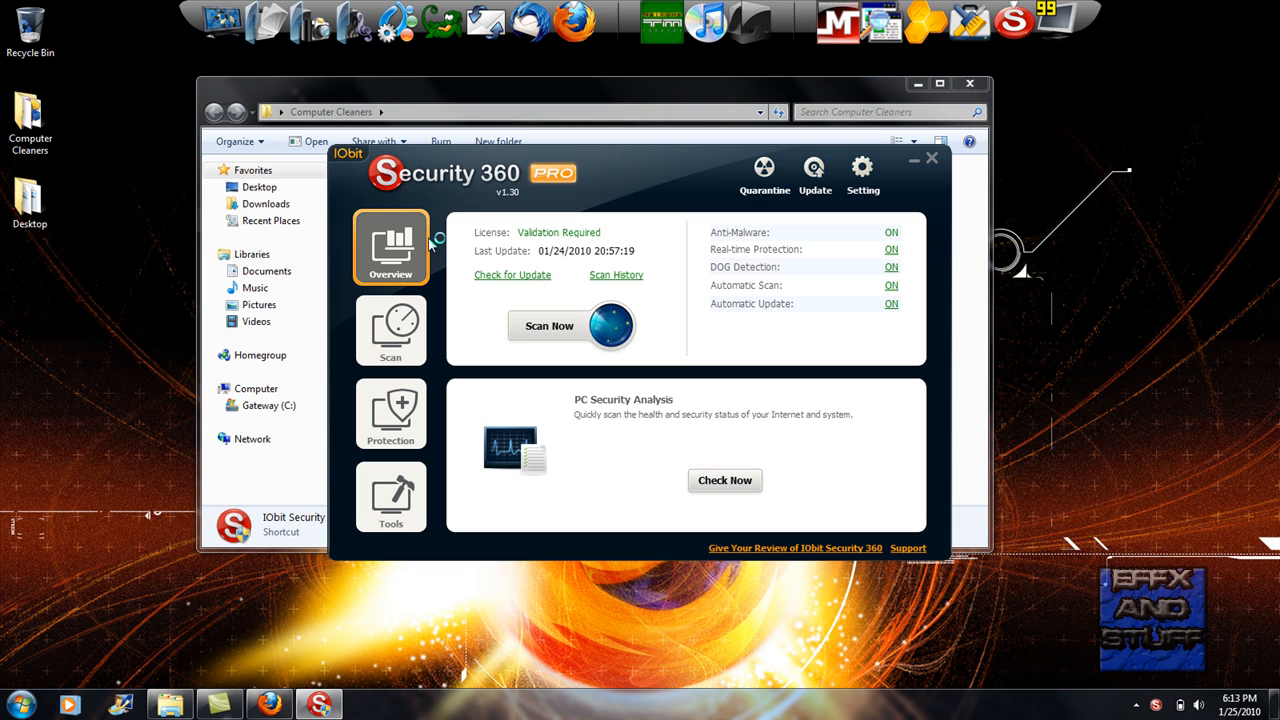
{"action": "mouse_move", "coordinate": [938, 160]}
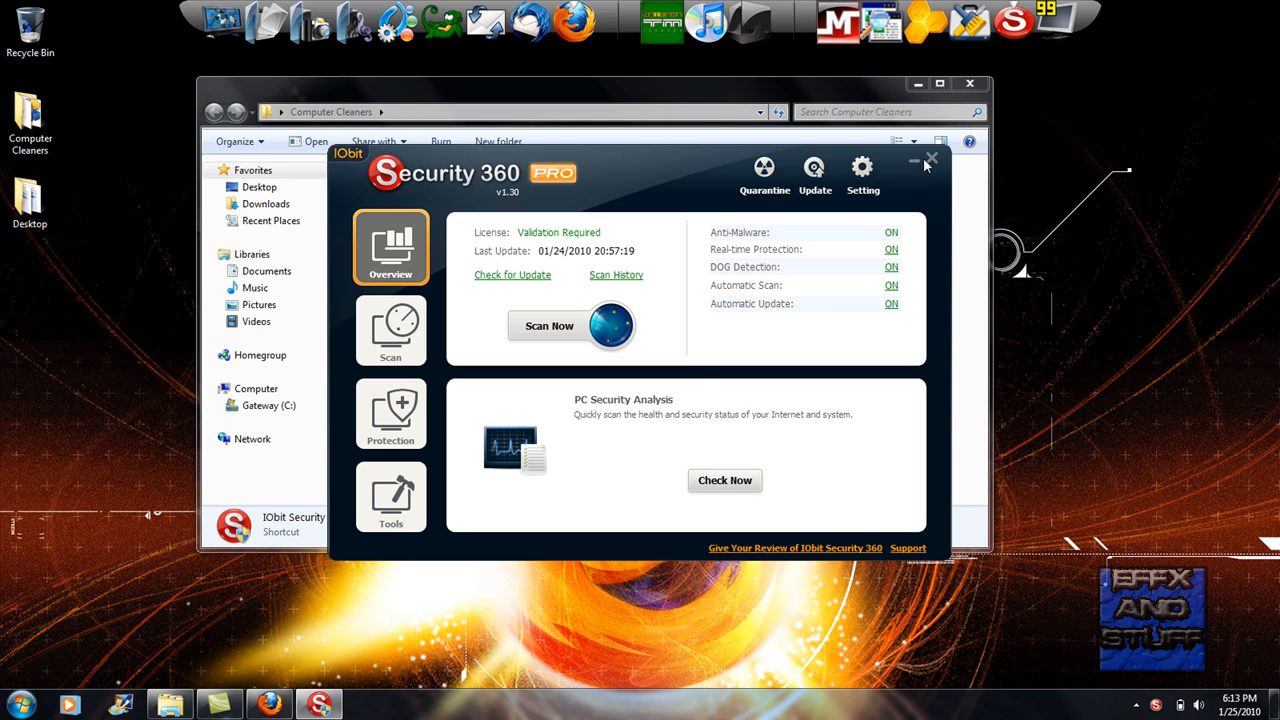
{"action": "left_click", "coordinate": [937, 160]}
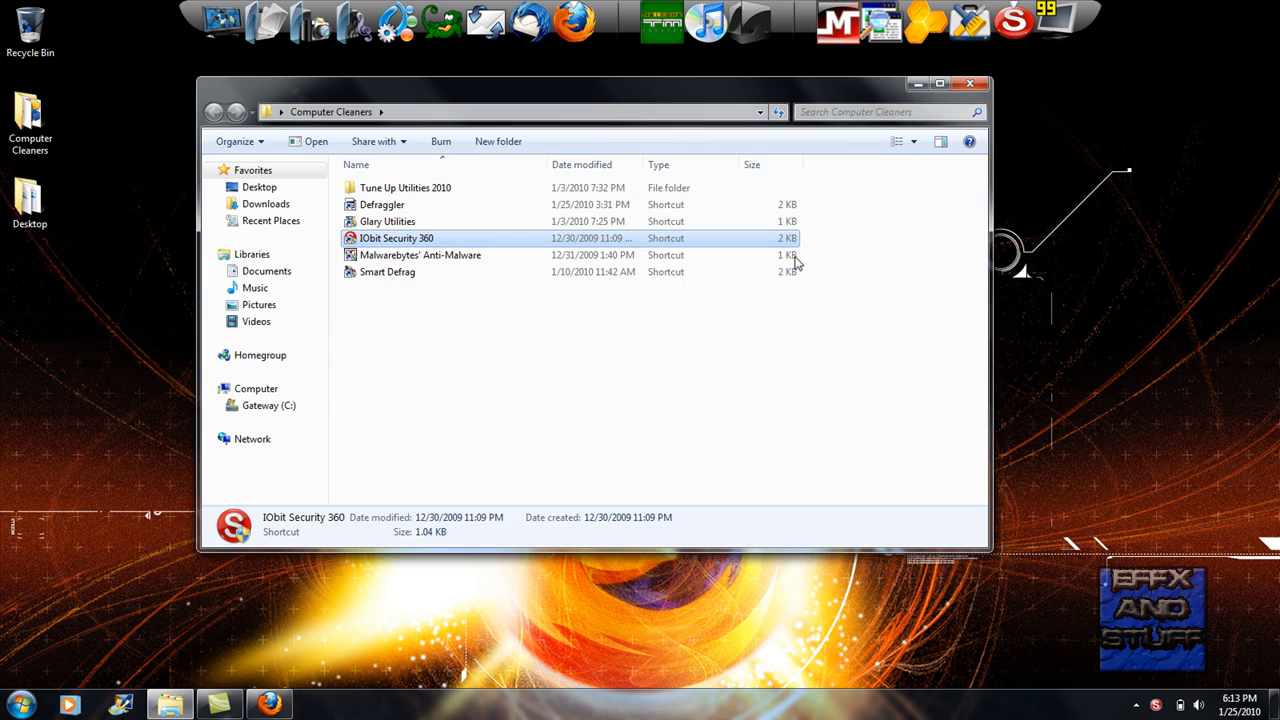
{"action": "mouse_move", "coordinate": [472, 255]}
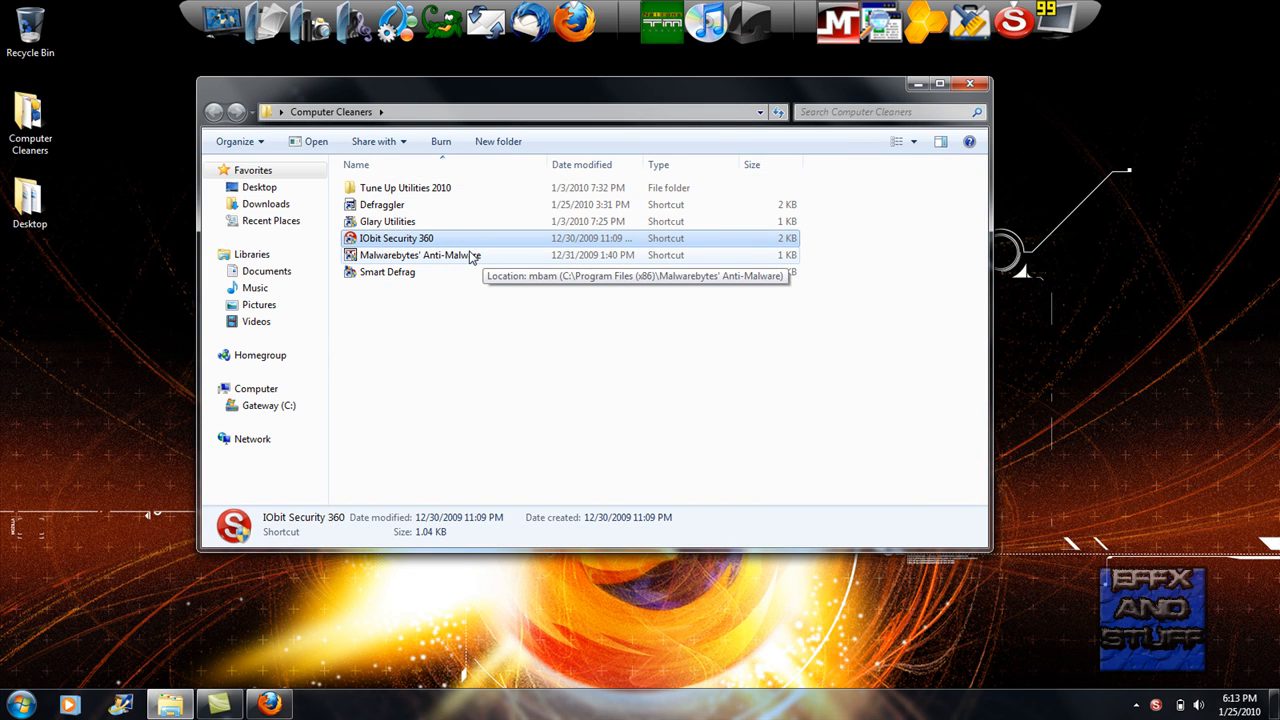
{"action": "left_click", "coordinate": [384, 271]}
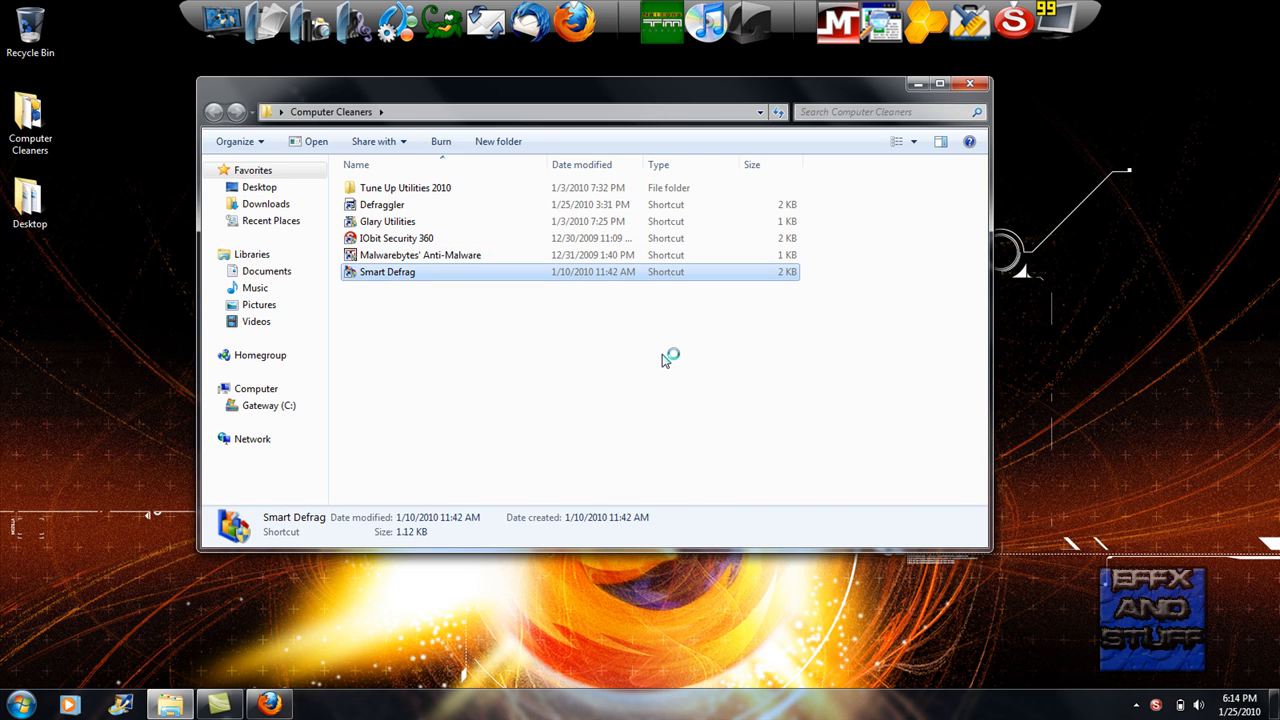
- Launch Smart Defrag, set its mode to Deep Optimize, and close it
{"action": "double_click", "coordinate": [385, 271]}
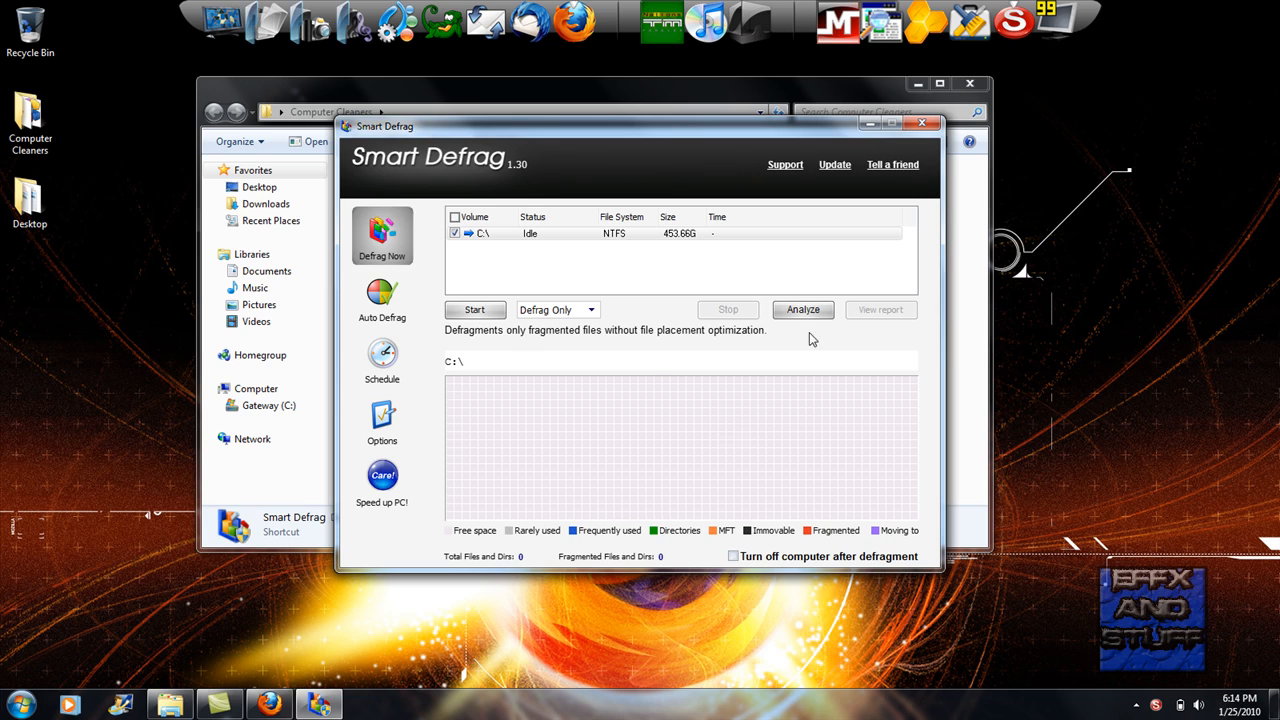
{"action": "mouse_move", "coordinate": [587, 343]}
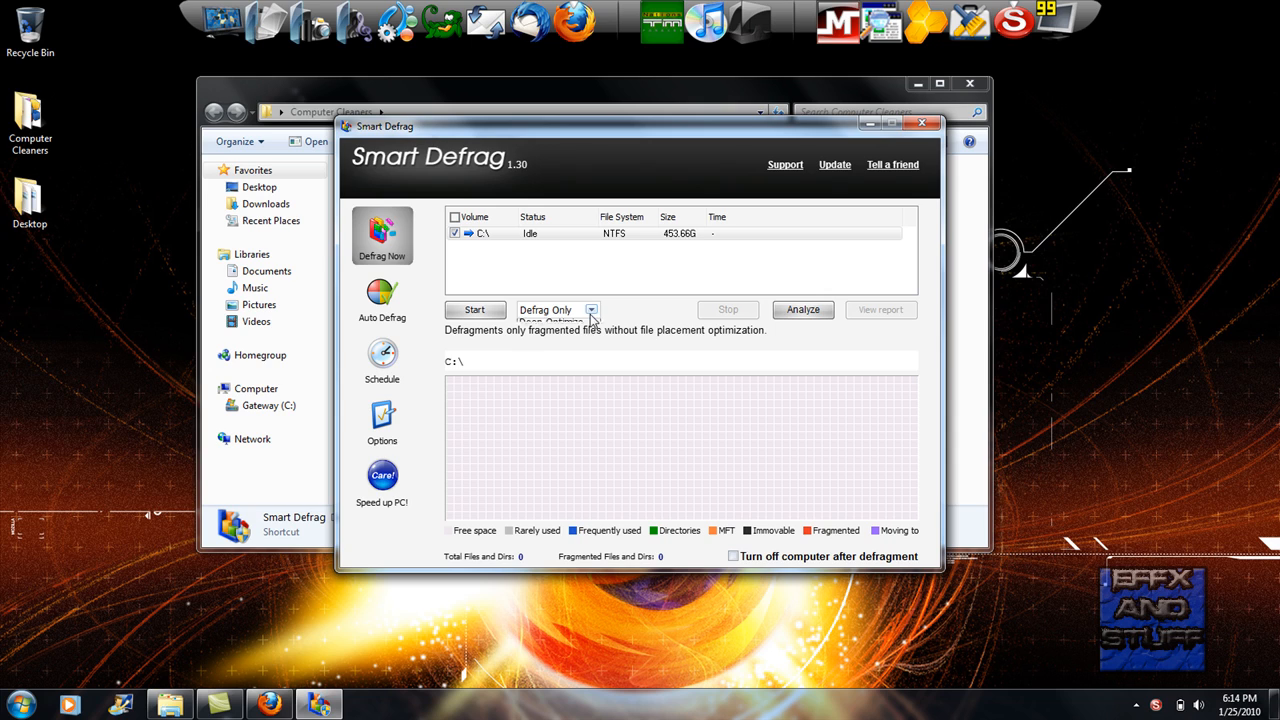
{"action": "left_click", "coordinate": [591, 310]}
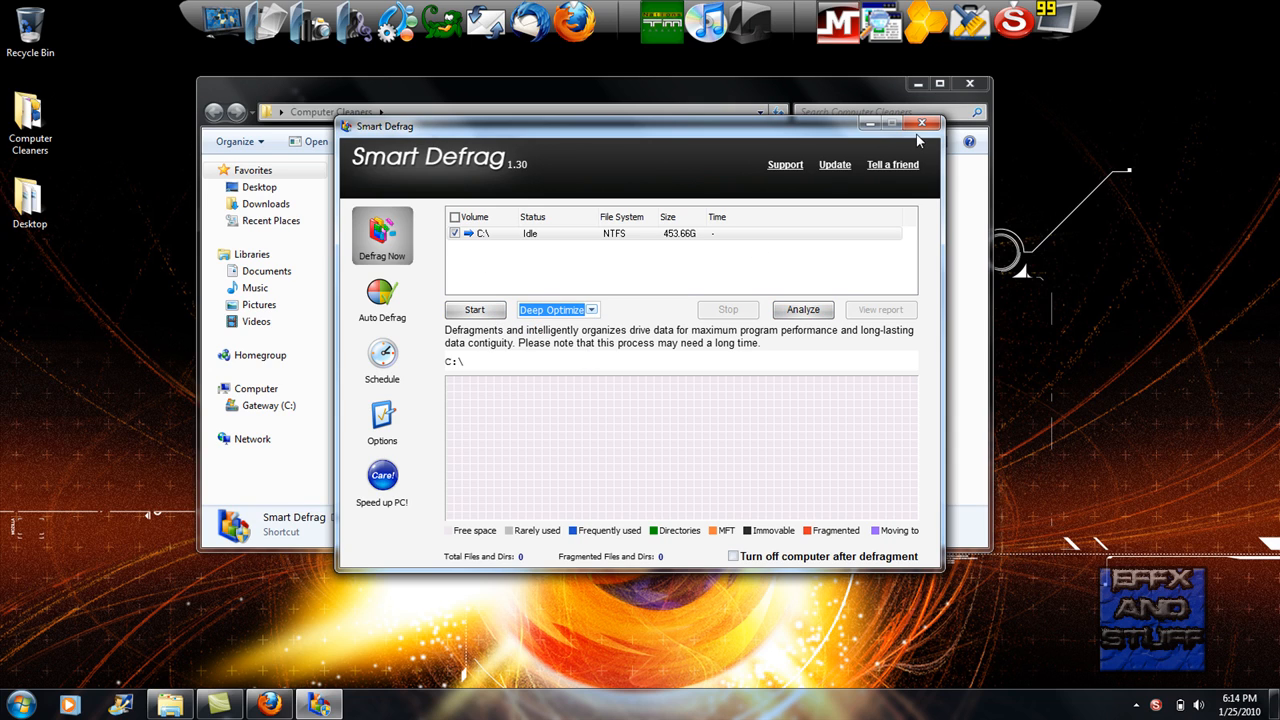
{"action": "left_click", "coordinate": [922, 122]}
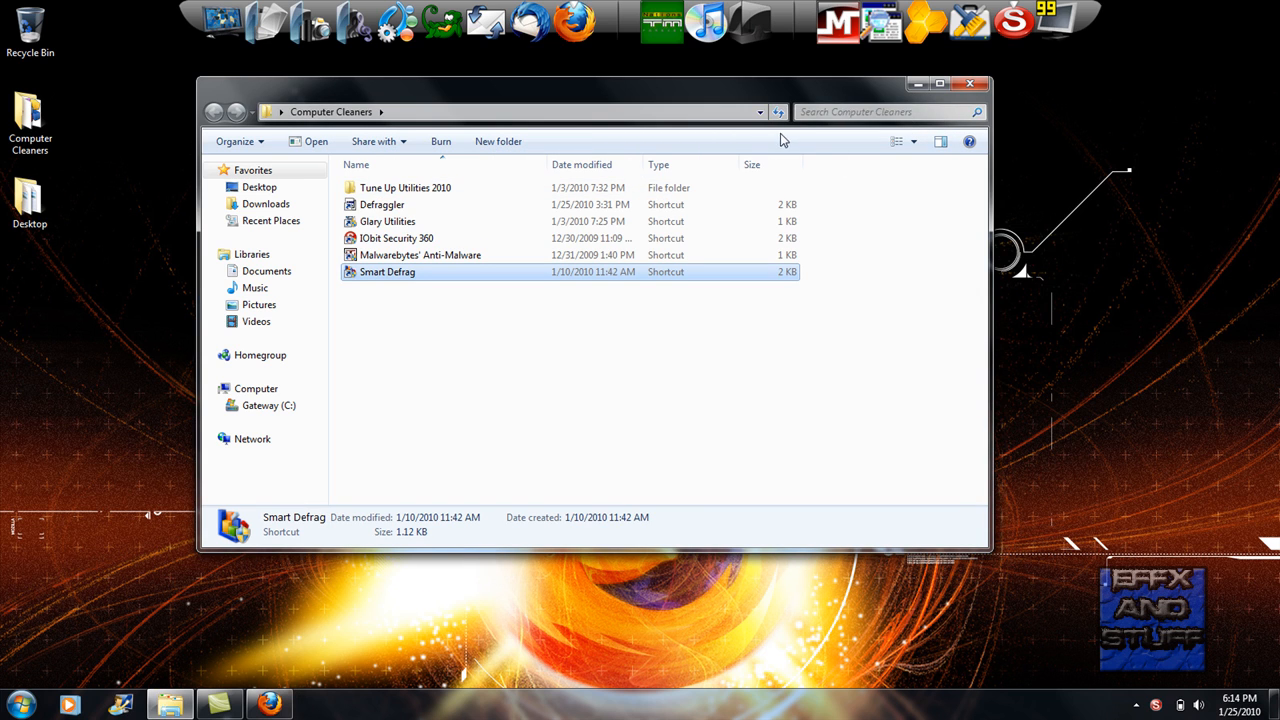
- Close the Computer Cleaners folder window and click around the empty desktop
{"action": "left_click", "coordinate": [969, 78]}
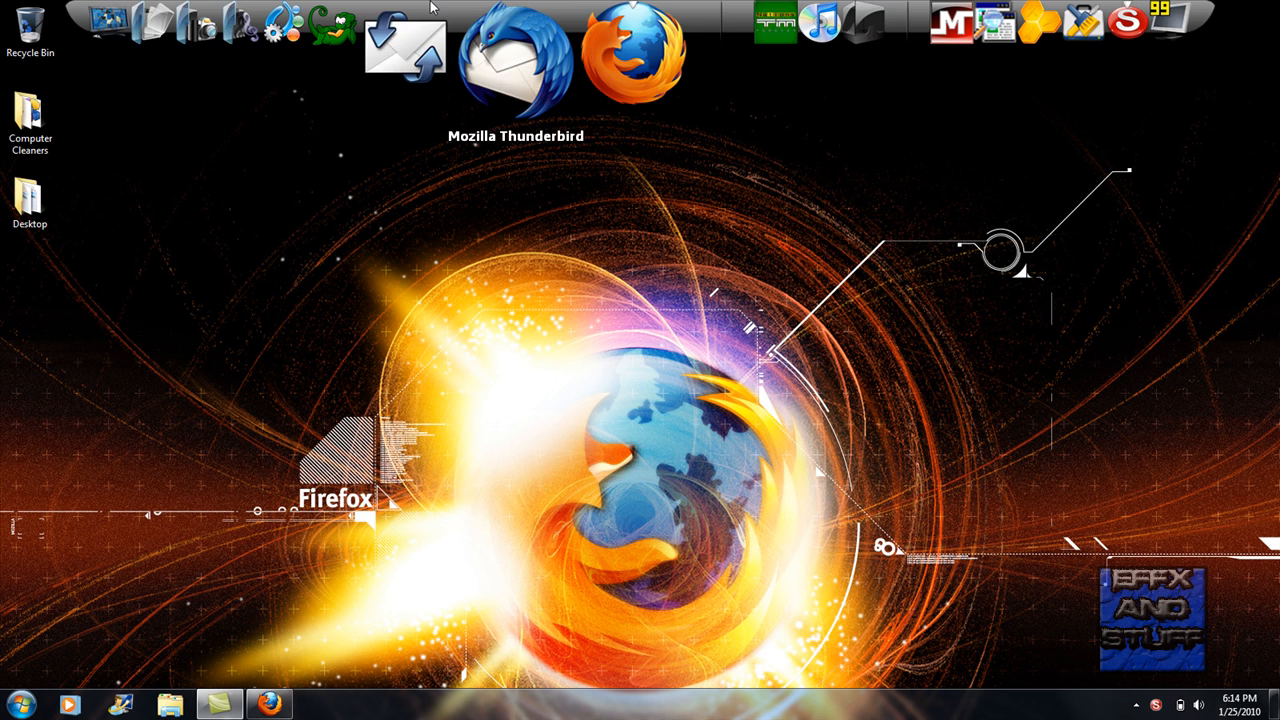
{"action": "mouse_move", "coordinate": [100, 288]}
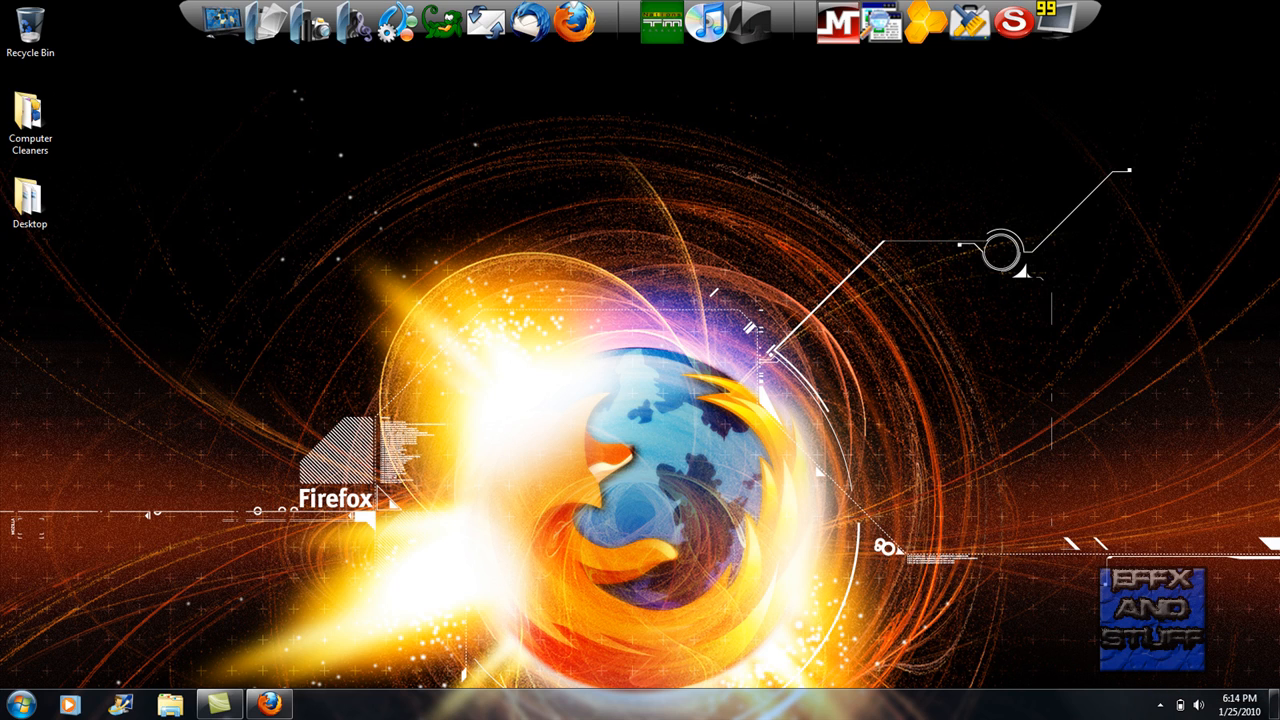
{"action": "left_click", "coordinate": [1161, 702]}
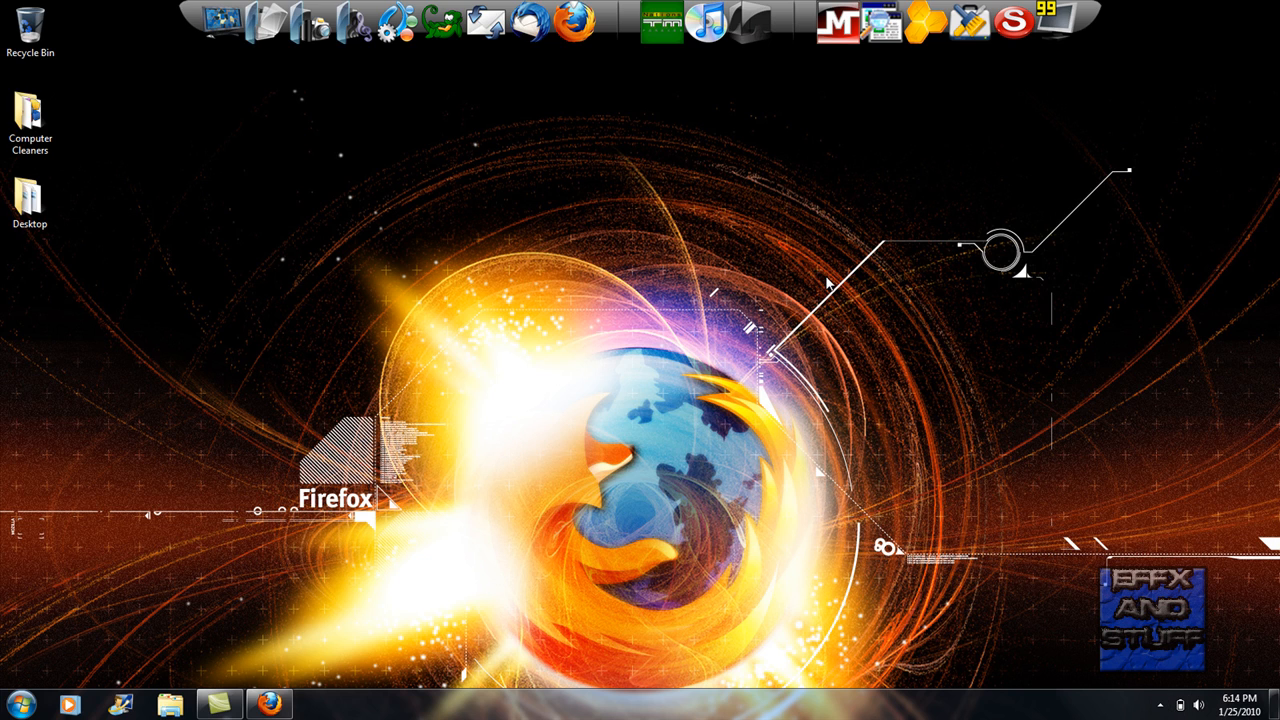
{"action": "mouse_move", "coordinate": [1064, 148]}
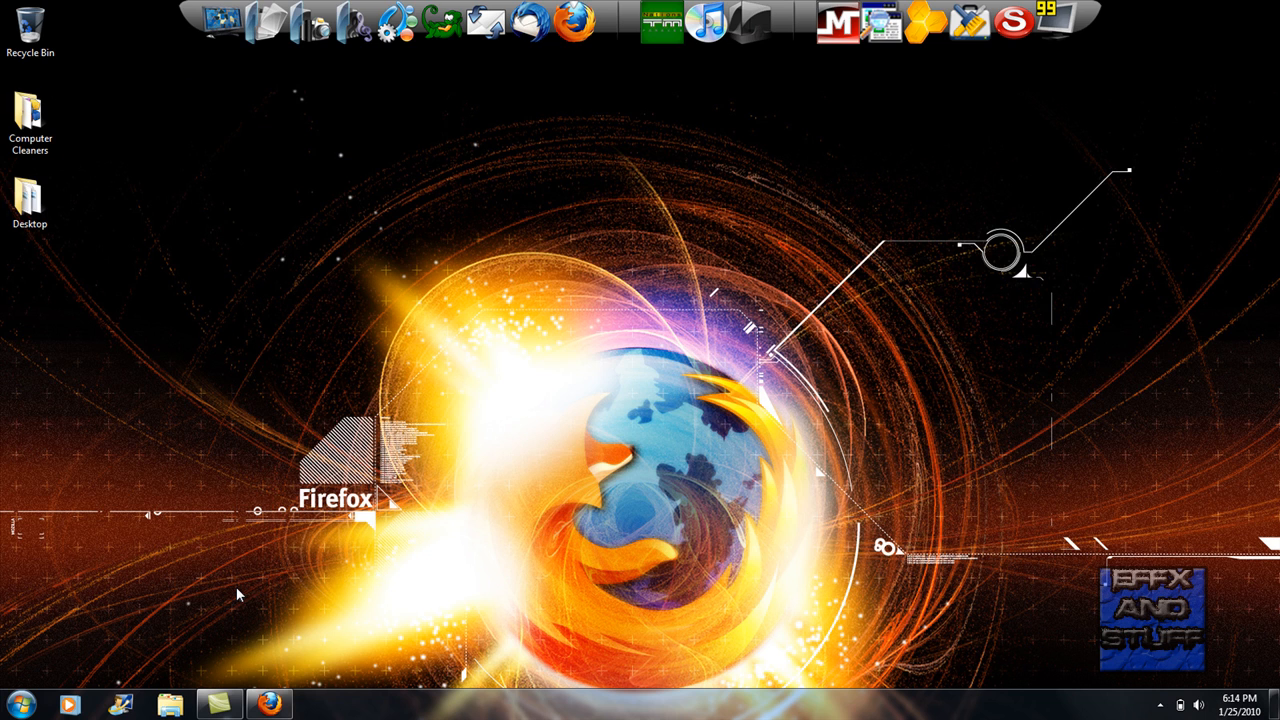
{"action": "mouse_move", "coordinate": [306, 611]}
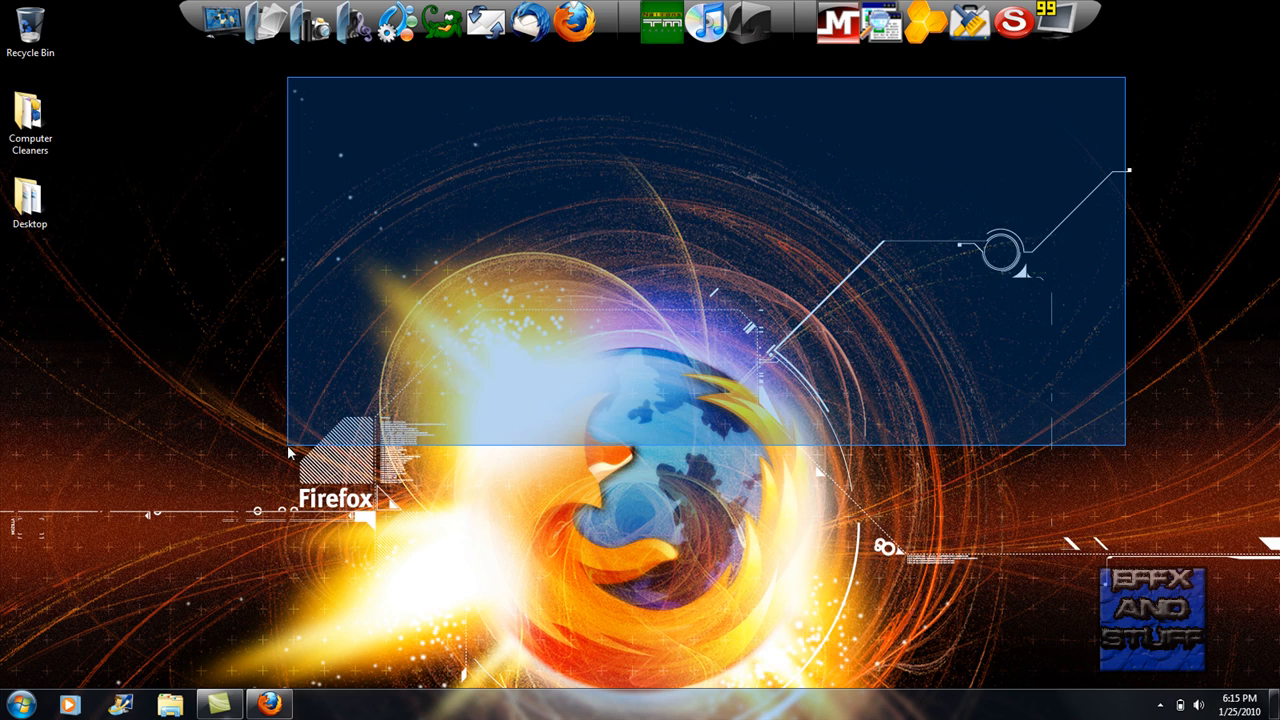
{"action": "left_click", "coordinate": [485, 421]}
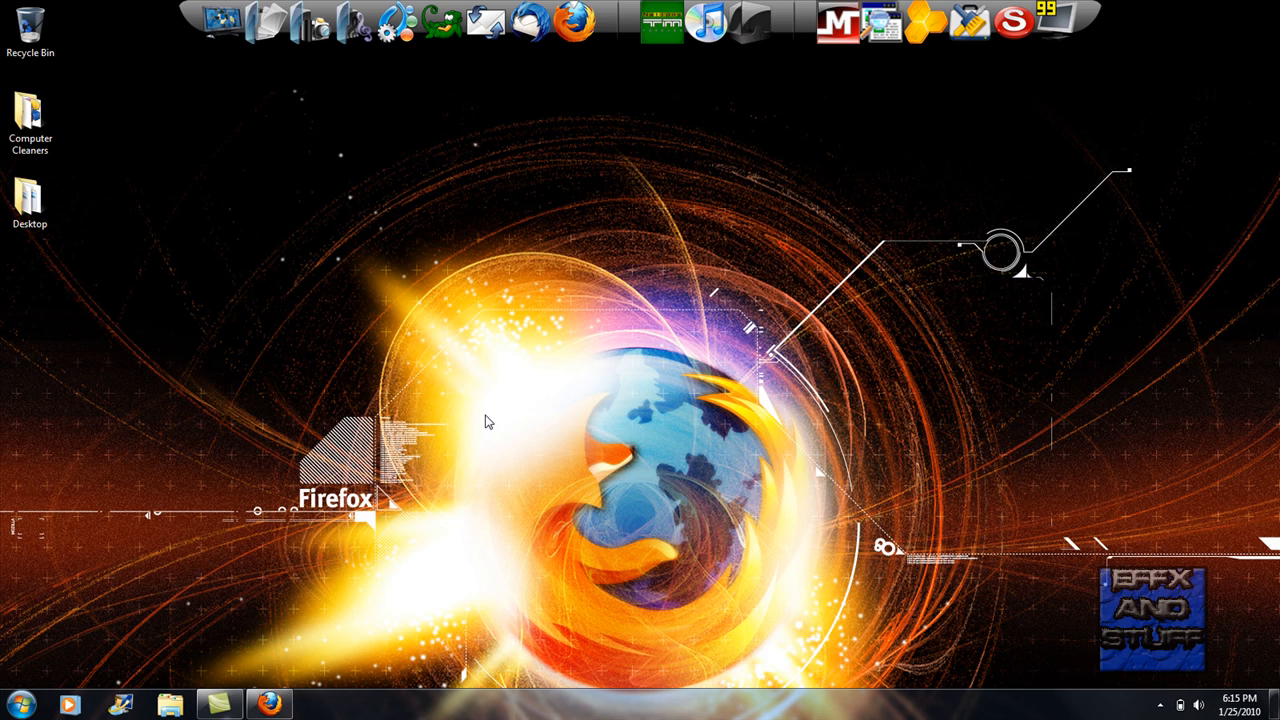
{"action": "mouse_move", "coordinate": [1069, 127]}
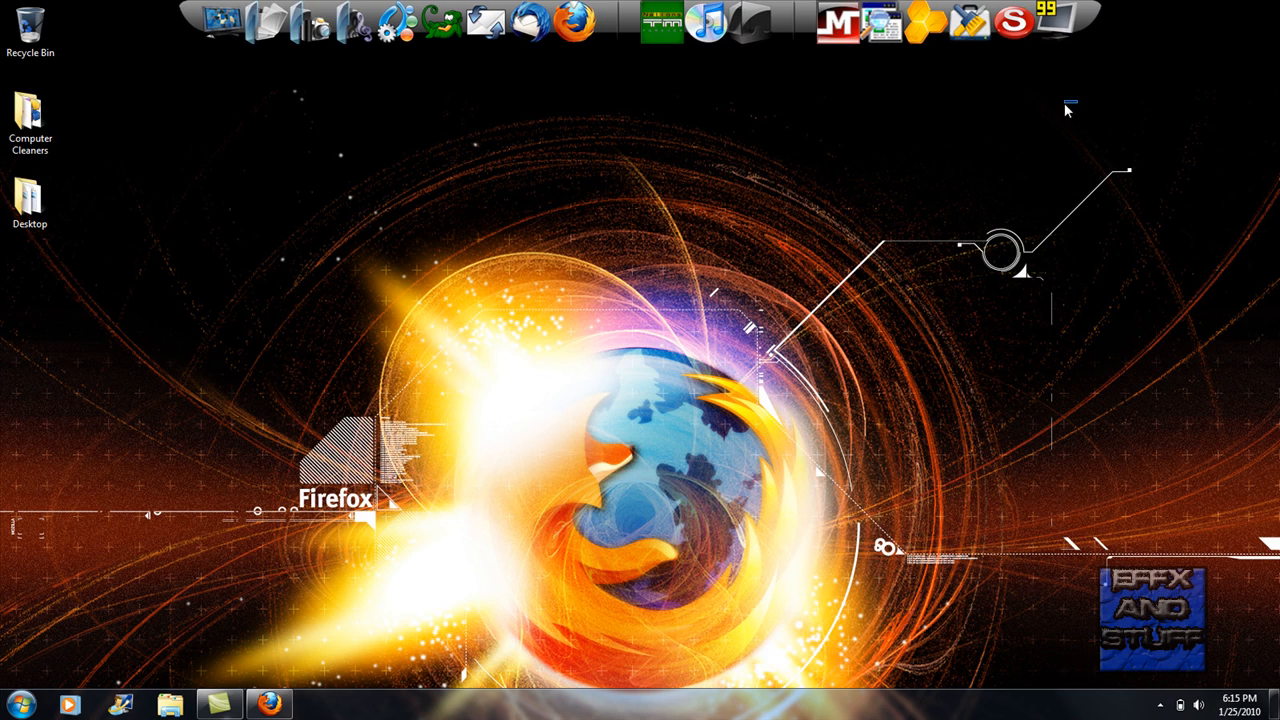
{"action": "left_click_drag", "start_coordinate": [1067, 110], "coordinate": [143, 643]}
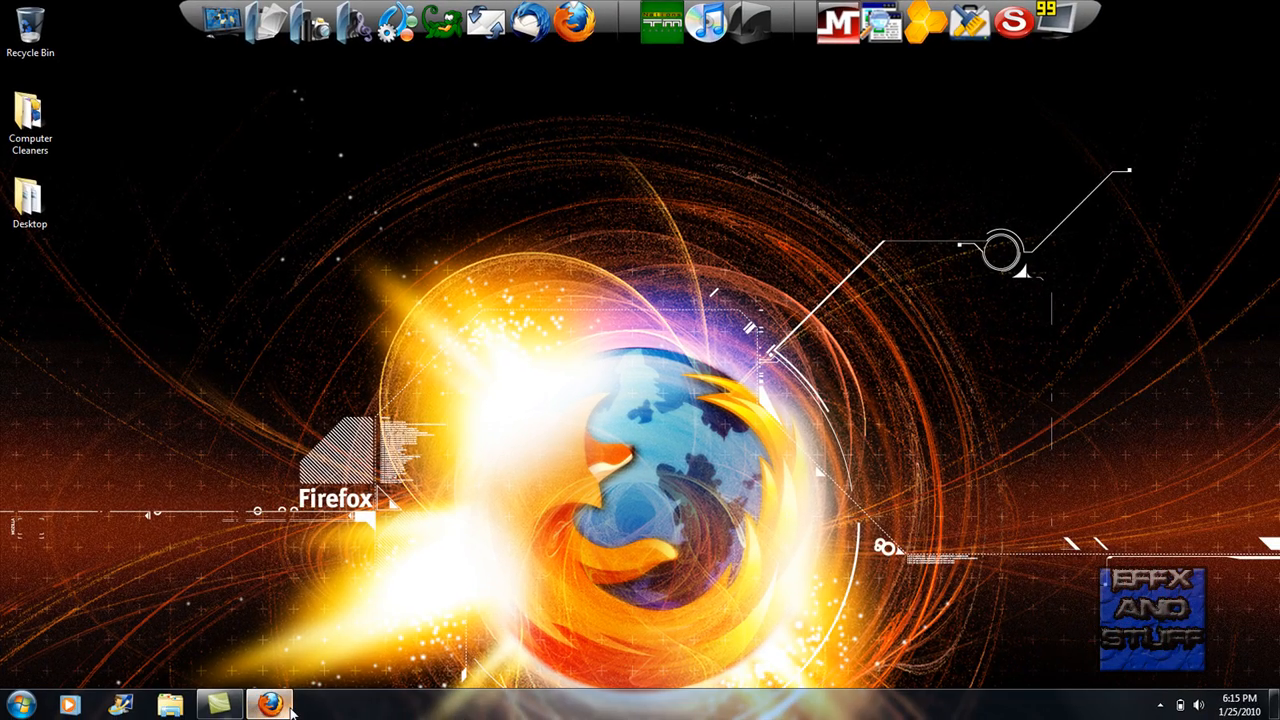
- Bring Firefox forward and open YouTube from the 'youtube.' address suggestion
{"action": "left_click", "coordinate": [249, 702]}
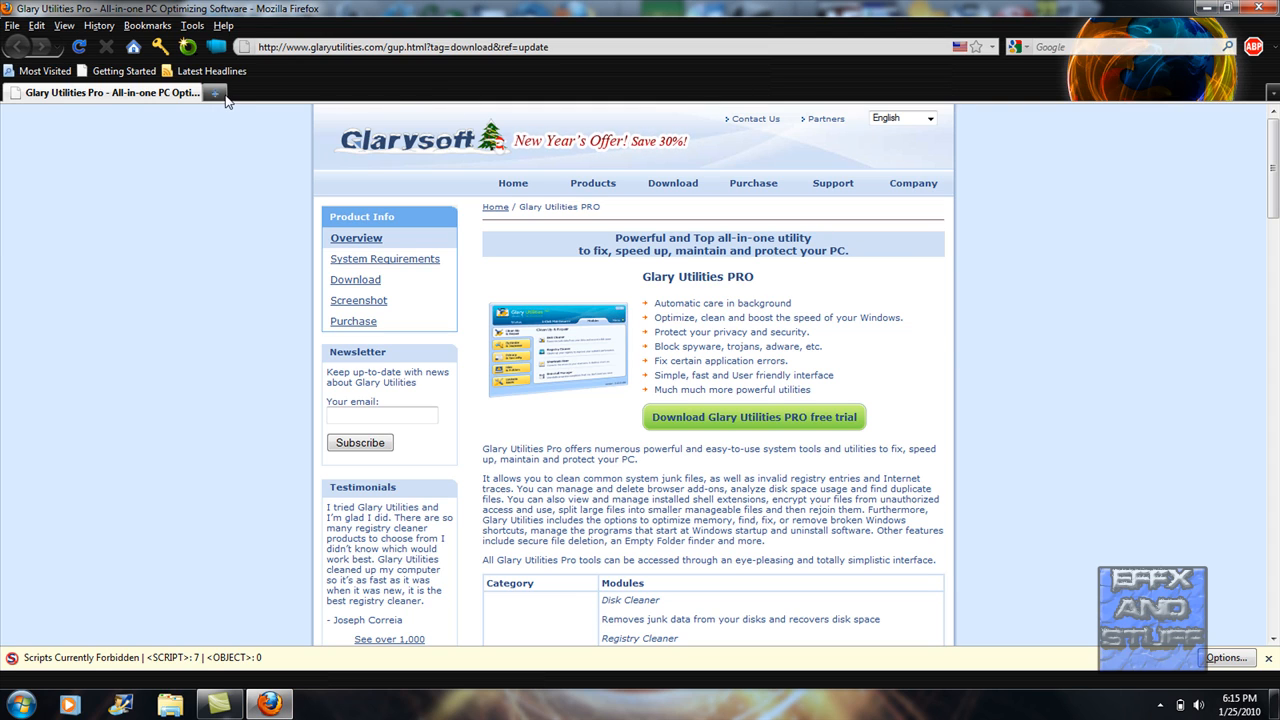
{"action": "type", "text": "youtube."}
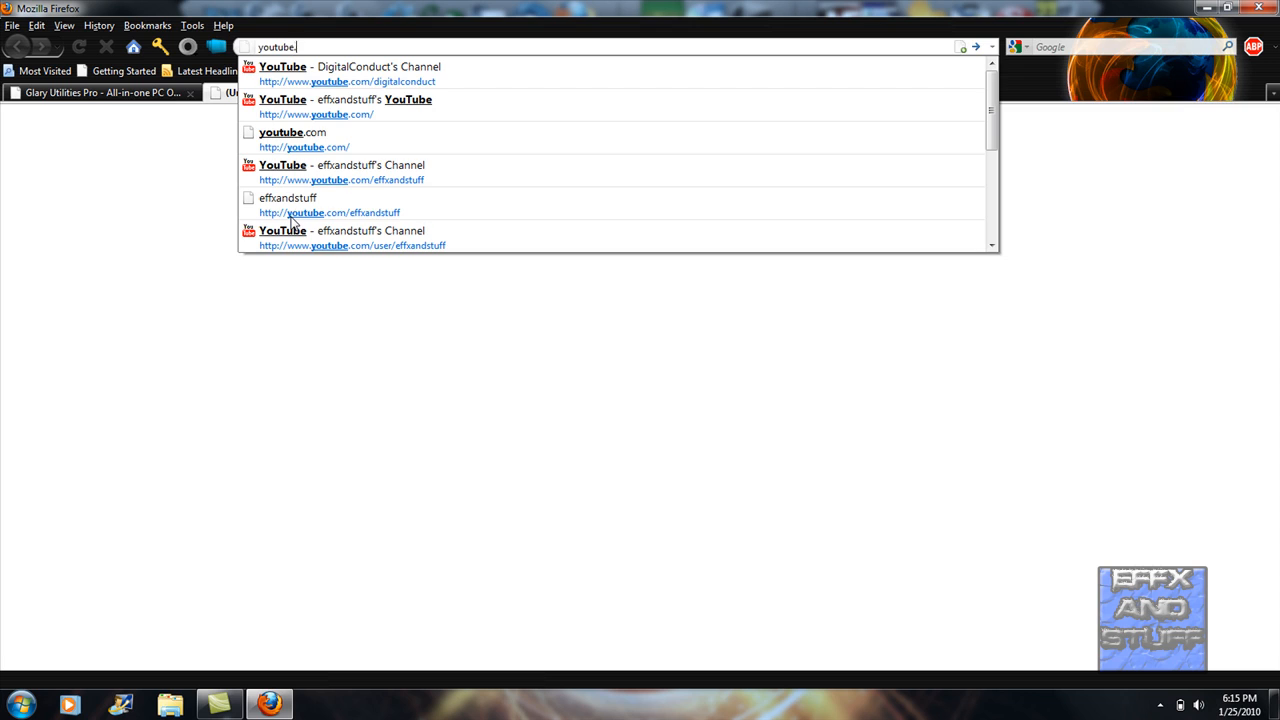
{"action": "left_click", "coordinate": [298, 140]}
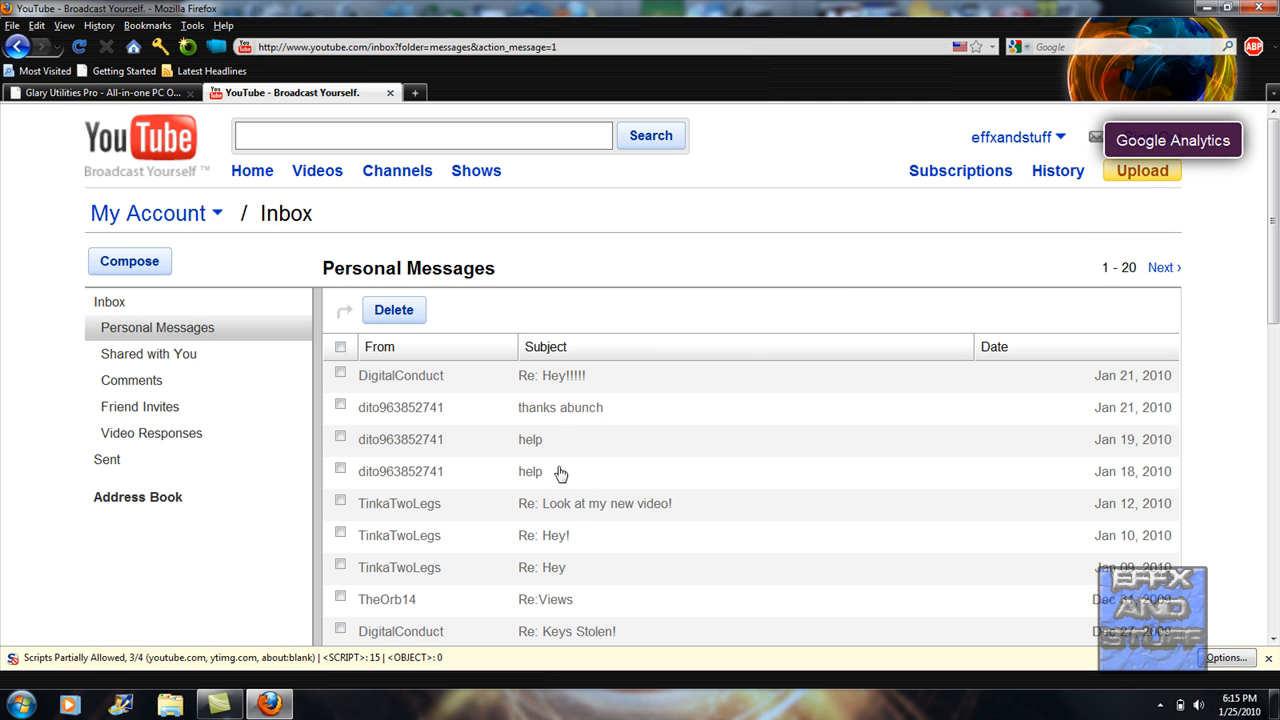
- Open the 'Look at my new video!', Jan 18 and Jan 19 help, and 'thanks abunch' messages
{"action": "left_click", "coordinate": [595, 504]}
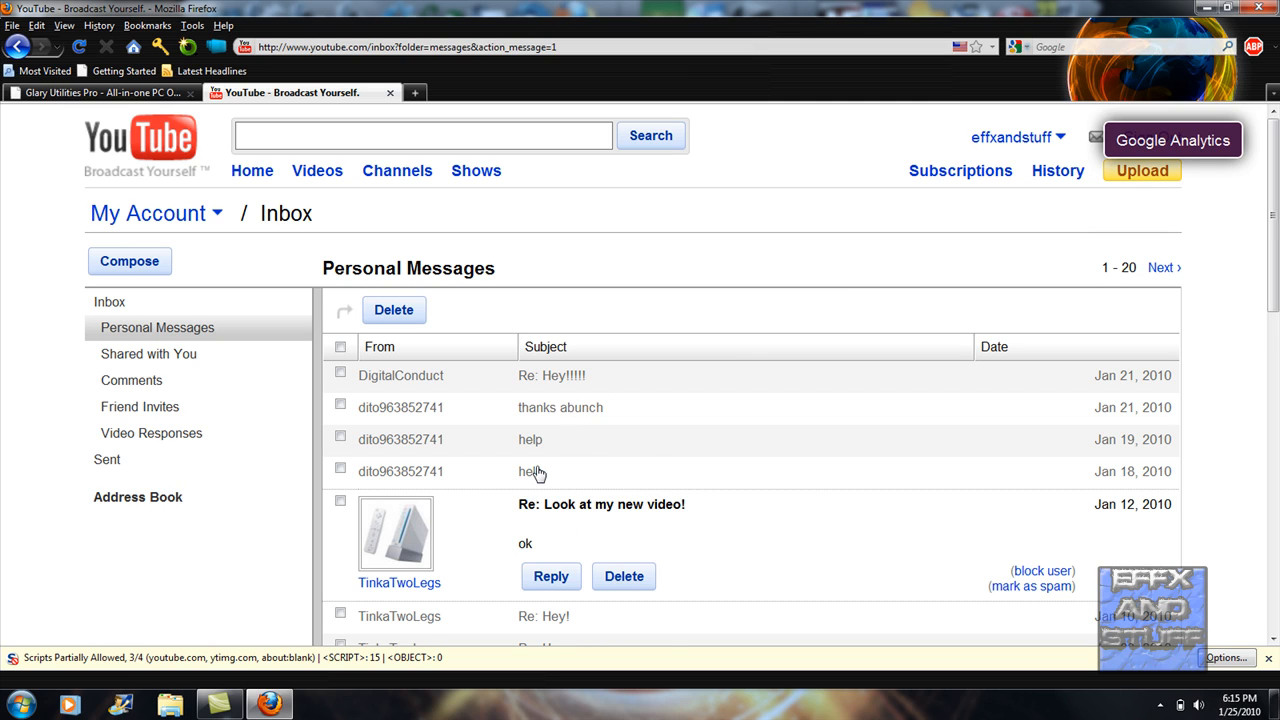
{"action": "left_click", "coordinate": [529, 472]}
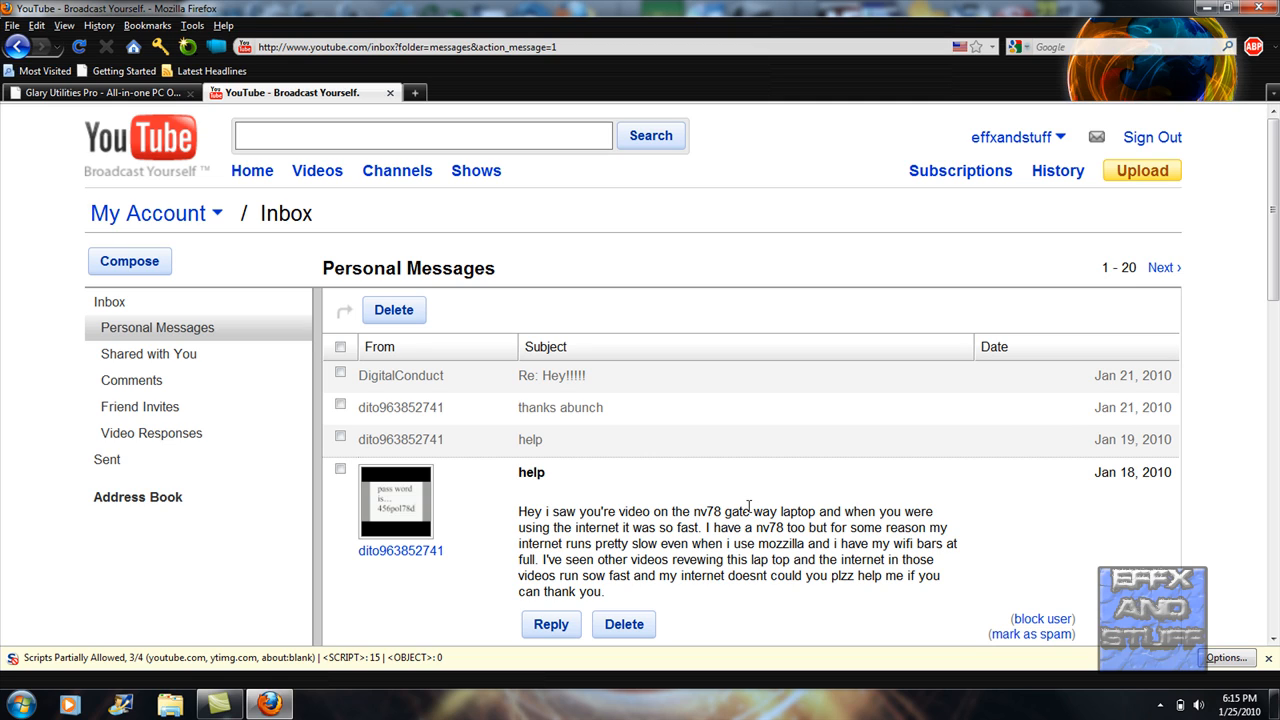
{"action": "mouse_move", "coordinate": [685, 448]}
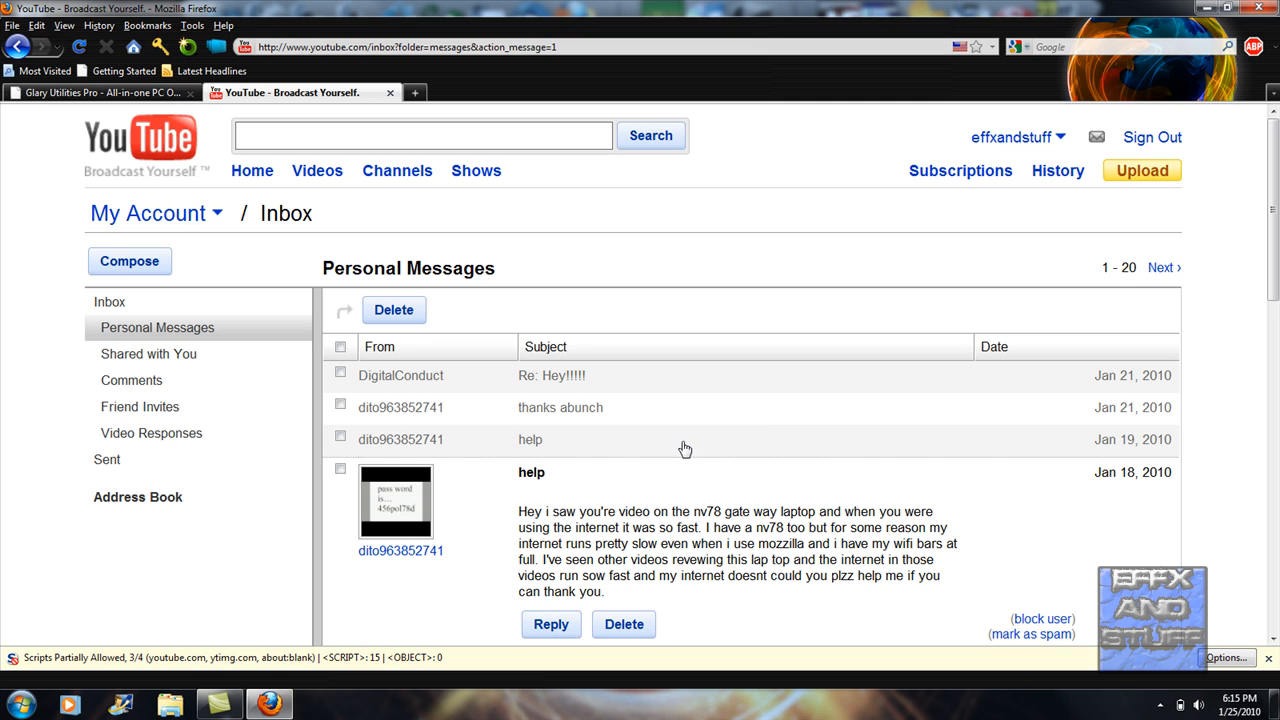
{"action": "left_click", "coordinate": [530, 440]}
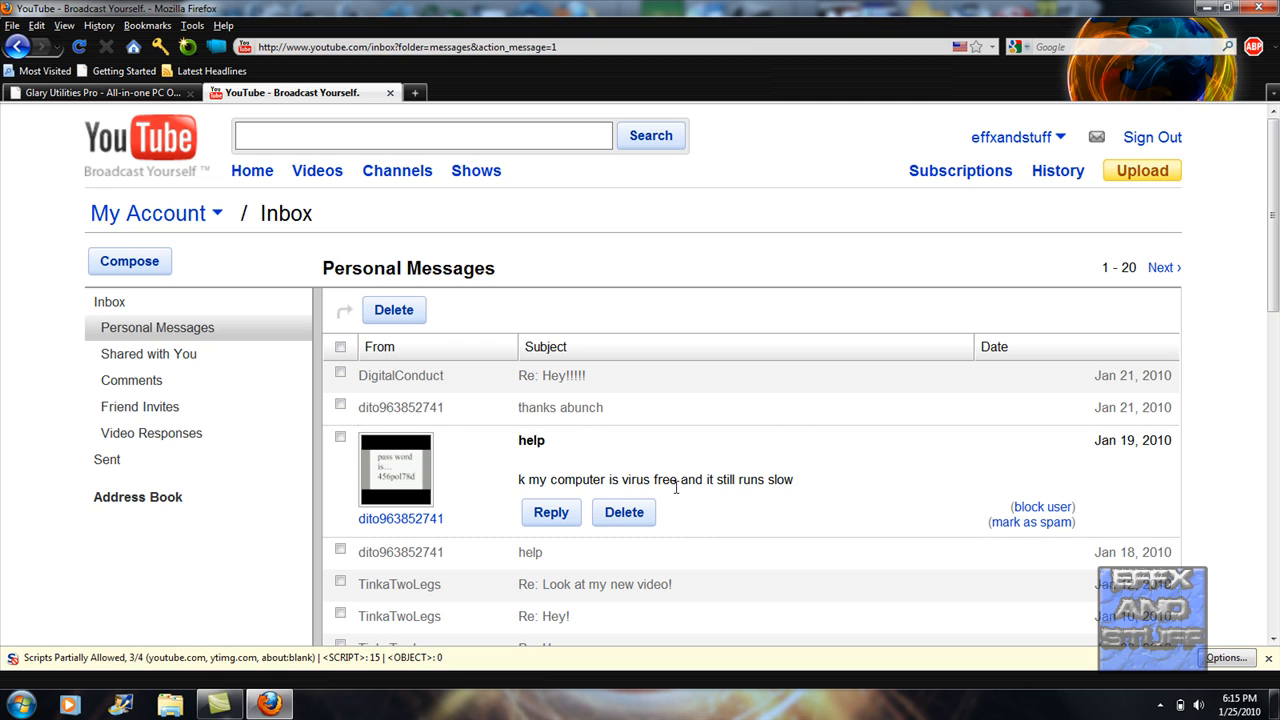
{"action": "mouse_move", "coordinate": [737, 483]}
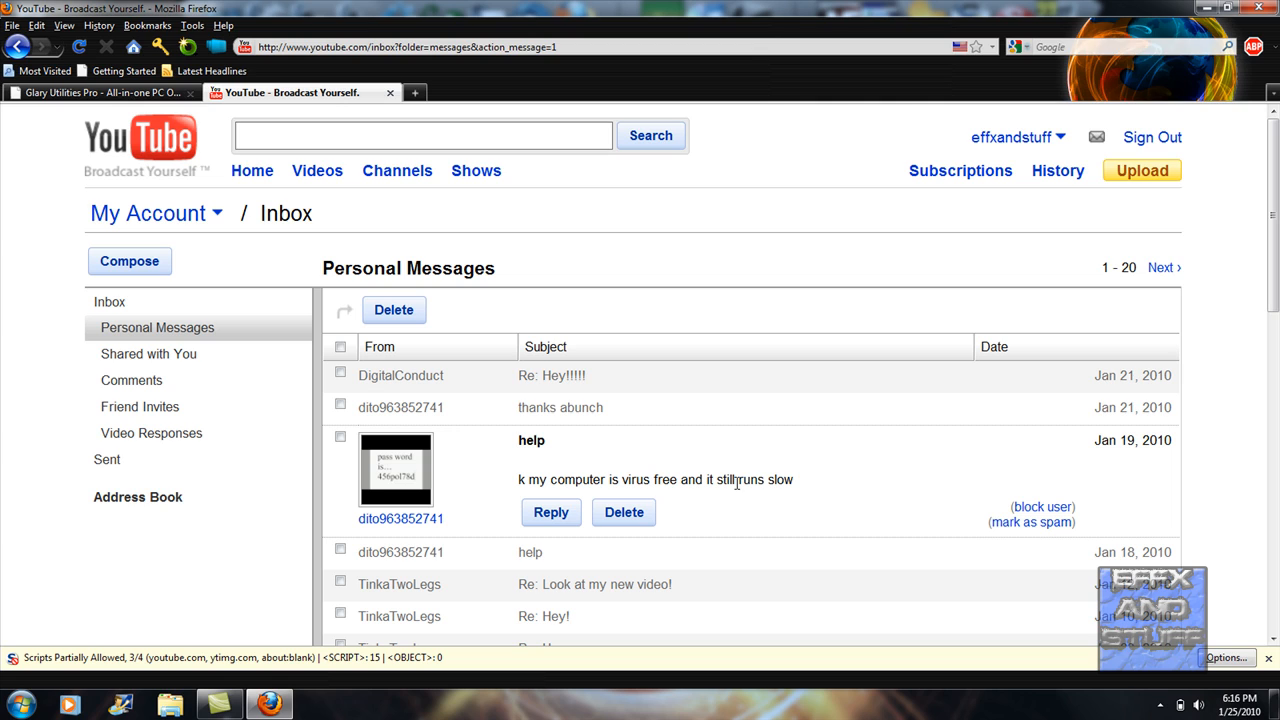
{"action": "mouse_move", "coordinate": [587, 423]}
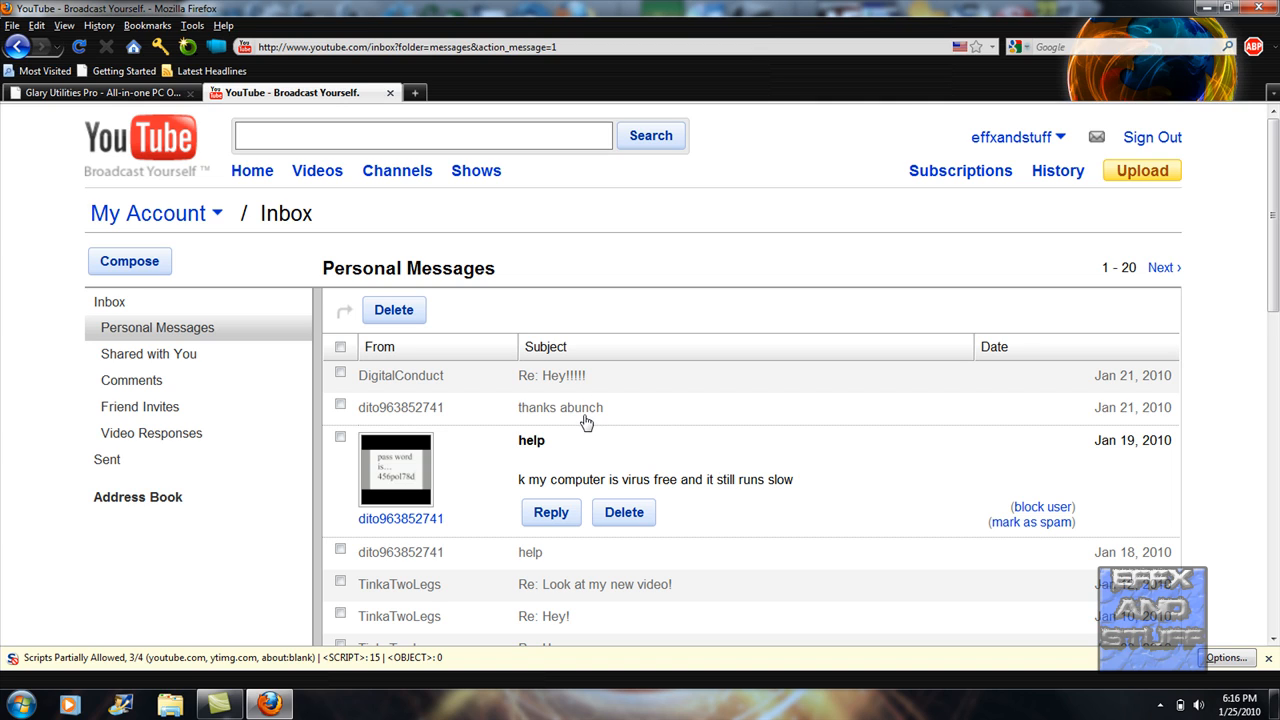
{"action": "left_click", "coordinate": [560, 407]}
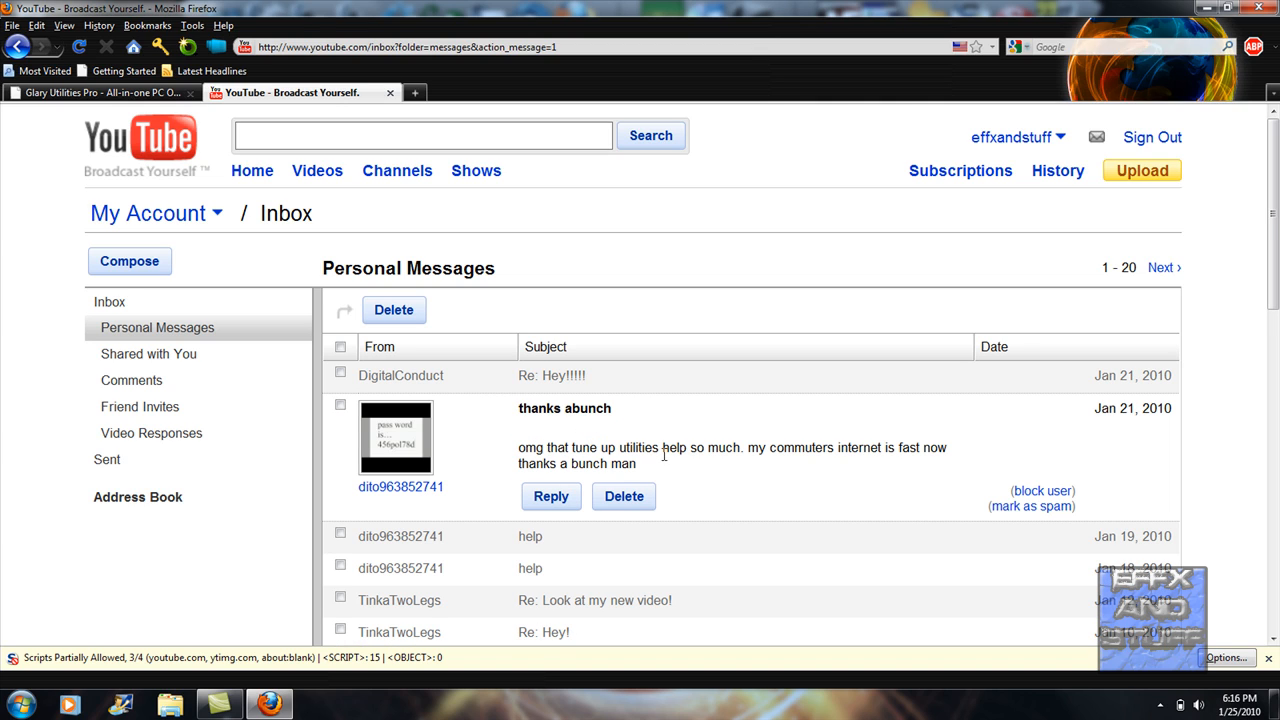
{"action": "mouse_move", "coordinate": [687, 478]}
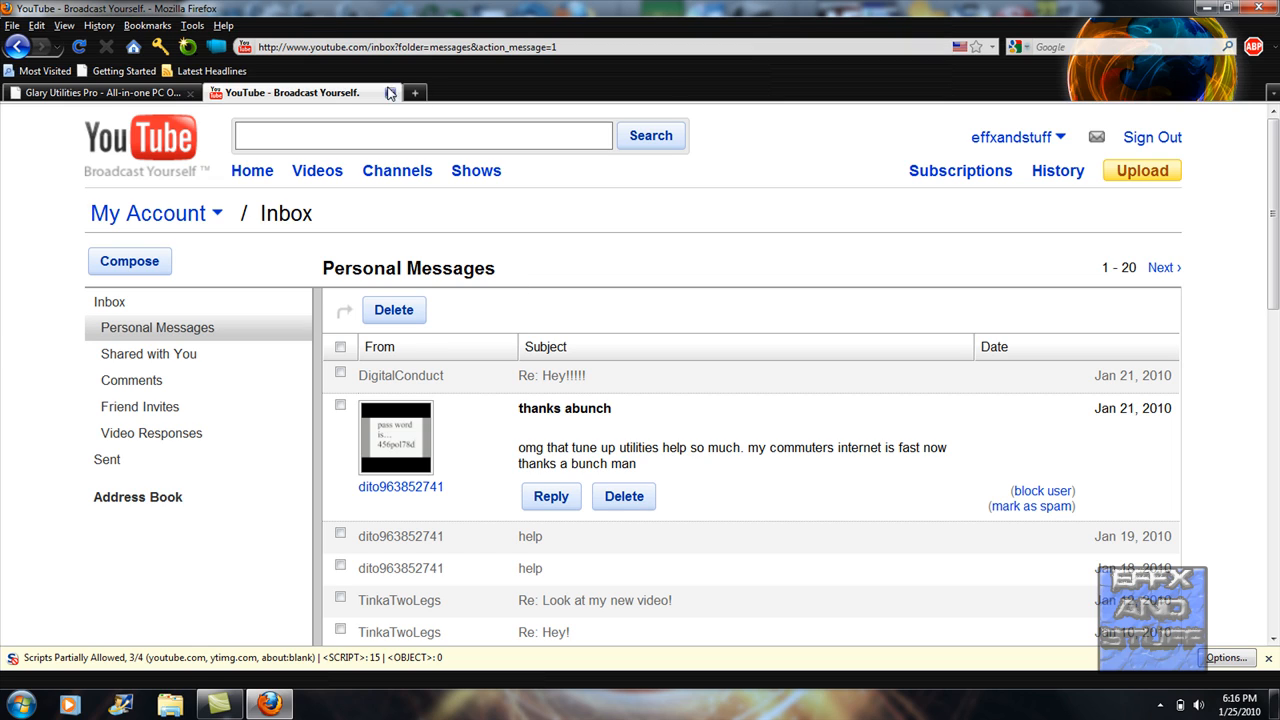
{"action": "mouse_move", "coordinate": [203, 131]}
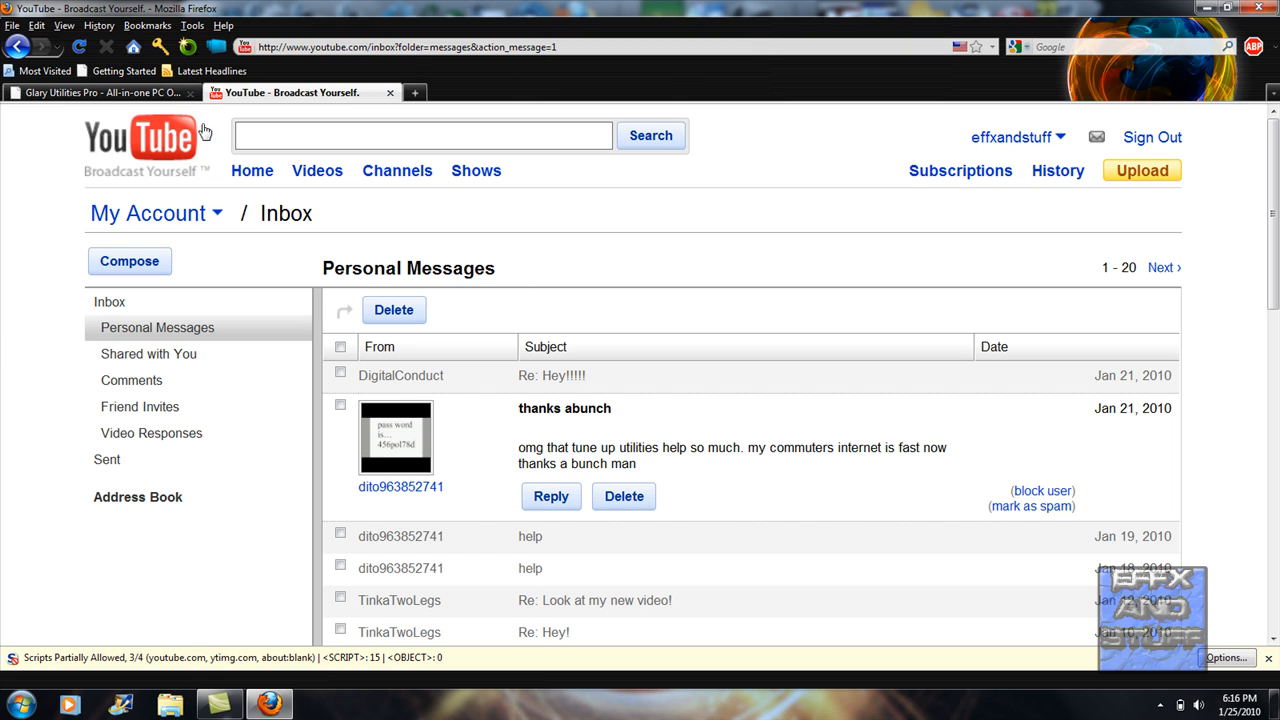